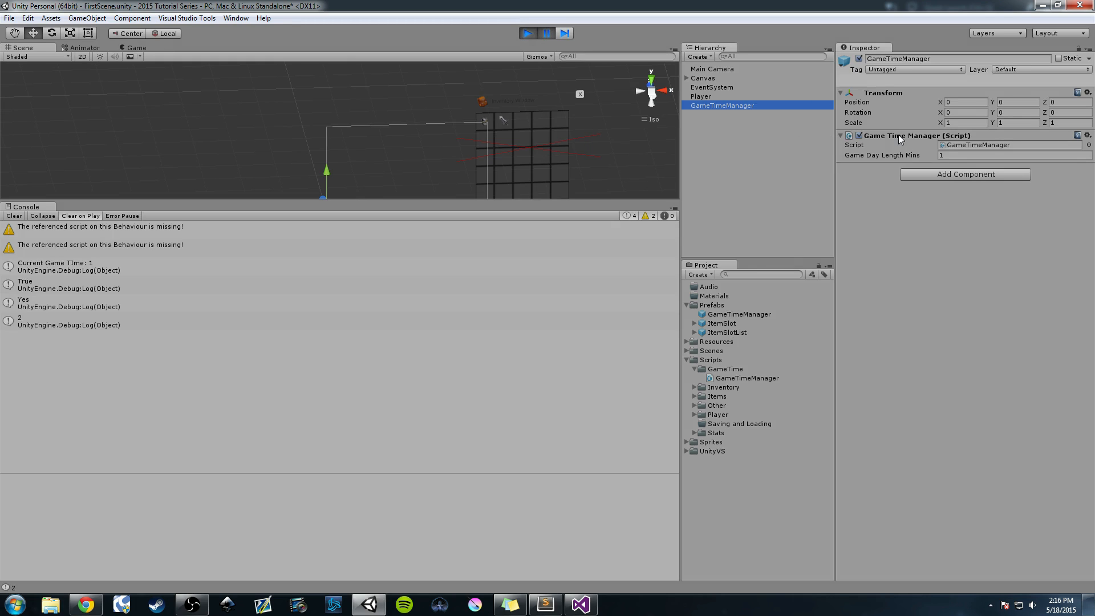
mouse_move(999, 150)
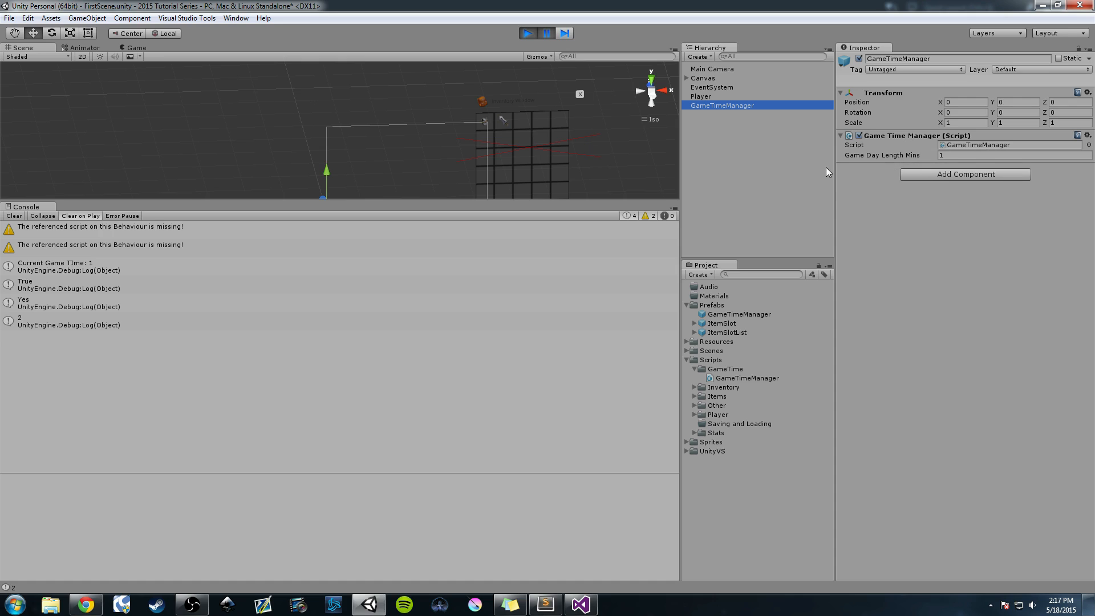
Play-test the scene as the game clock logs count up and reset, then stop
click(527, 33)
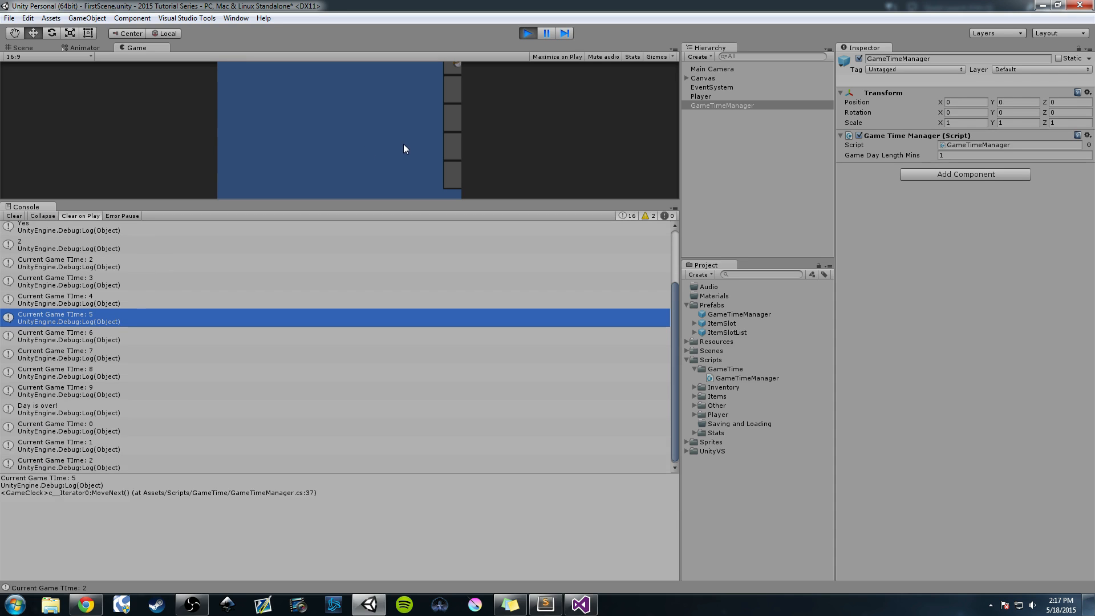
click(23, 48)
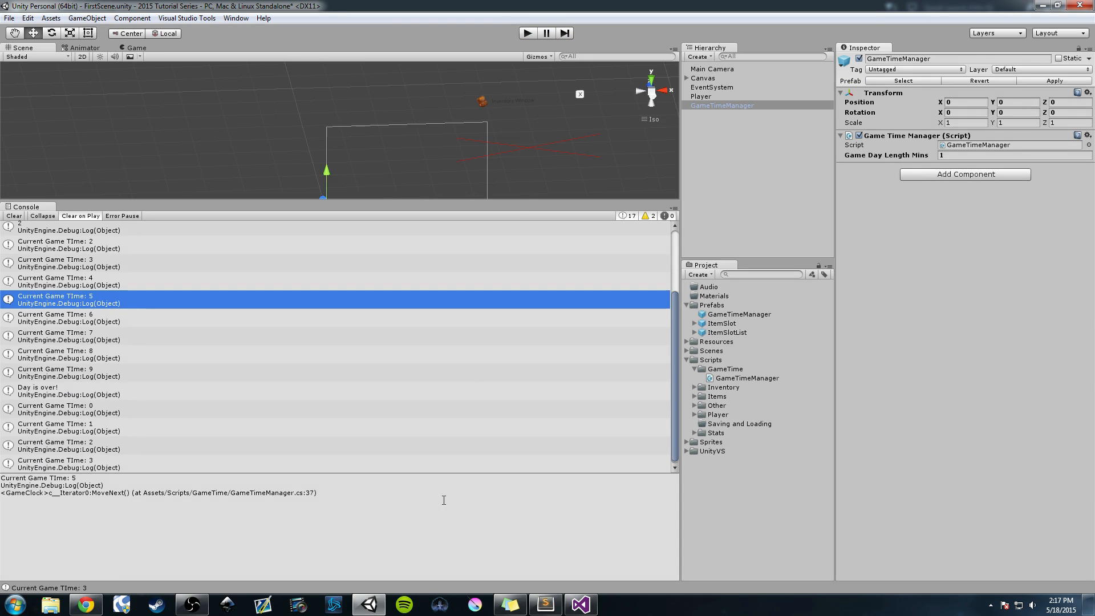
click(581, 604)
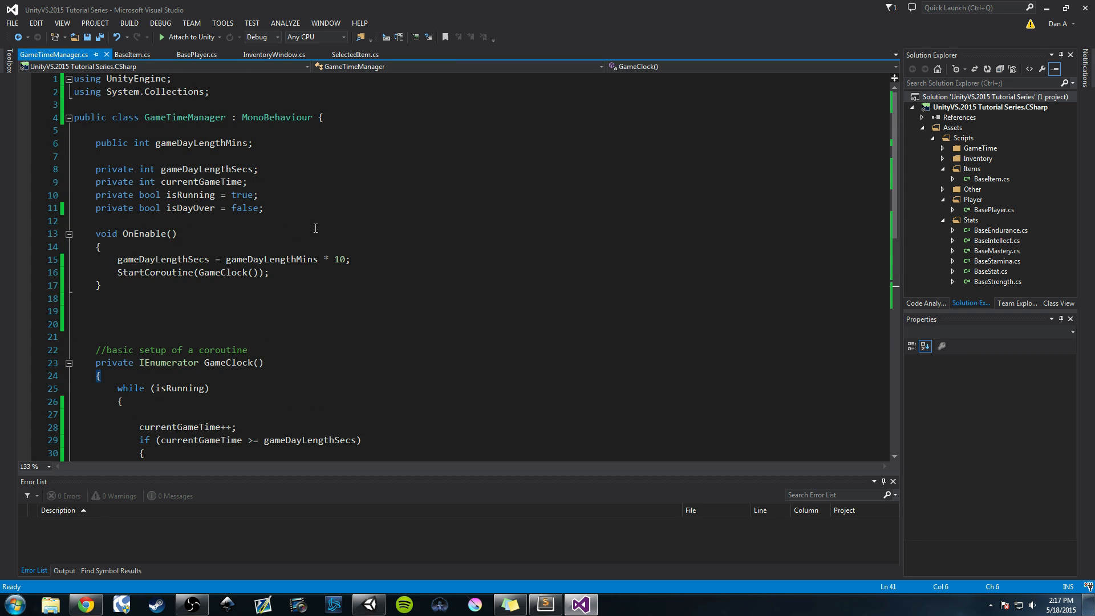
Add a private void PauseGameClock() method below GameClock
scroll(down, 3)
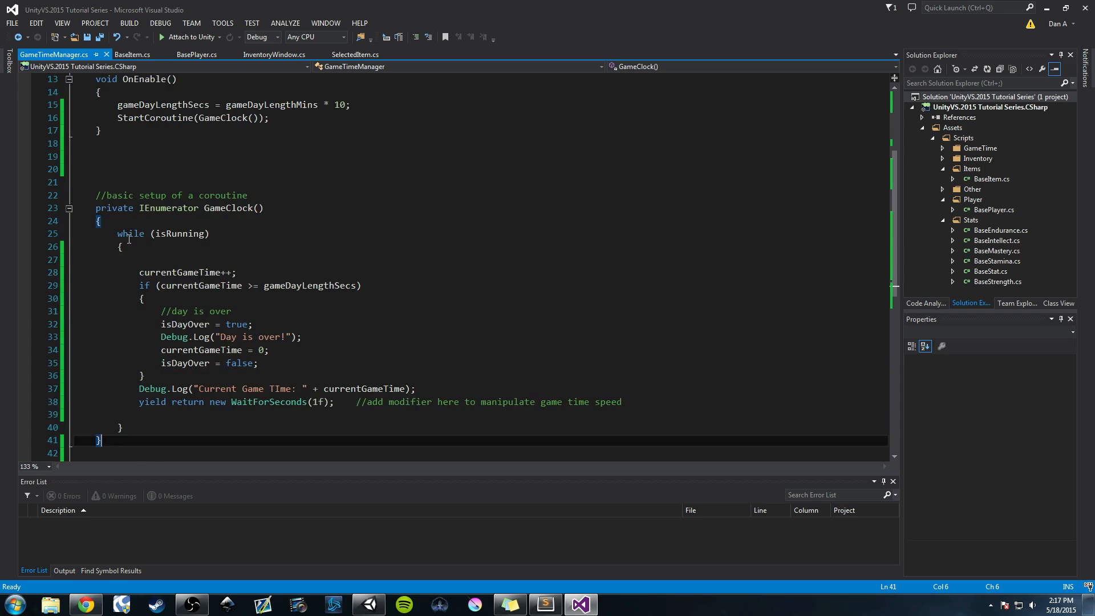
scroll(down, 3)
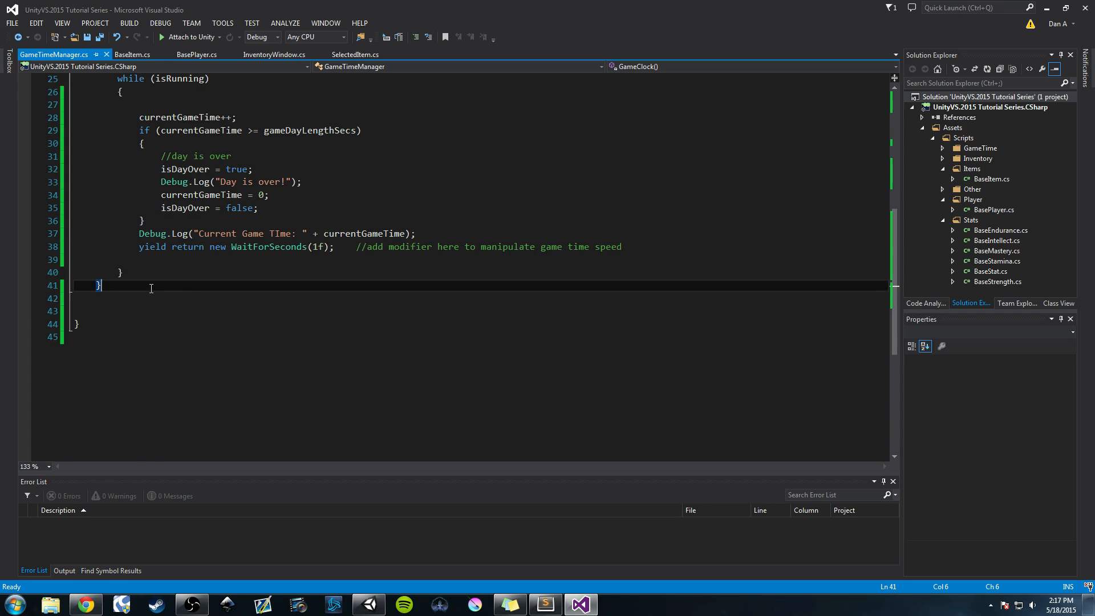
key(Enter)
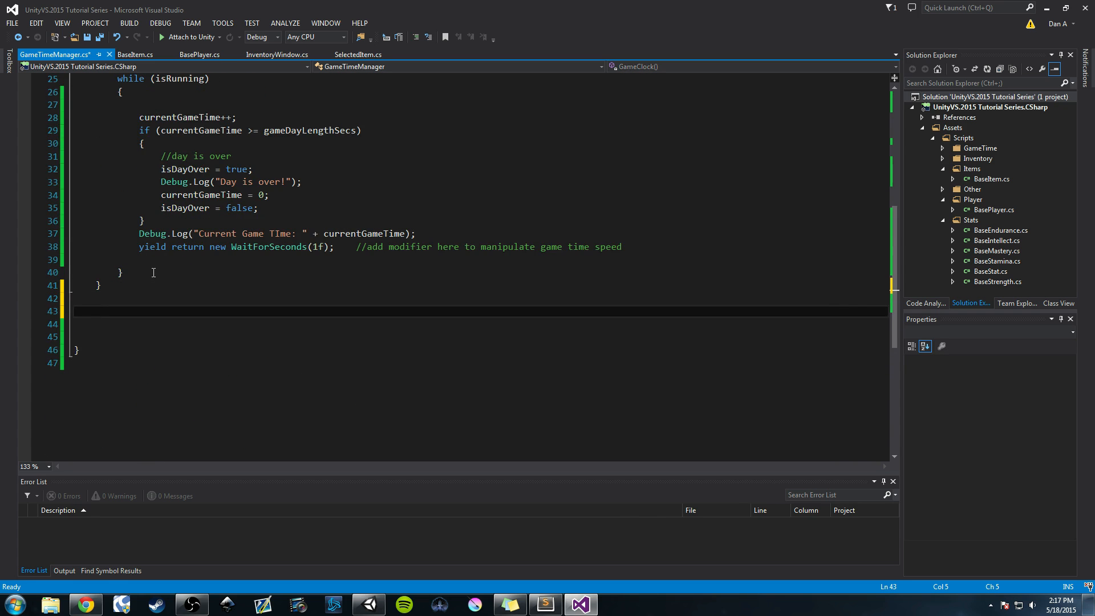
text(private)
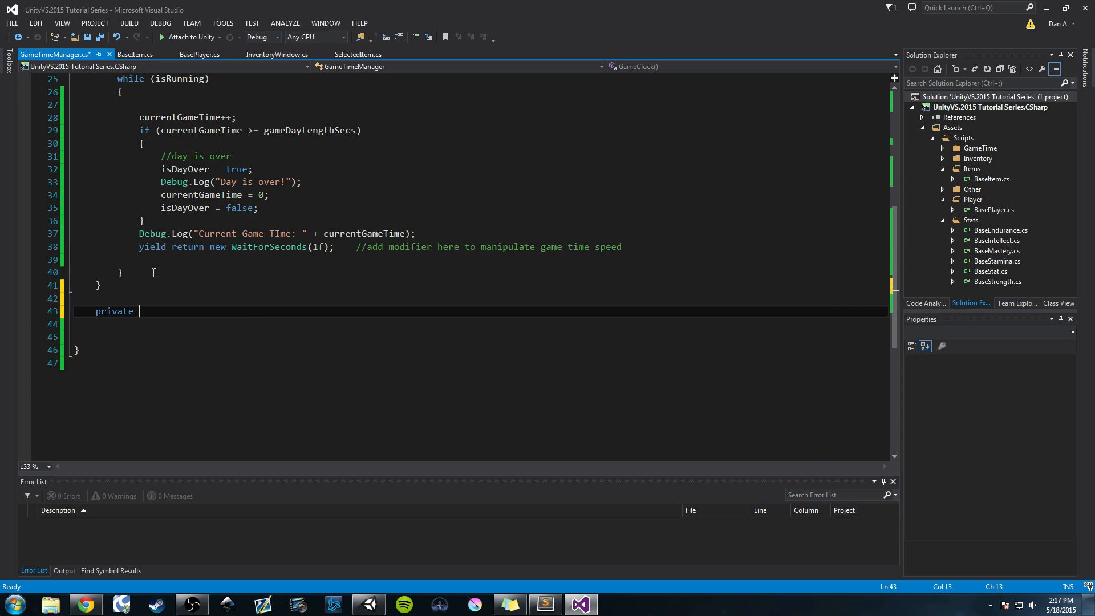
text(void)
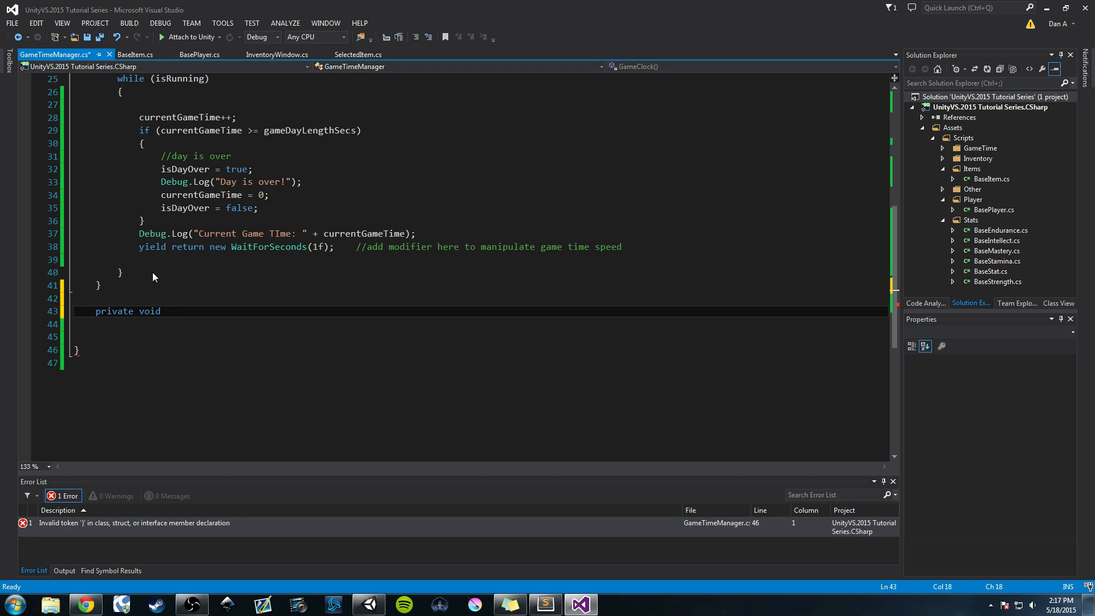
text(PauseGam)
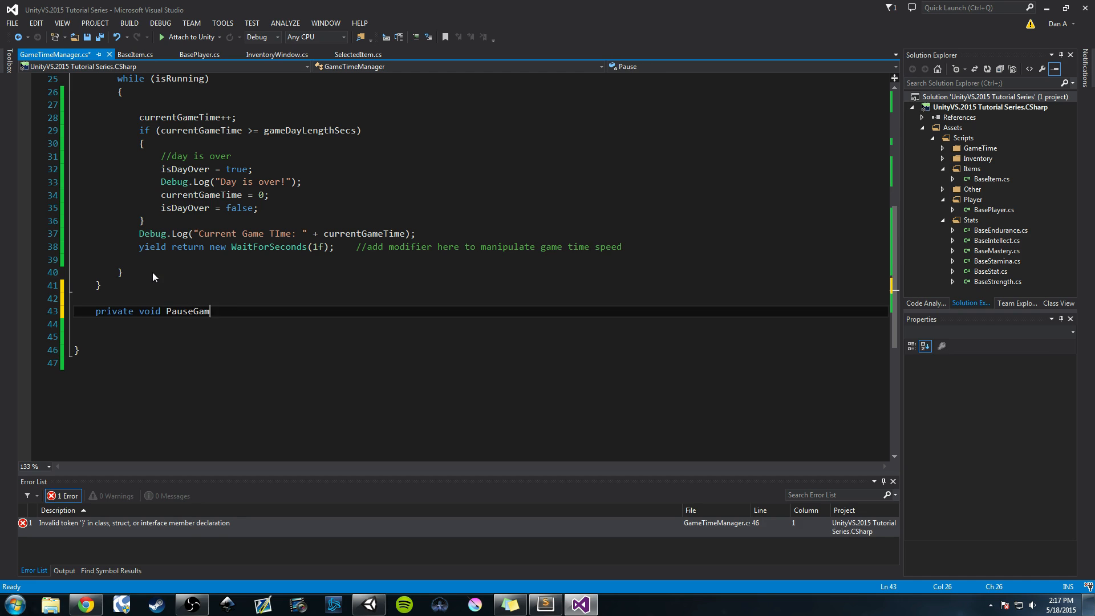
text(eClock())
click(479, 323)
text({)
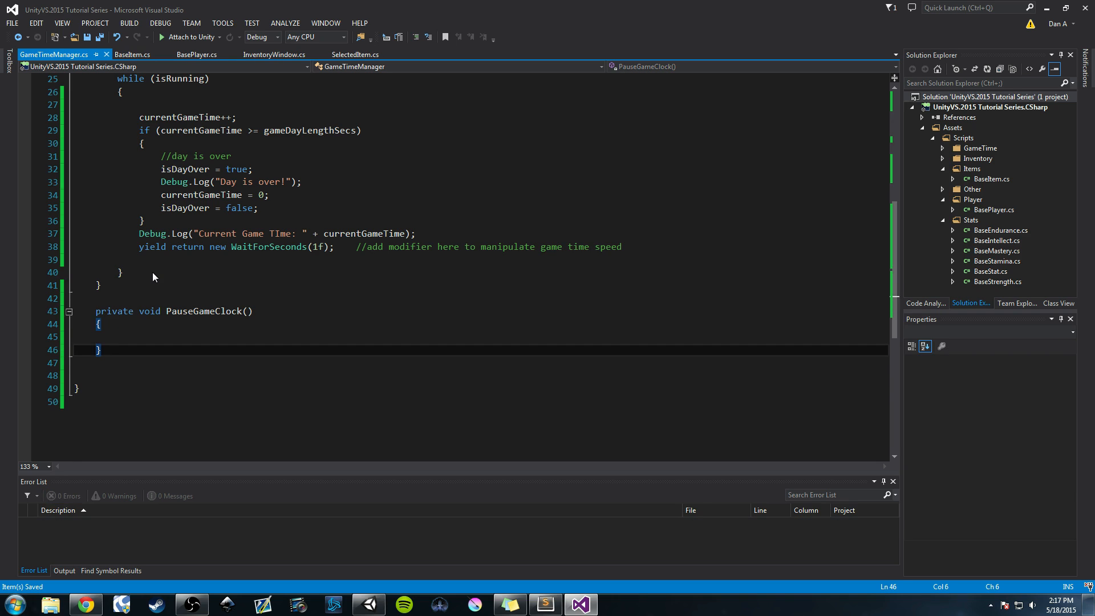
Make PauseGameClock call Debug.LogWarning("Game Clock Paused")
text(Debug.)
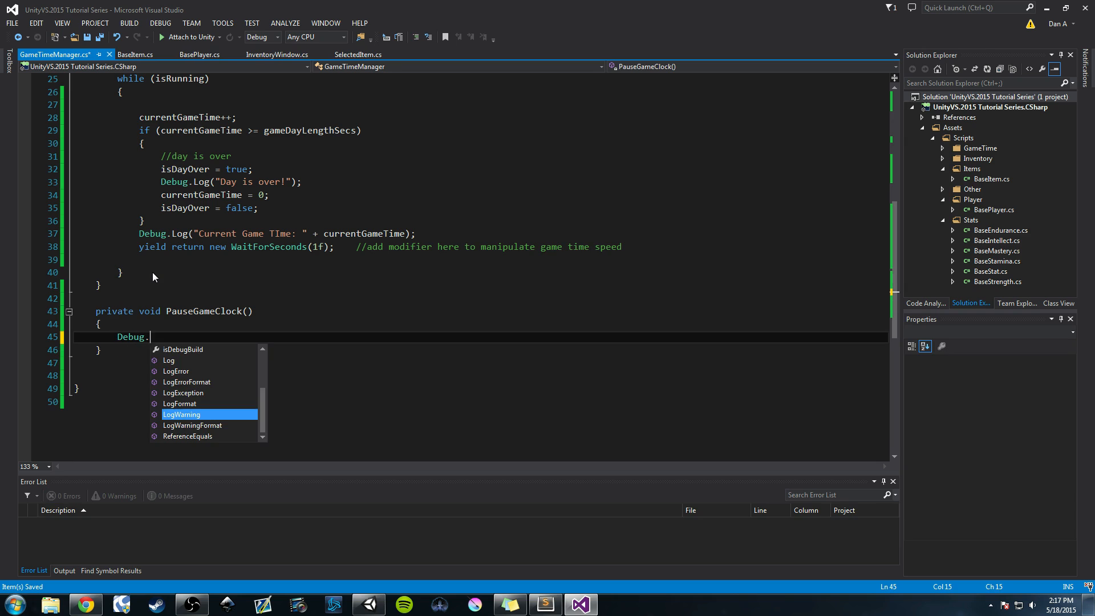
text(LogWarning())
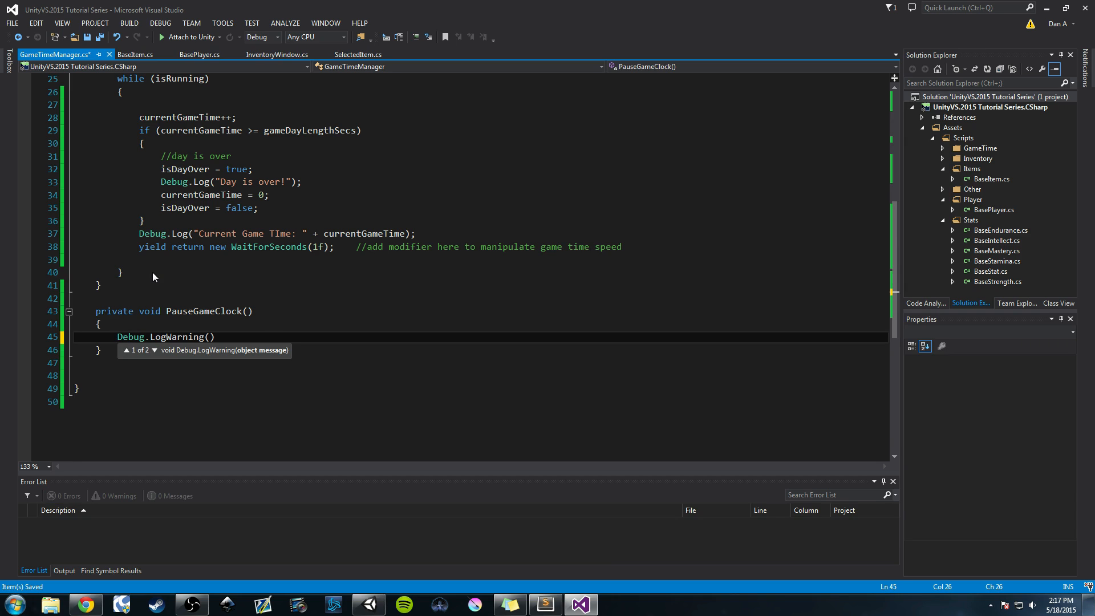
text("")
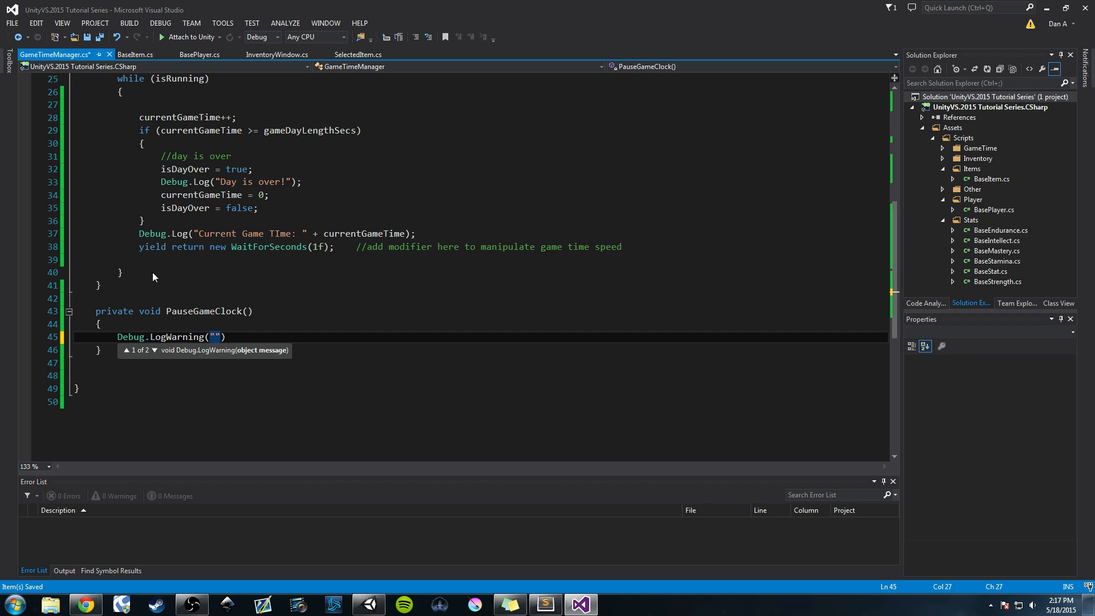
text(Game)
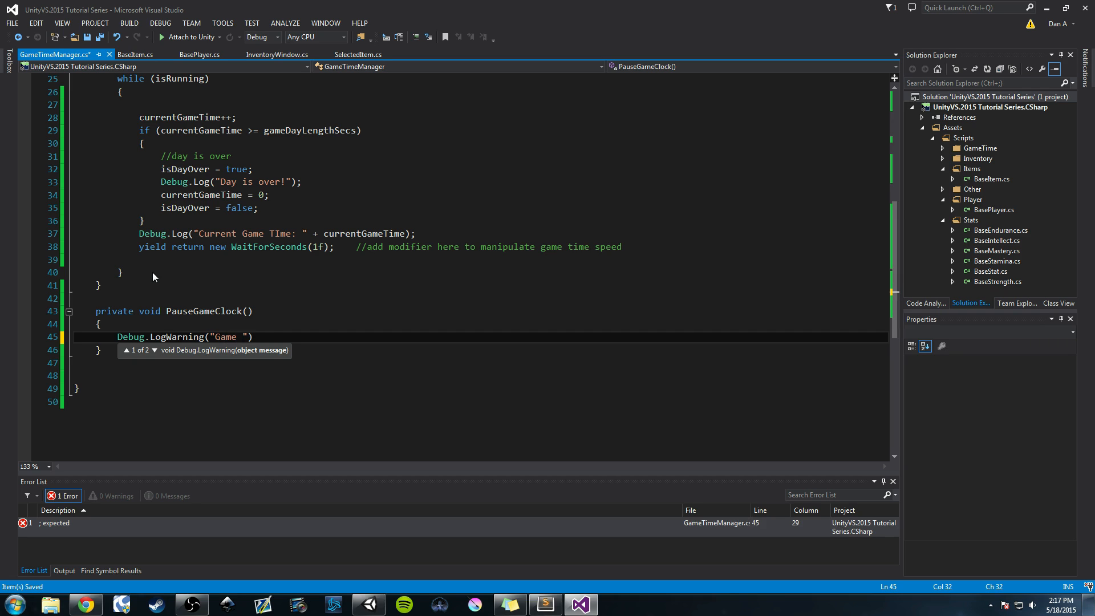
text(Clock)
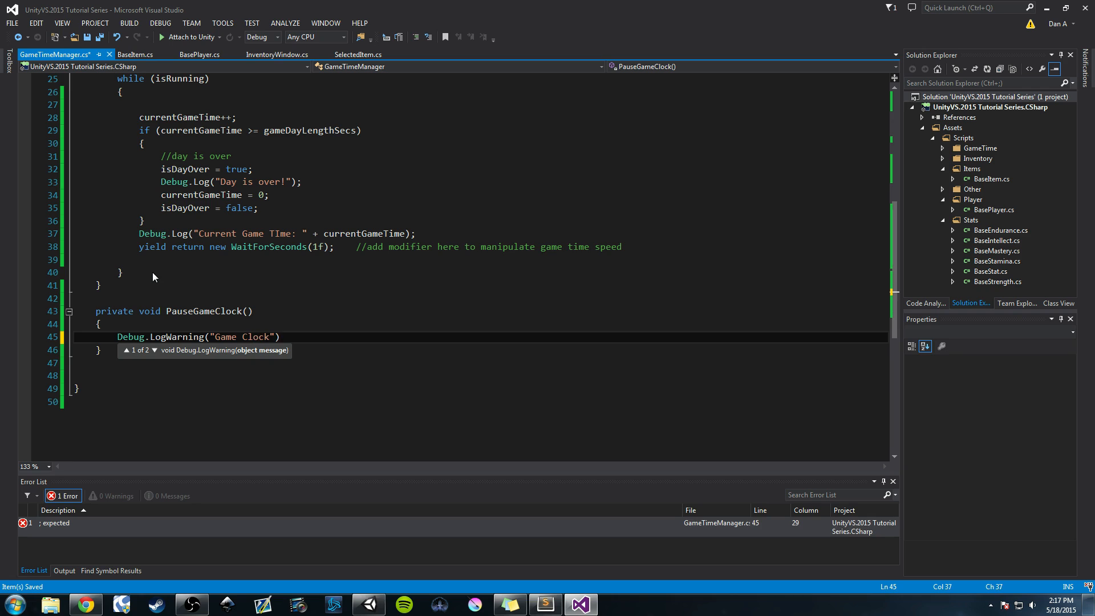
text(Paused)
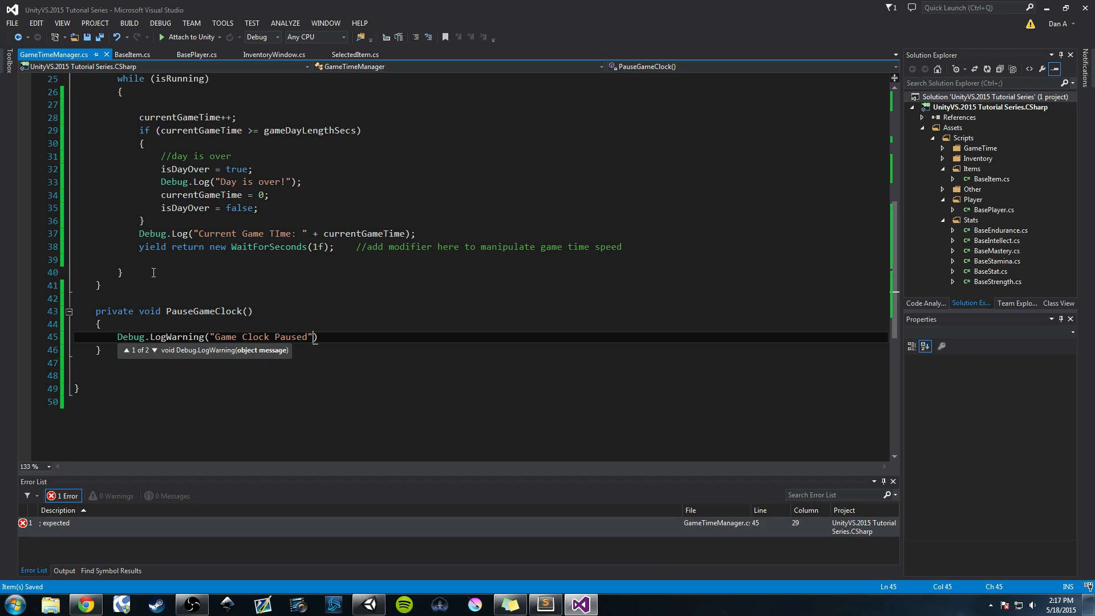
text(;)
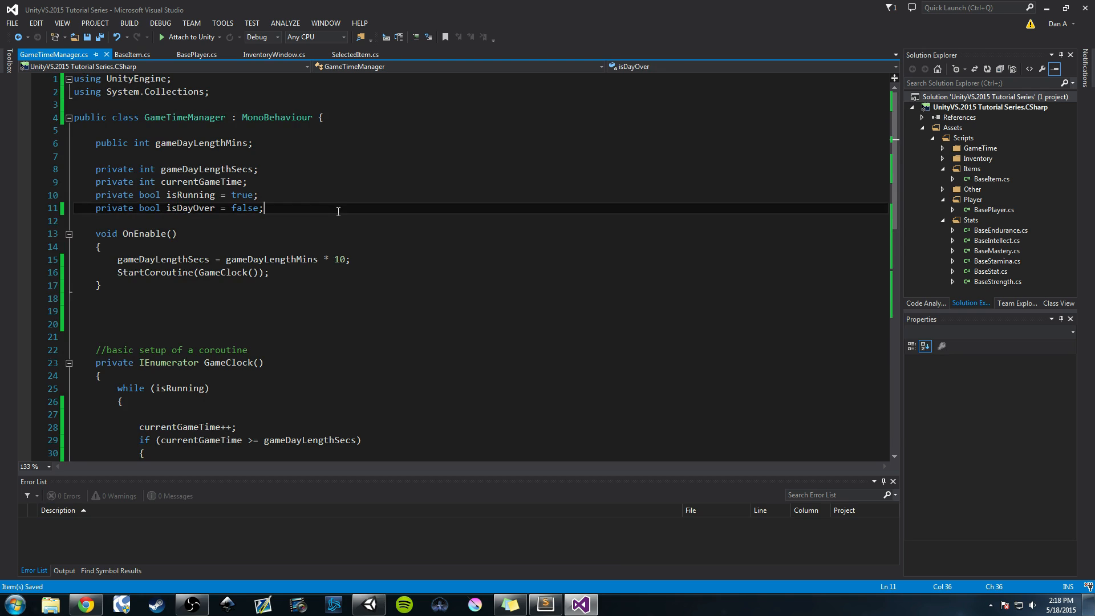
Declare private bool isPaused = false; after the isDayOver field
text(private bool)
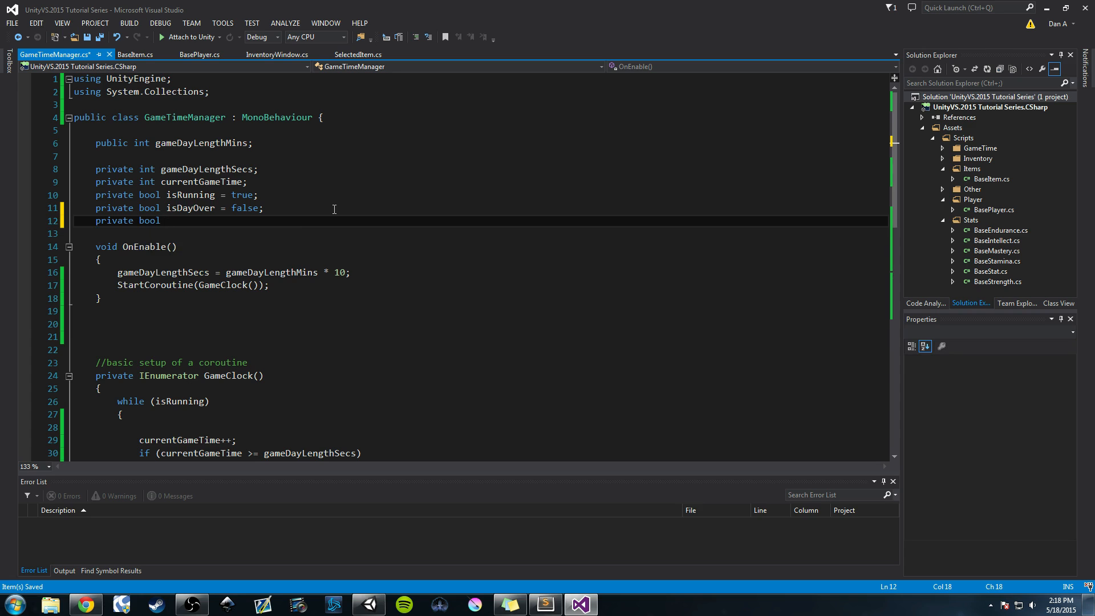
text(isPaused)
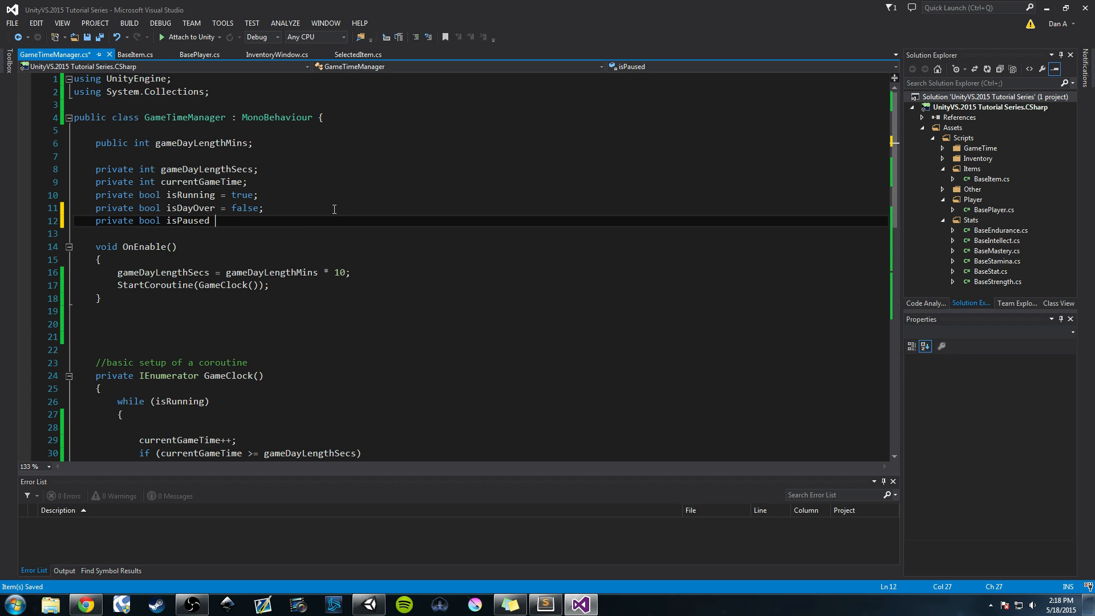
text(= false)
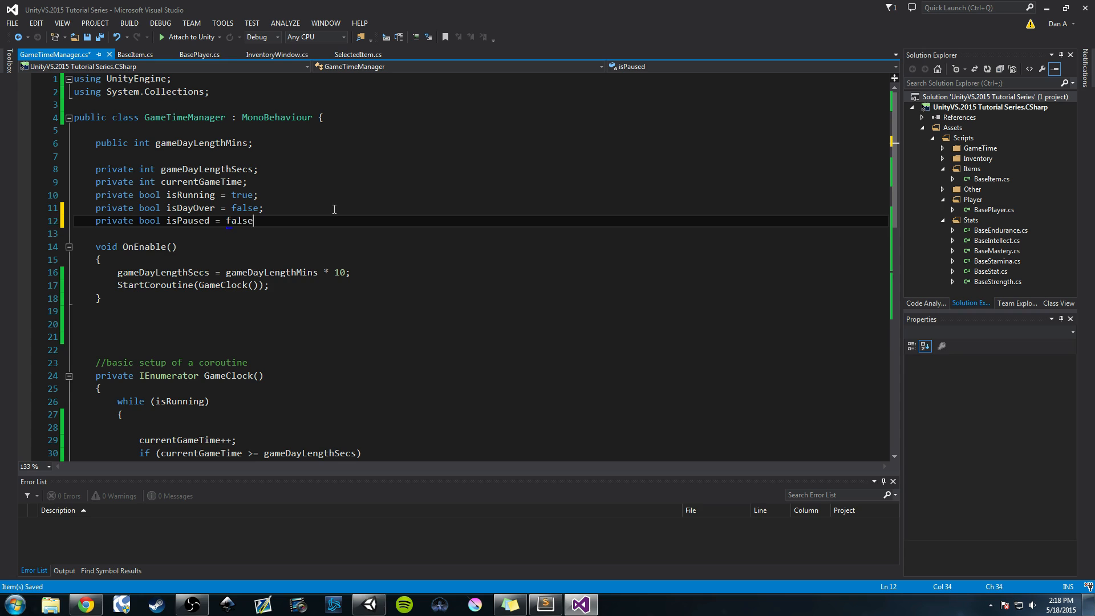
text(;)
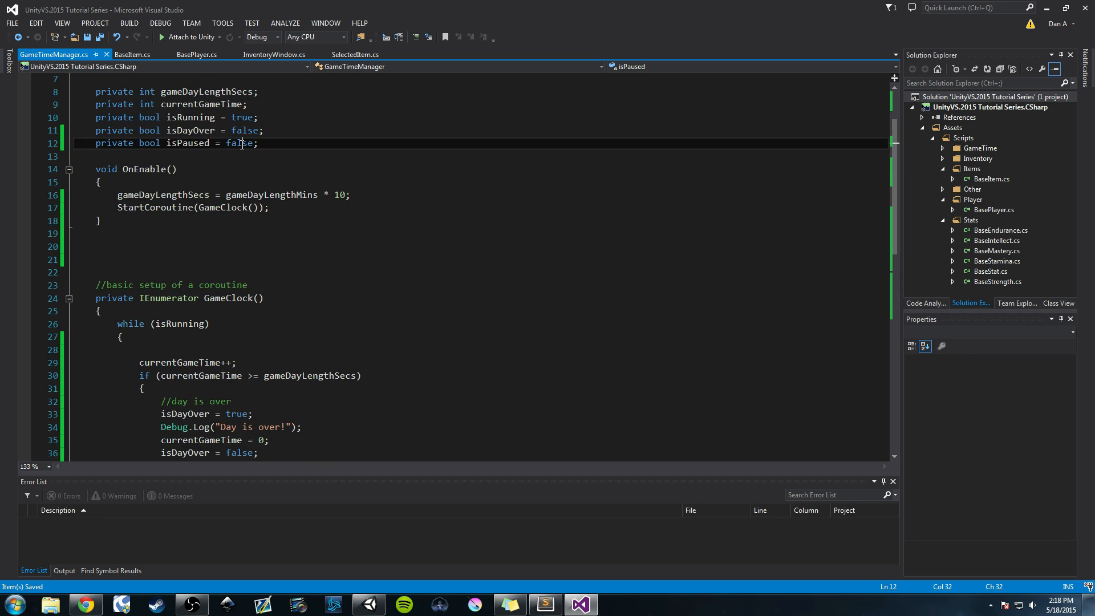
Make PauseGameClock set isPaused = true after its warning
scroll(down, 3)
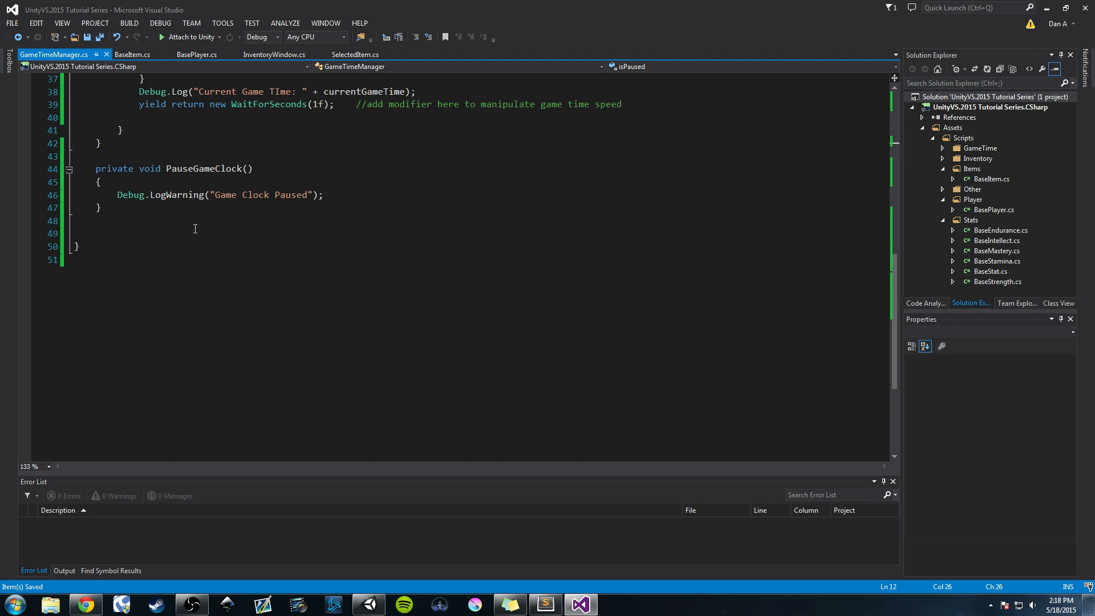
click(324, 194)
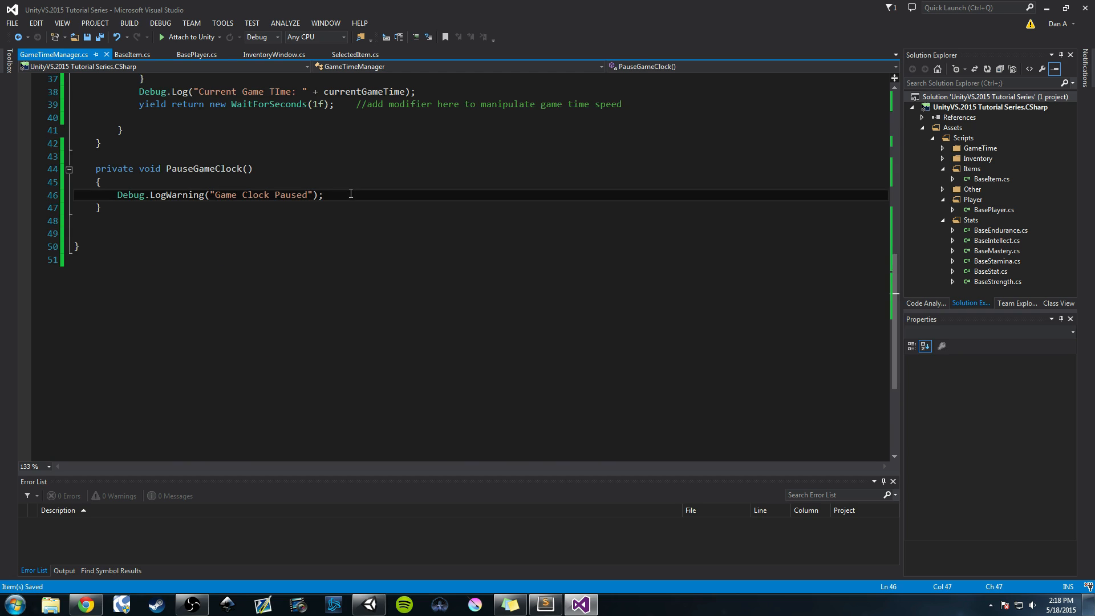
text(isPaused =)
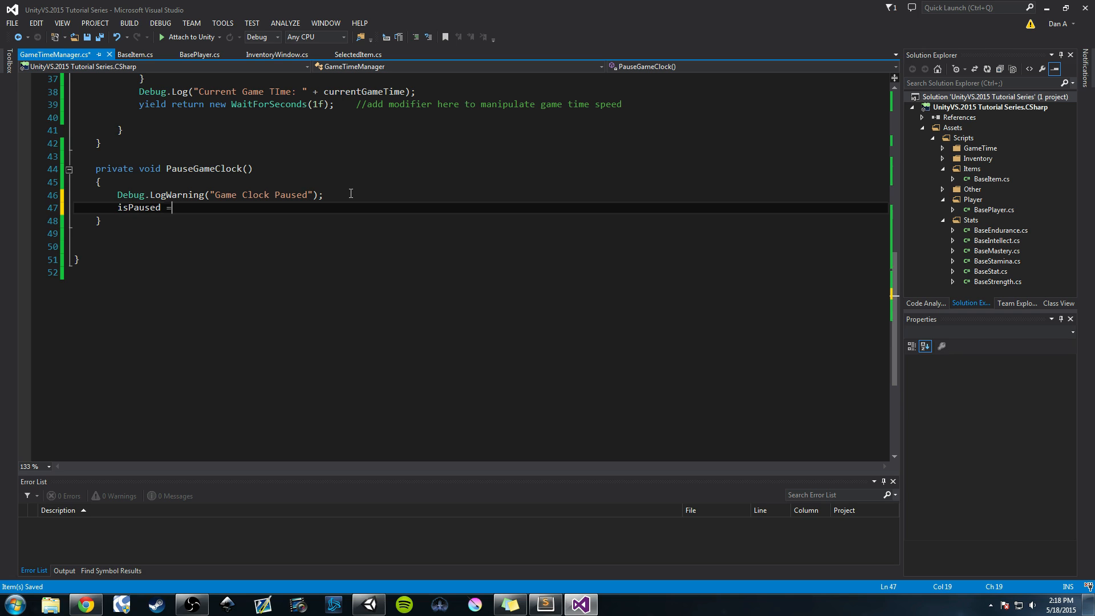
text(true;)
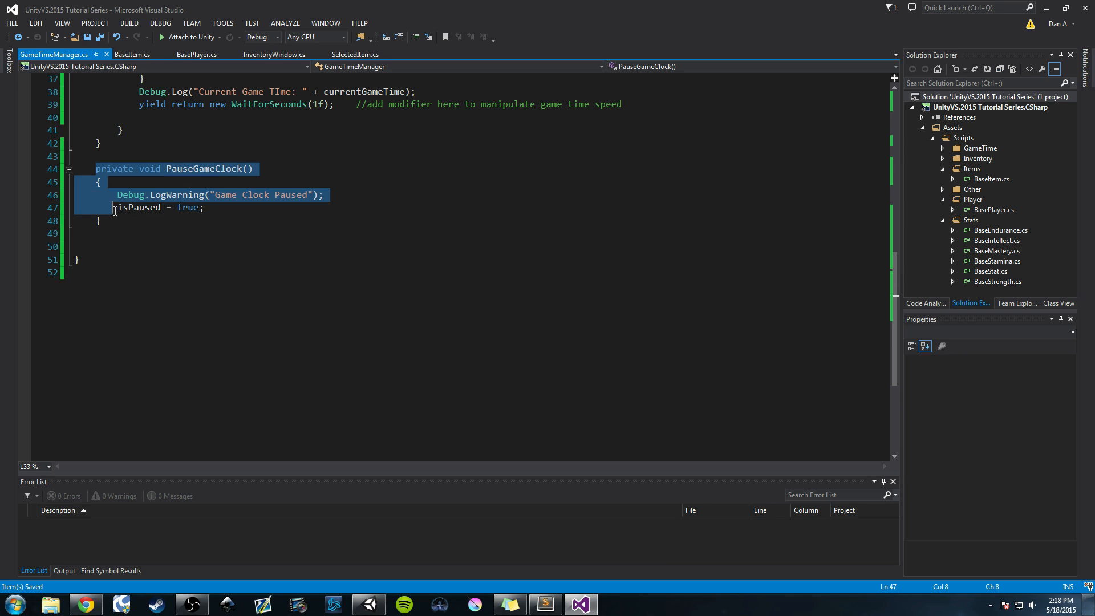
Duplicate it as UnPauseGameClock, logging UnPaused and setting isPaused to false
click(103, 220)
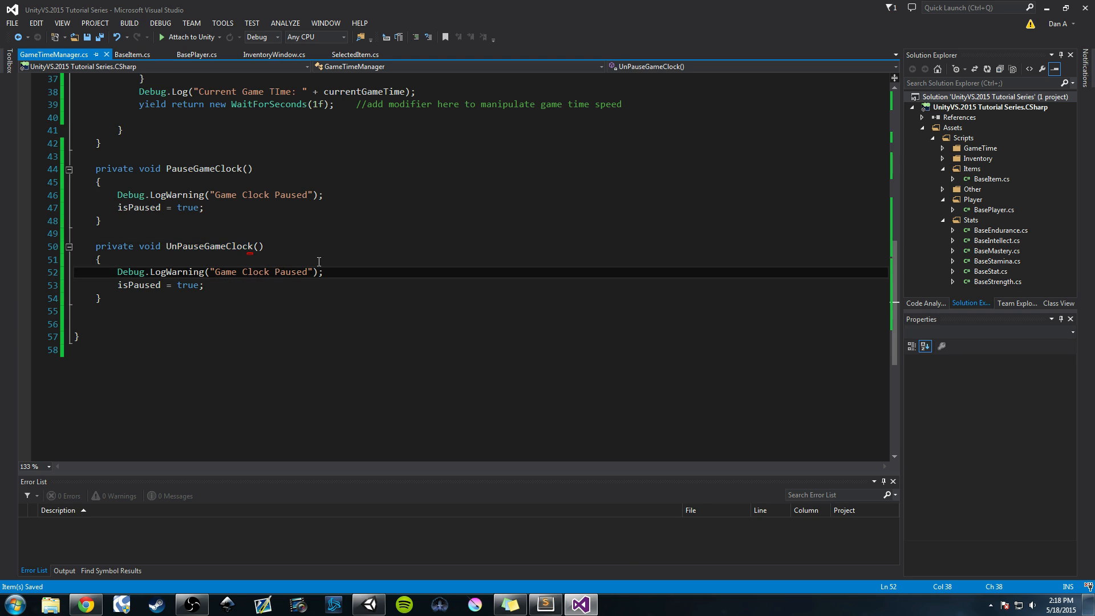
double_click(138, 285)
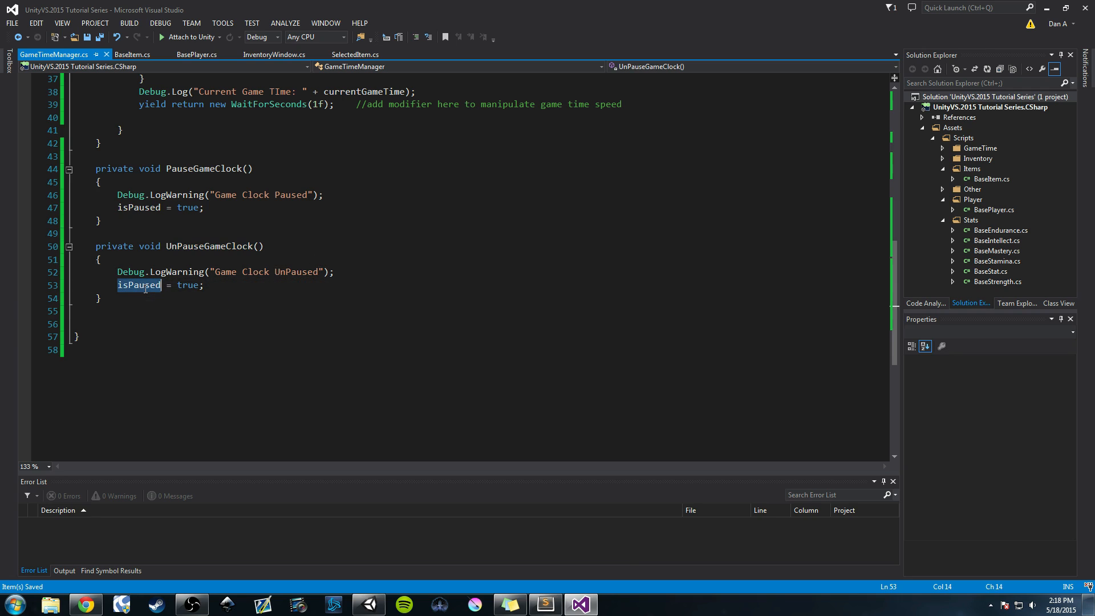
text(false;)
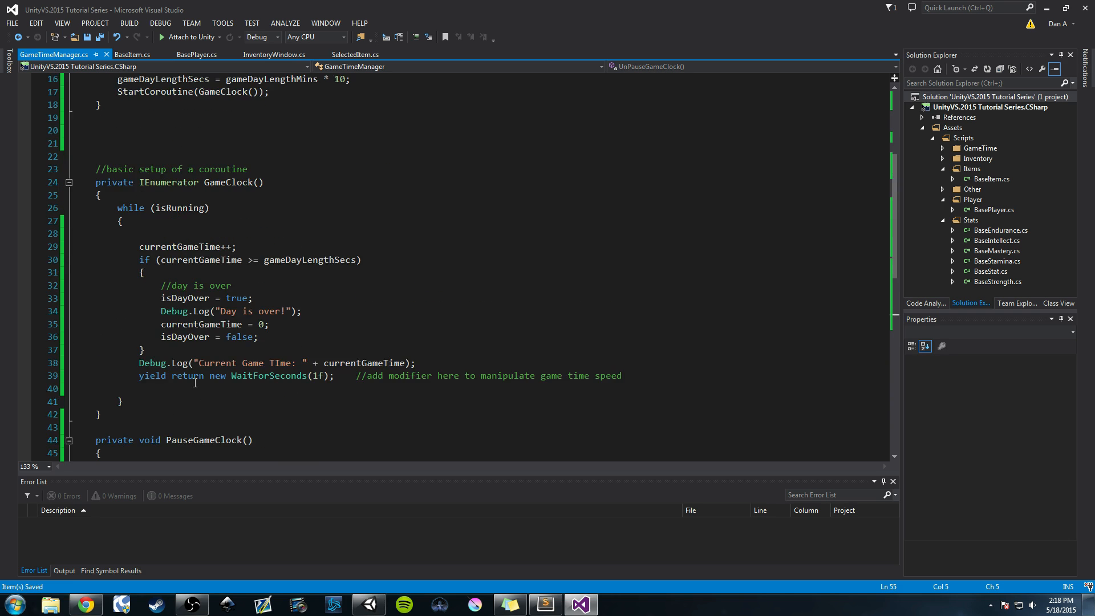
Add void Update() with an if (Input.GetKeyDown(KeyCode.Space)) check
scroll(down, 3)
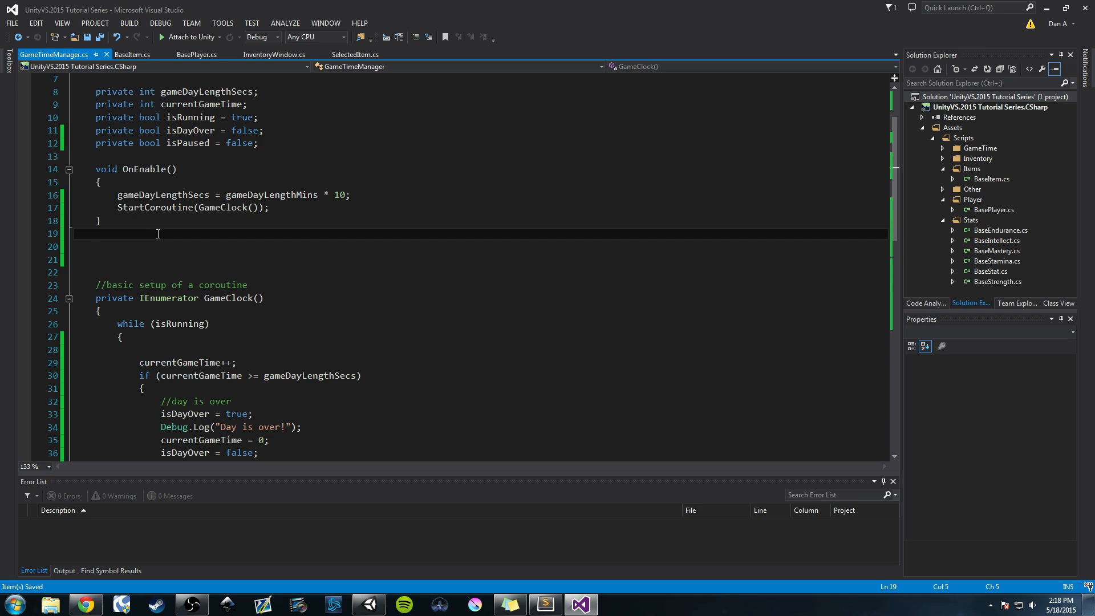
text(vod)
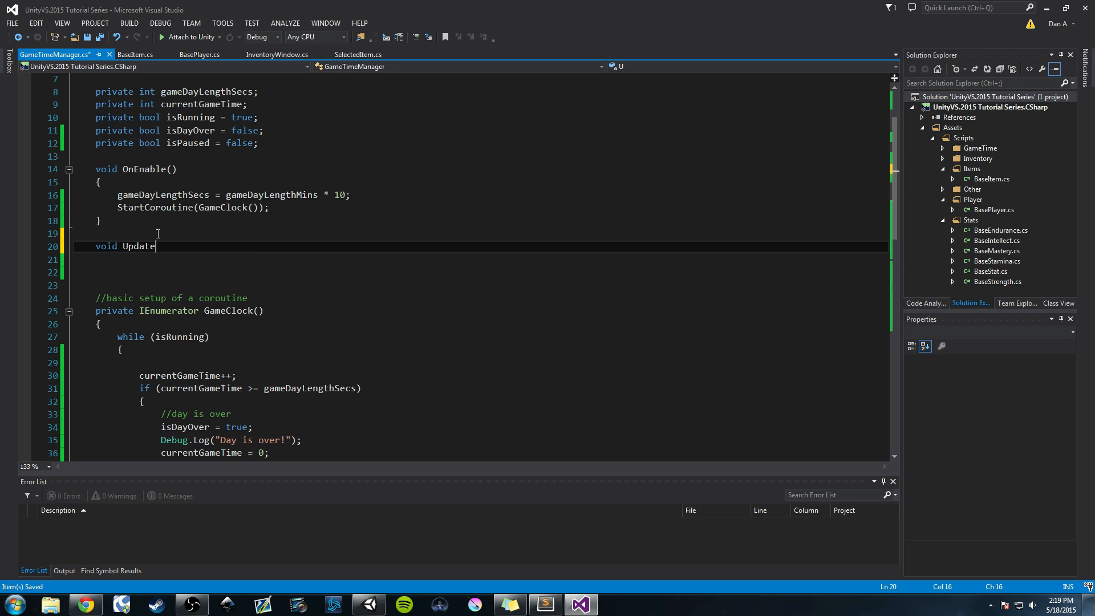
text(())
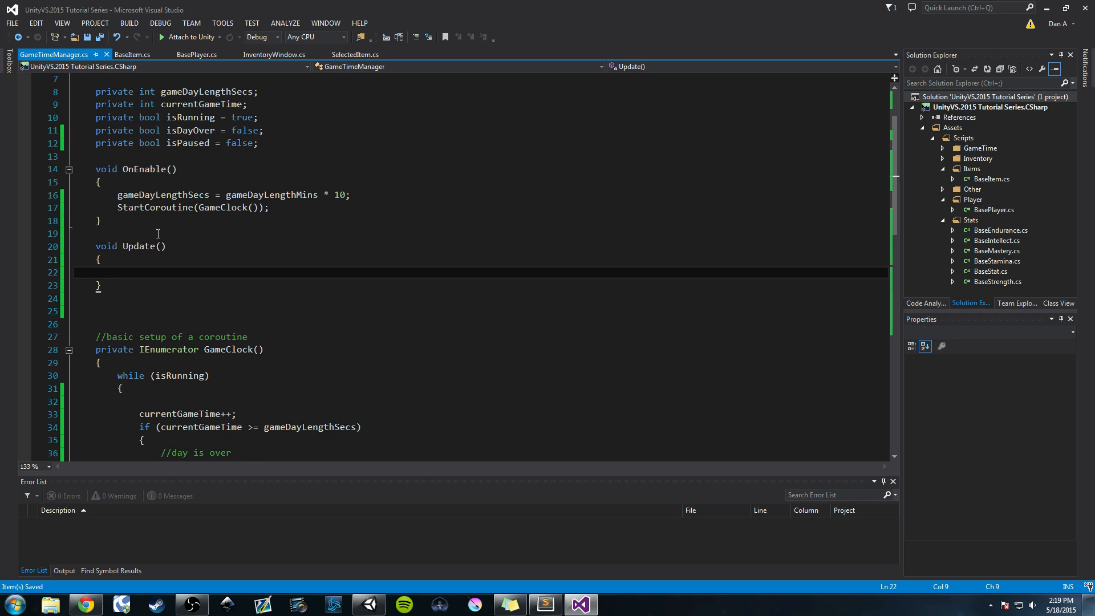
text(if())
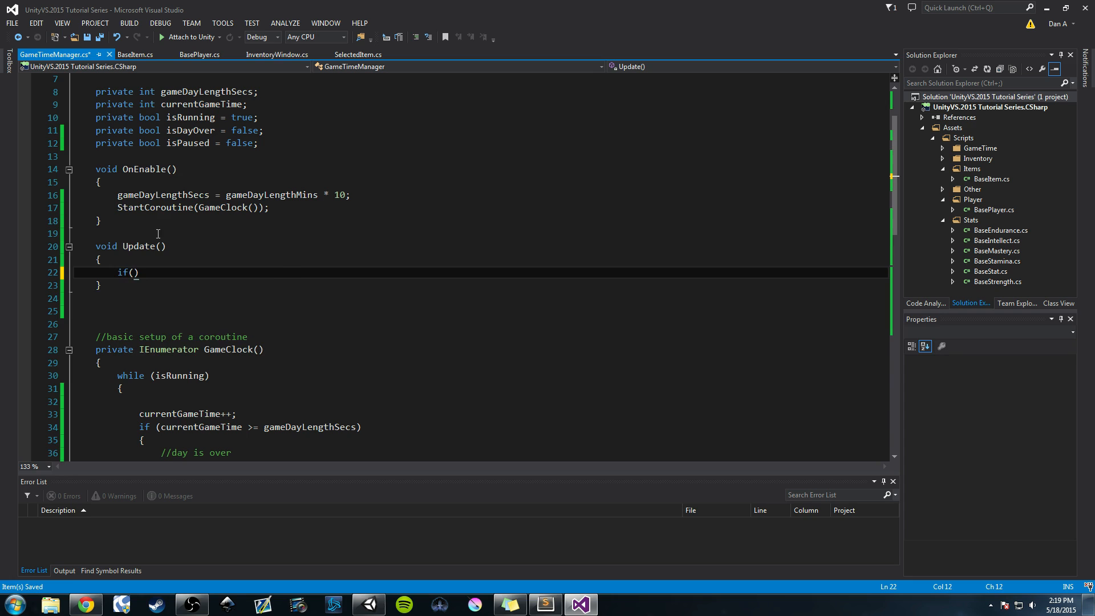
text(Input)
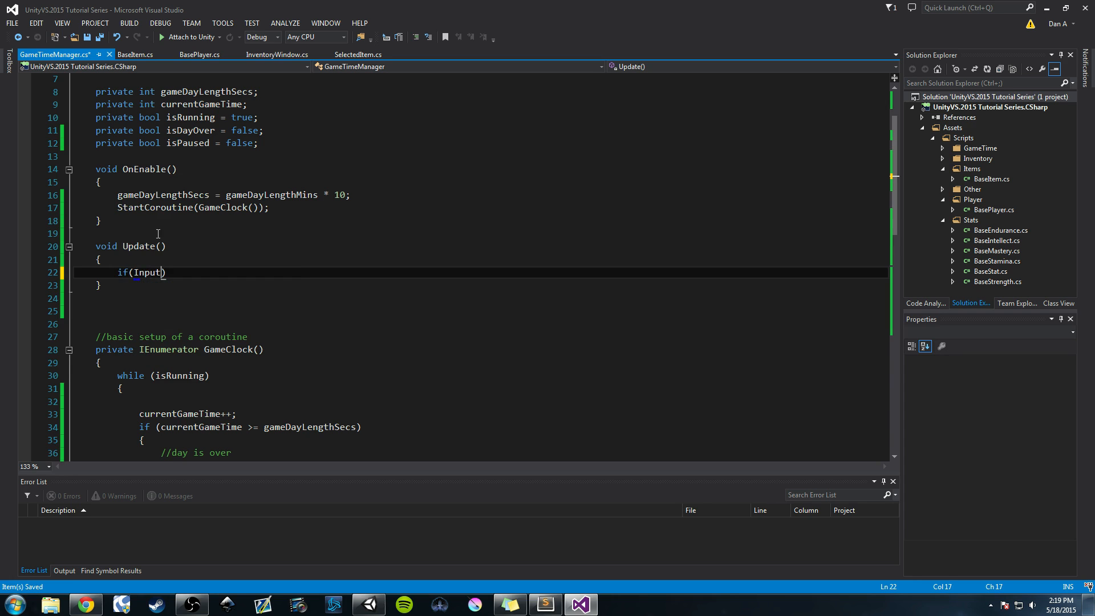
text(.GetKeyDown)
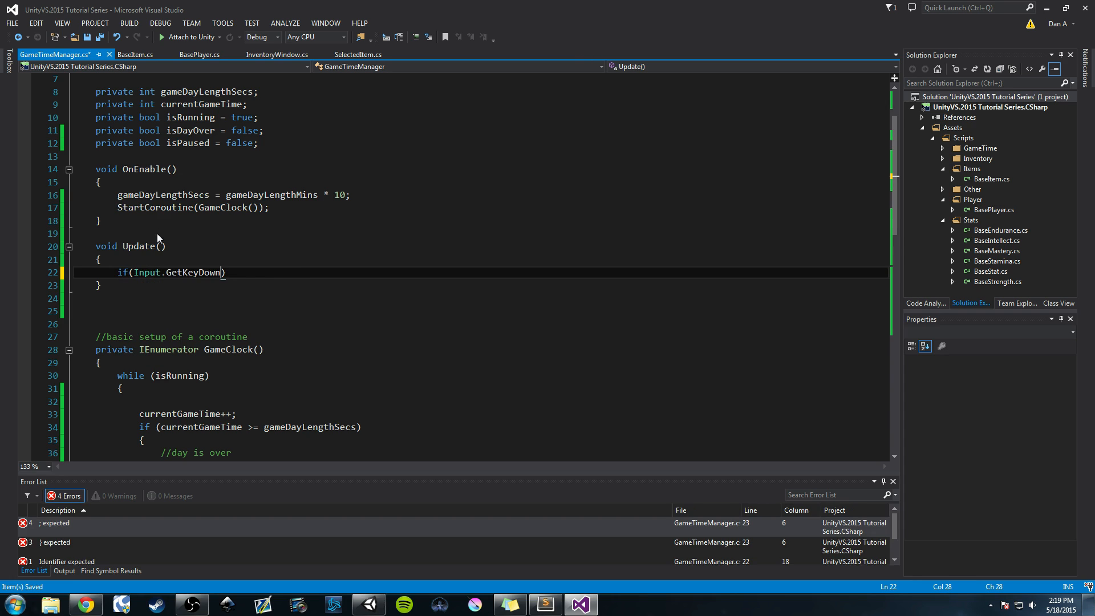
text(()
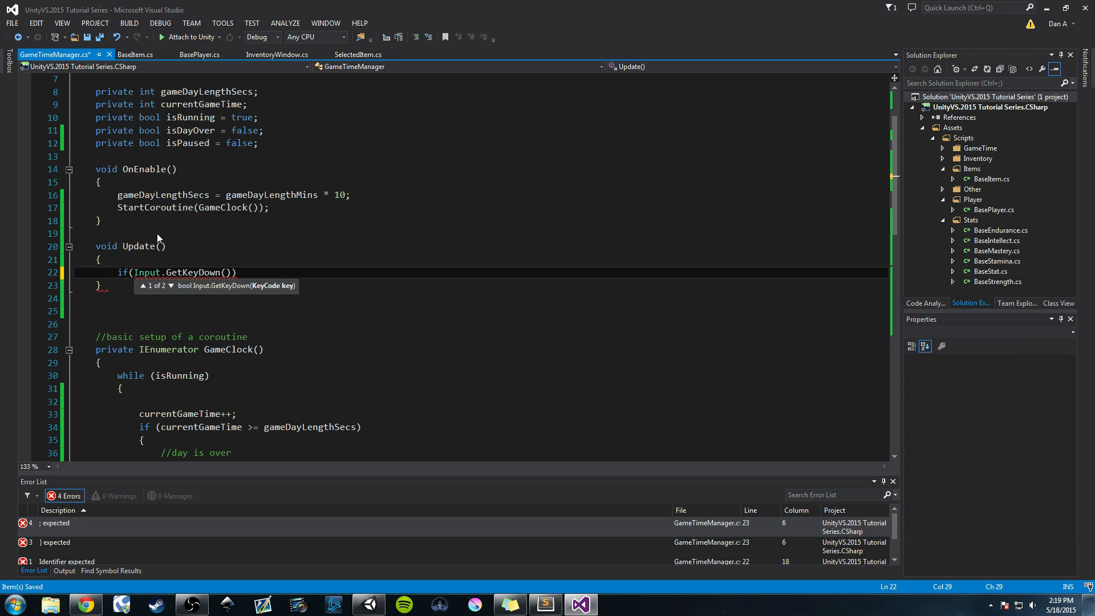
text(KeyCode)
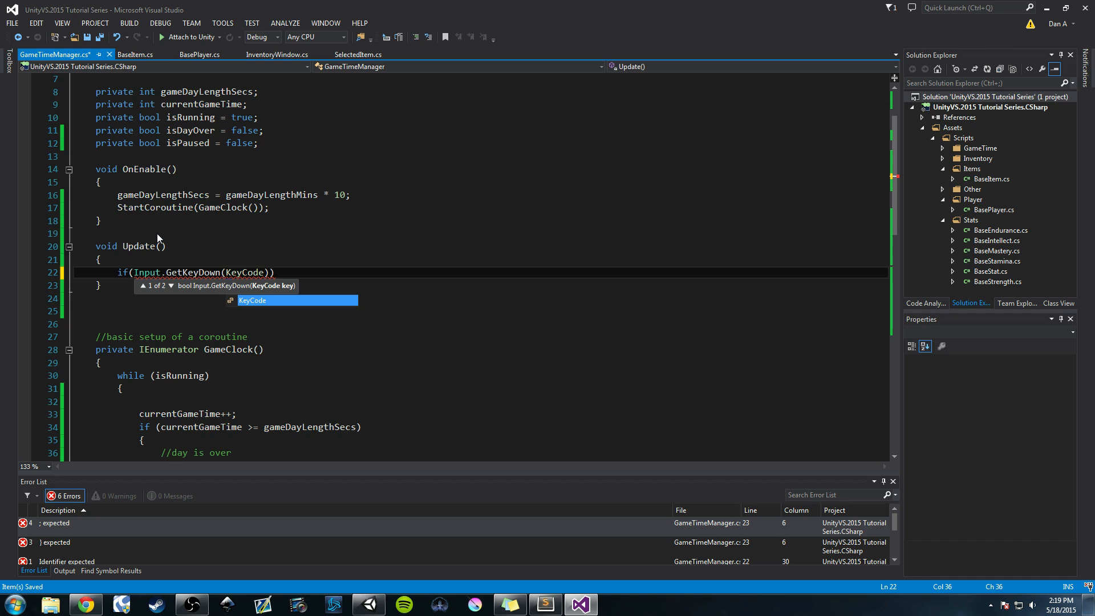
text(.Space)
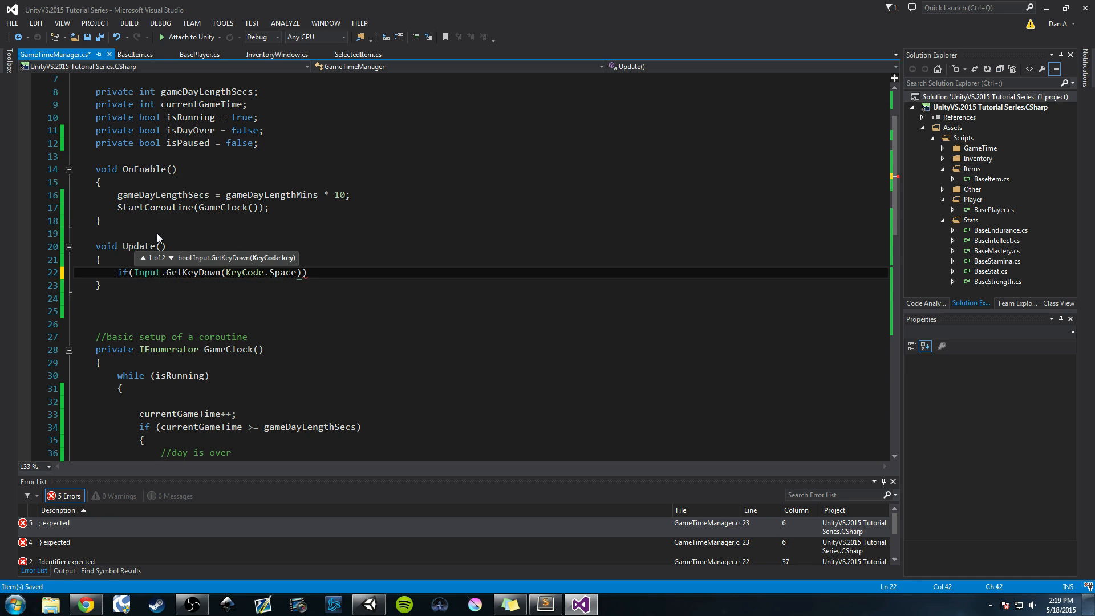
text({ })
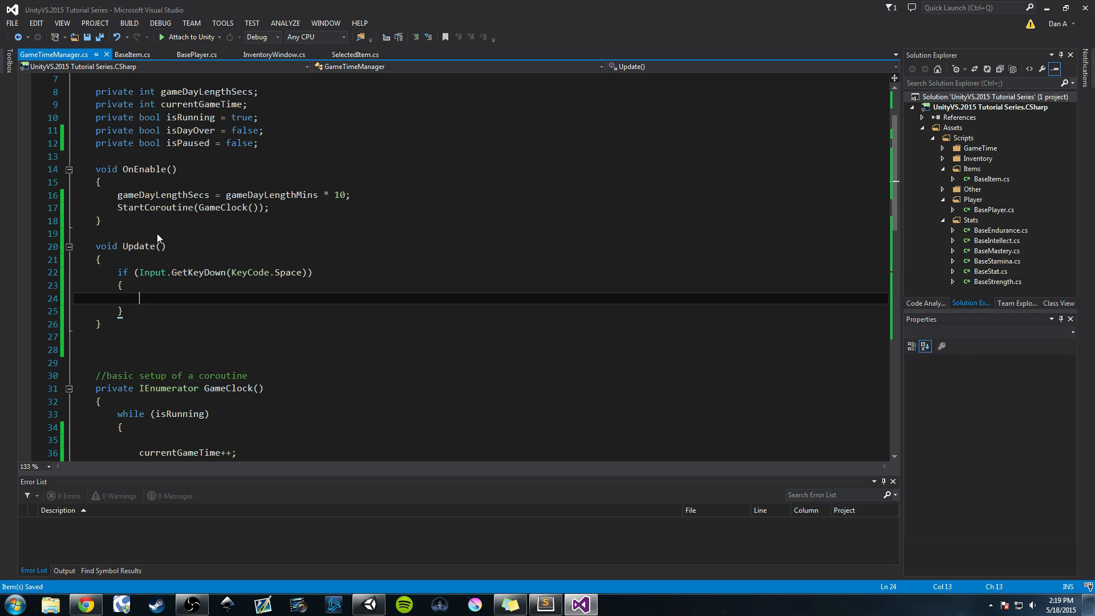
Inside it, call UnPauseGameClock() if isPaused, else PauseGameClock()
text(u)
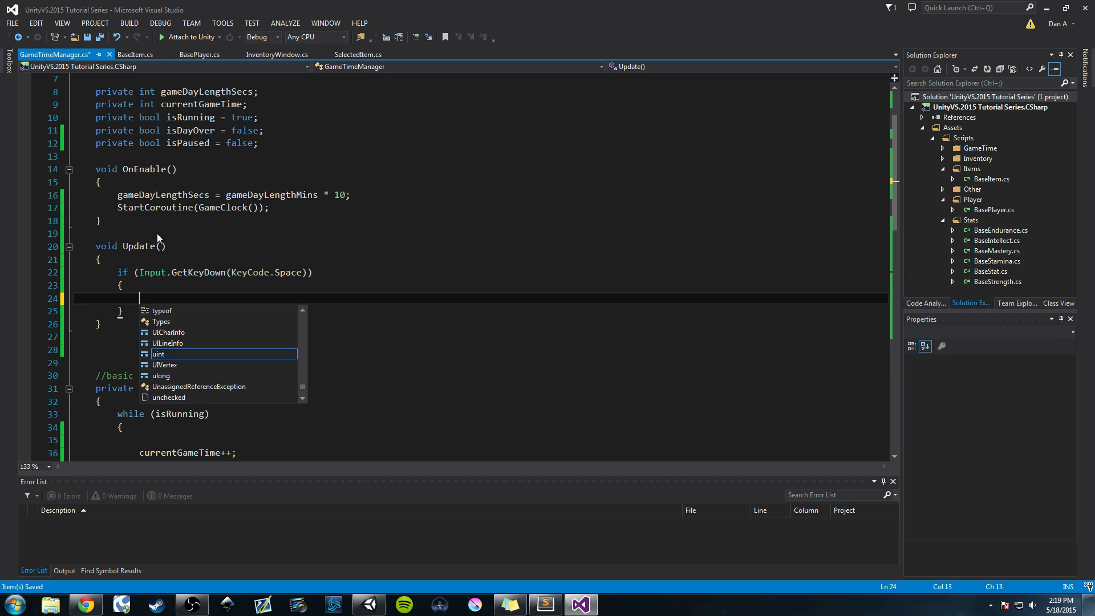
text(if()
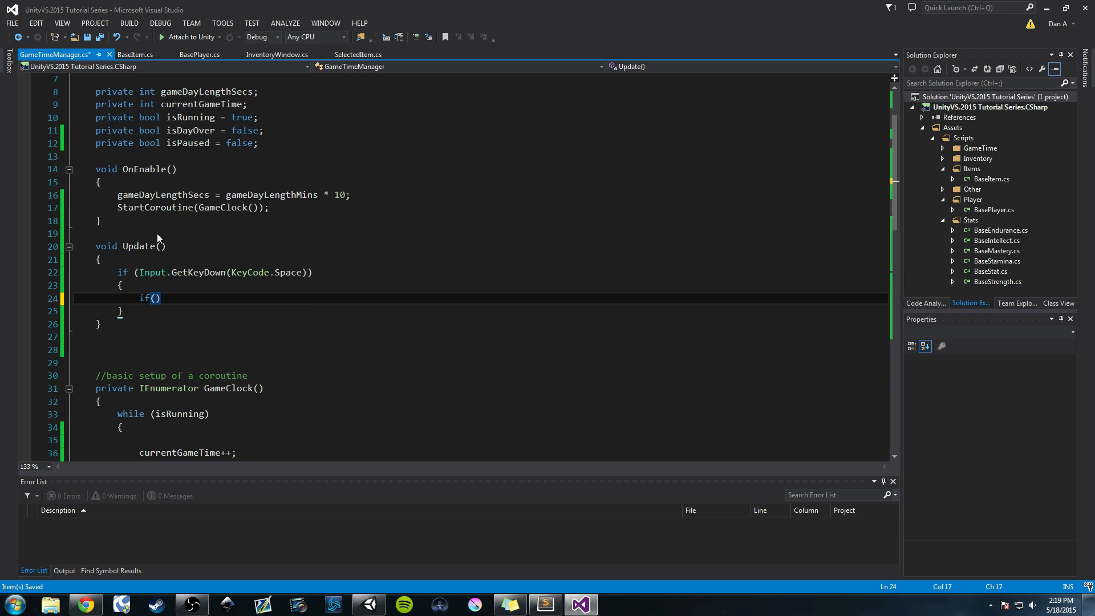
text(i)
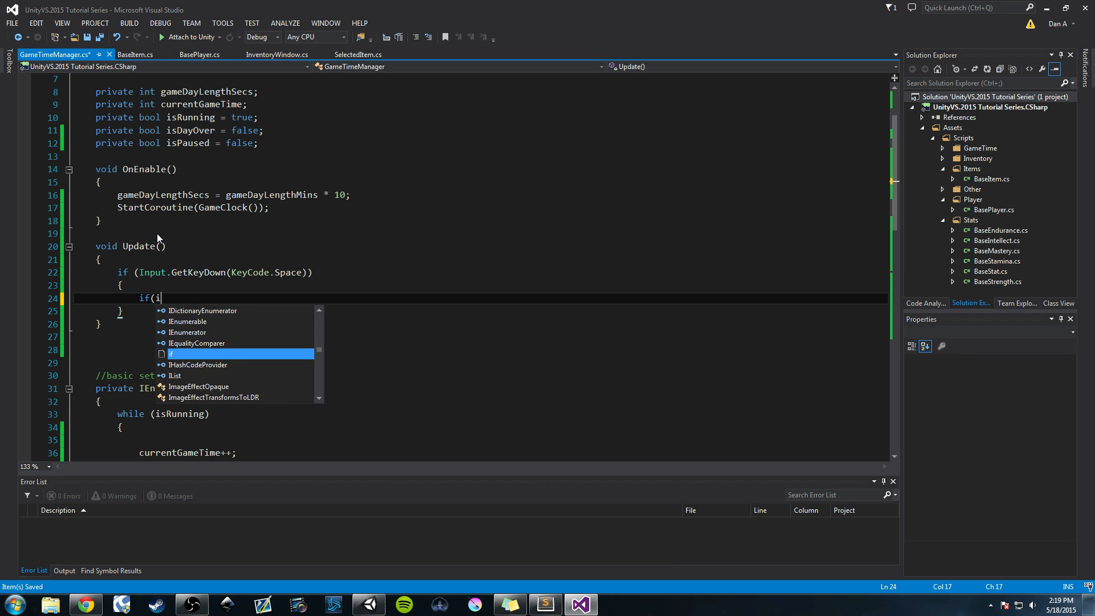
text(sPaused)
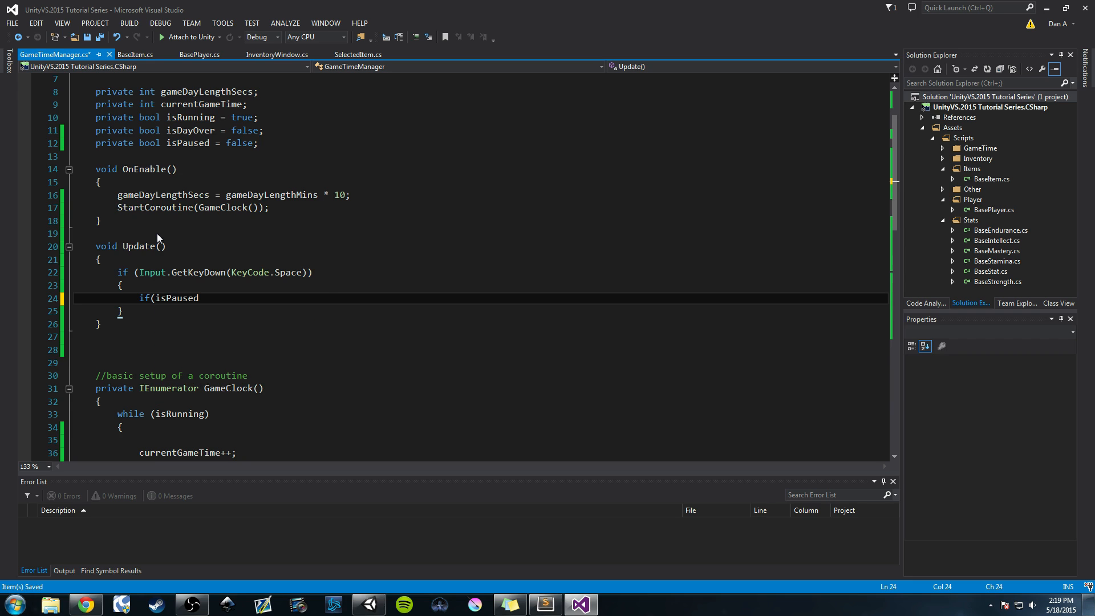
text())
text({)
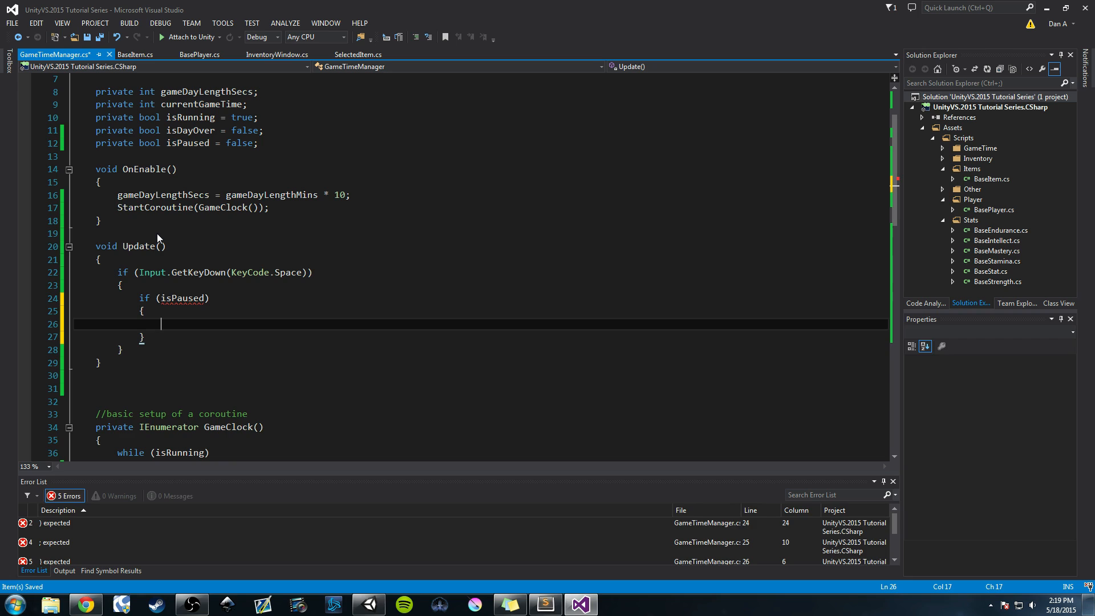
text(unpa)
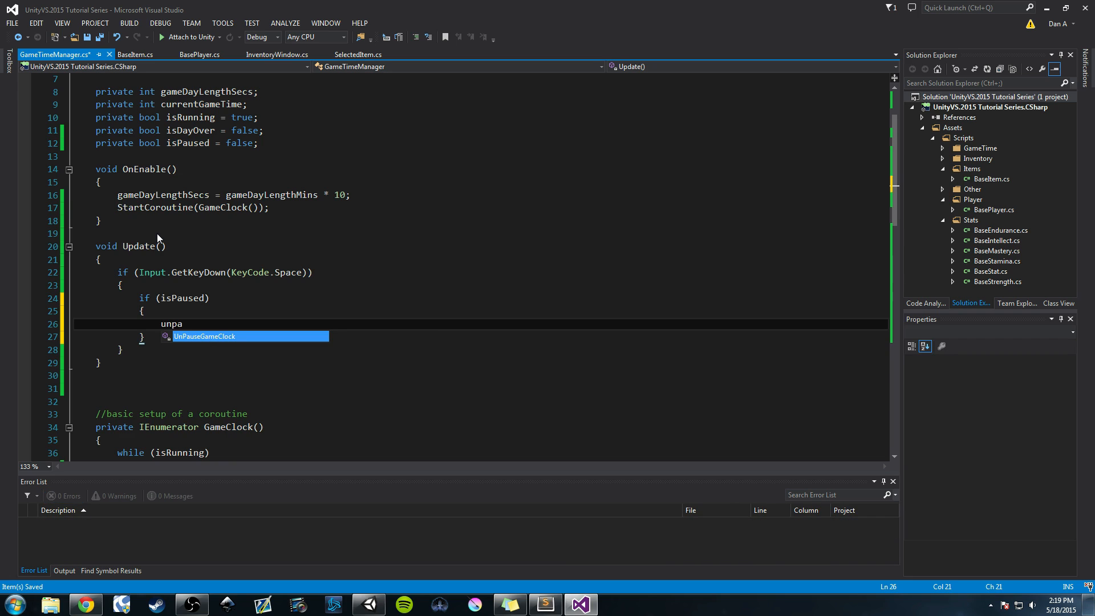
key(tab)
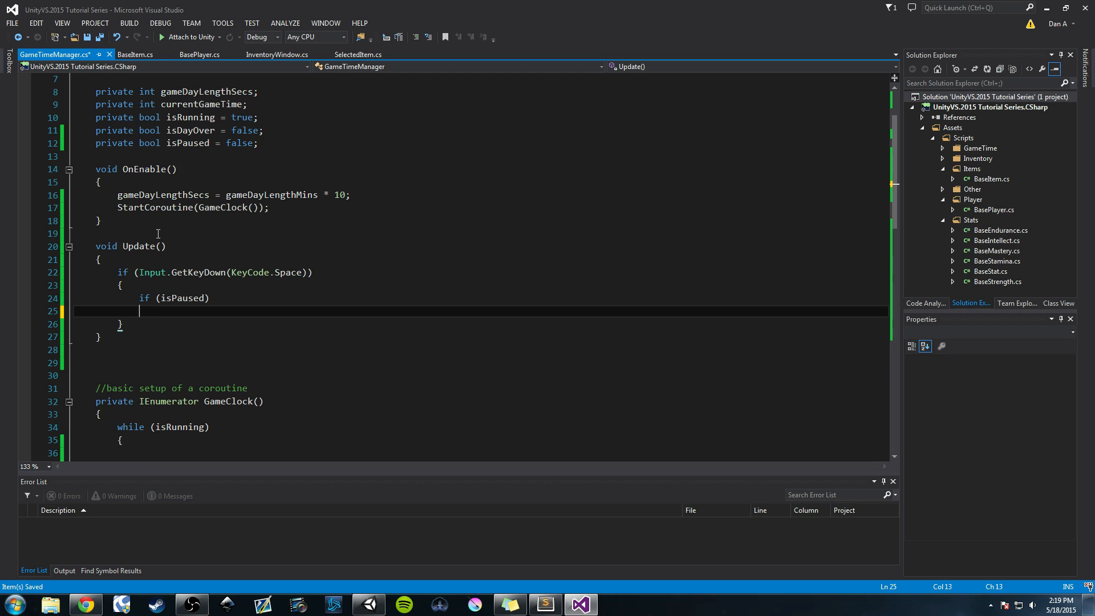
text(y)
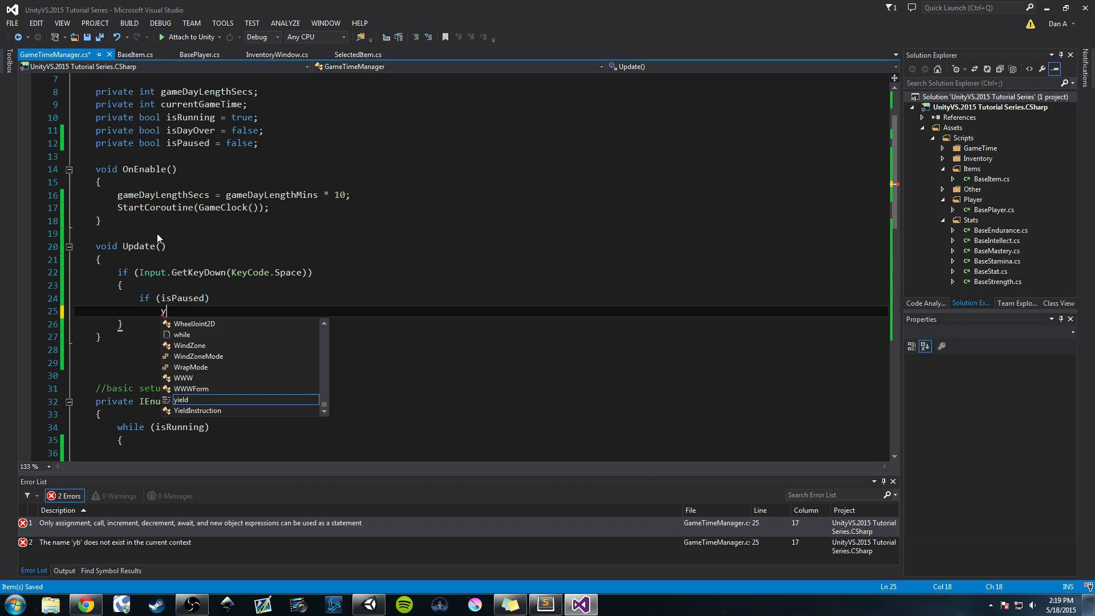
text(UnPauseGameClock();)
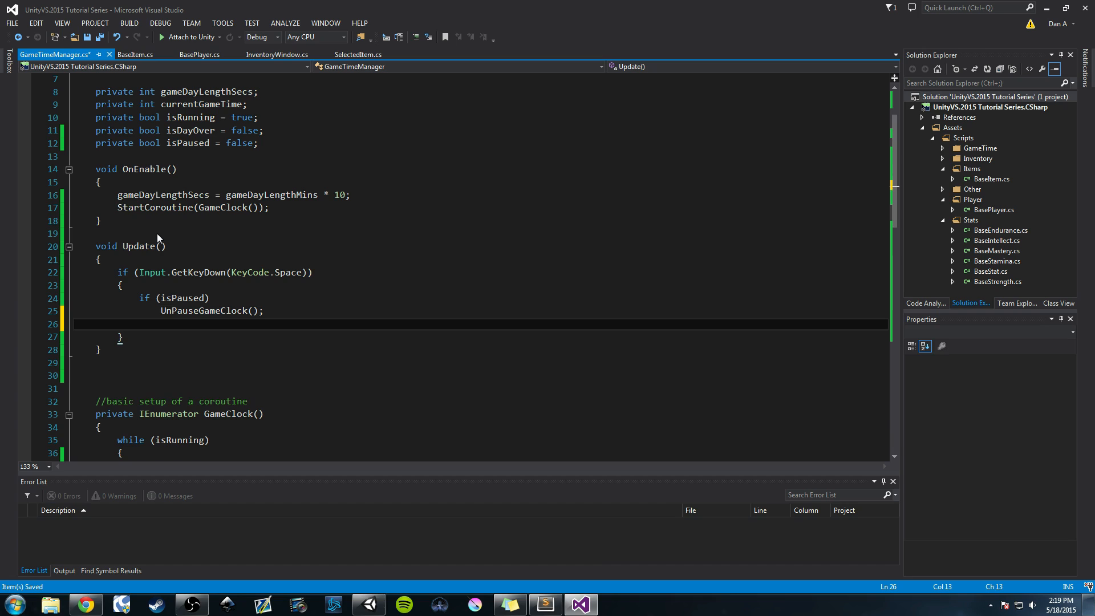
text(else)
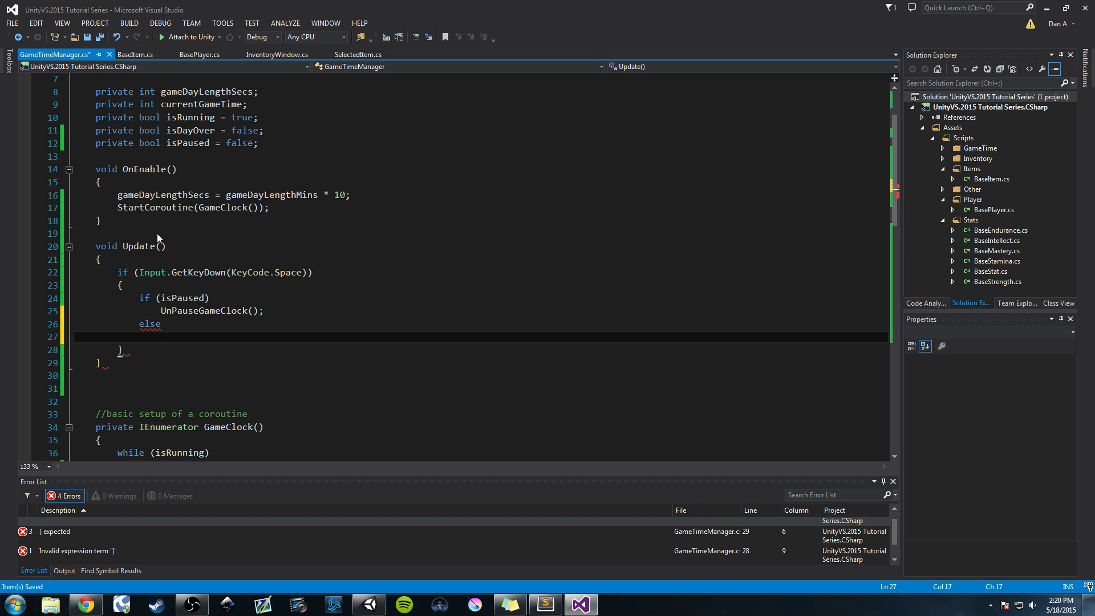
text(PauseGameClock())
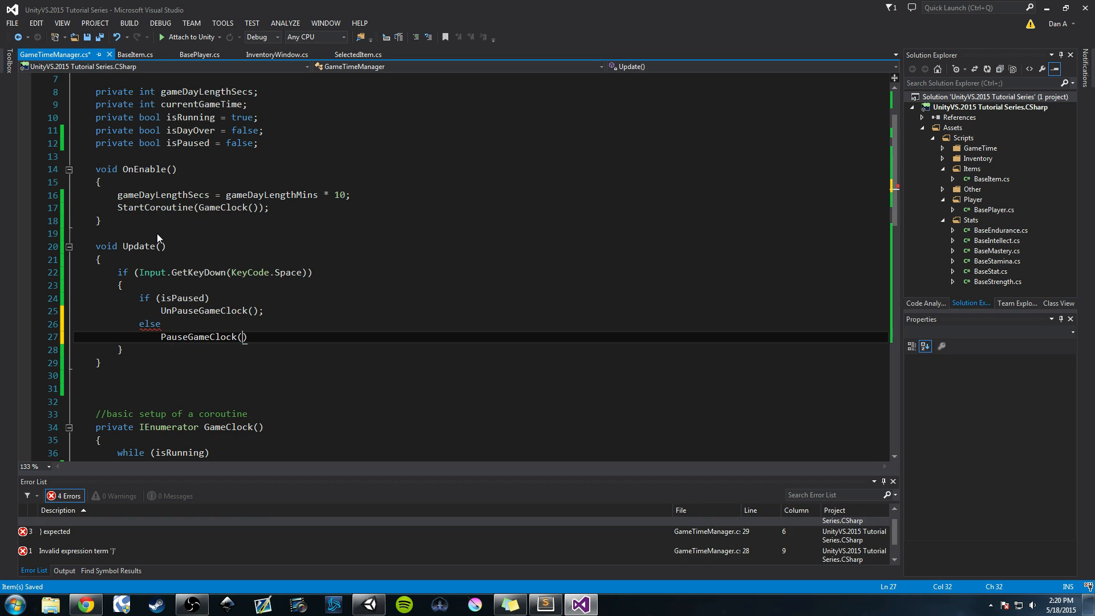
text(;)
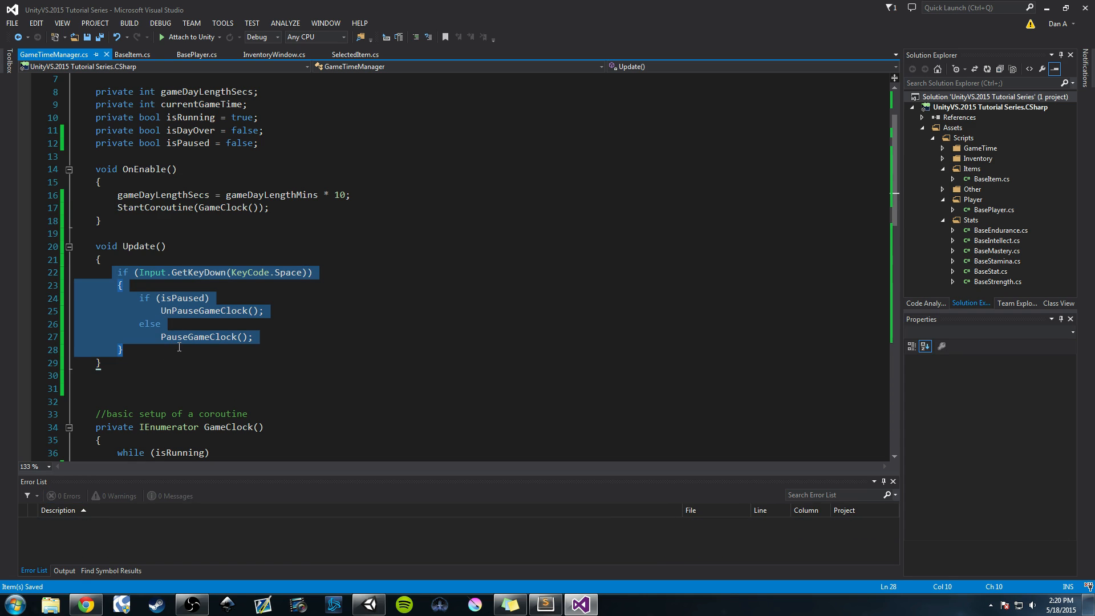
Play the scene in Unity, toggling Space to log Paused and UnPaused warnings
click(369, 603)
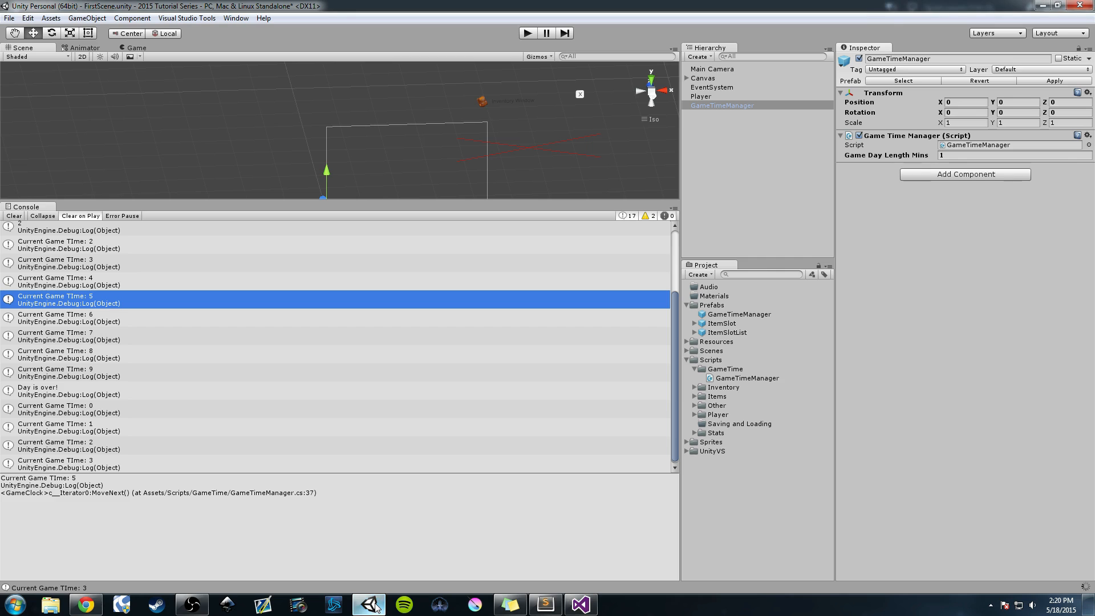
click(527, 33)
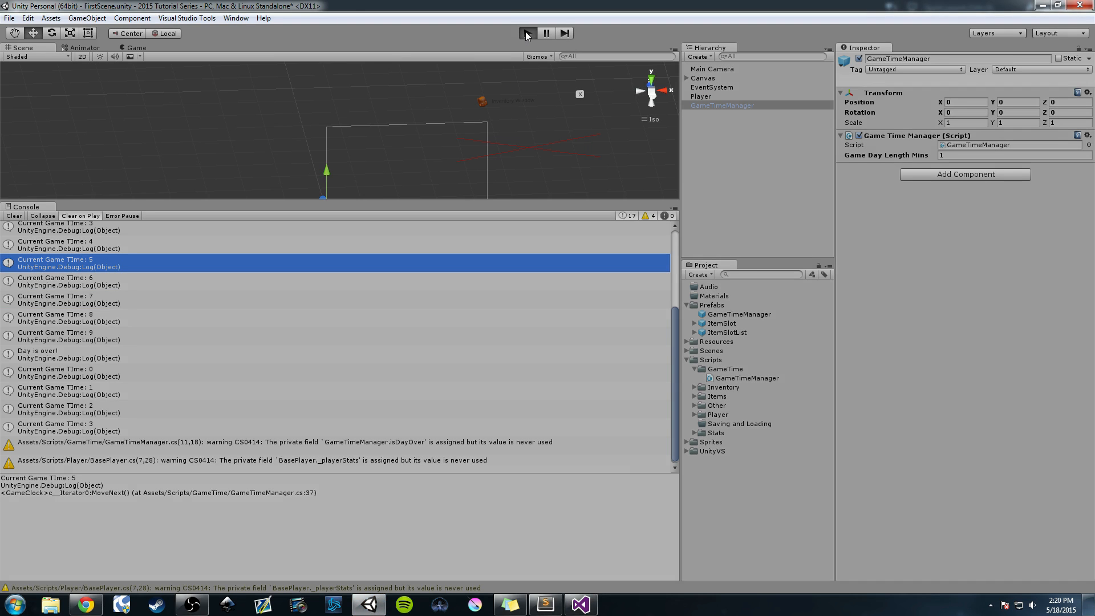
click(527, 33)
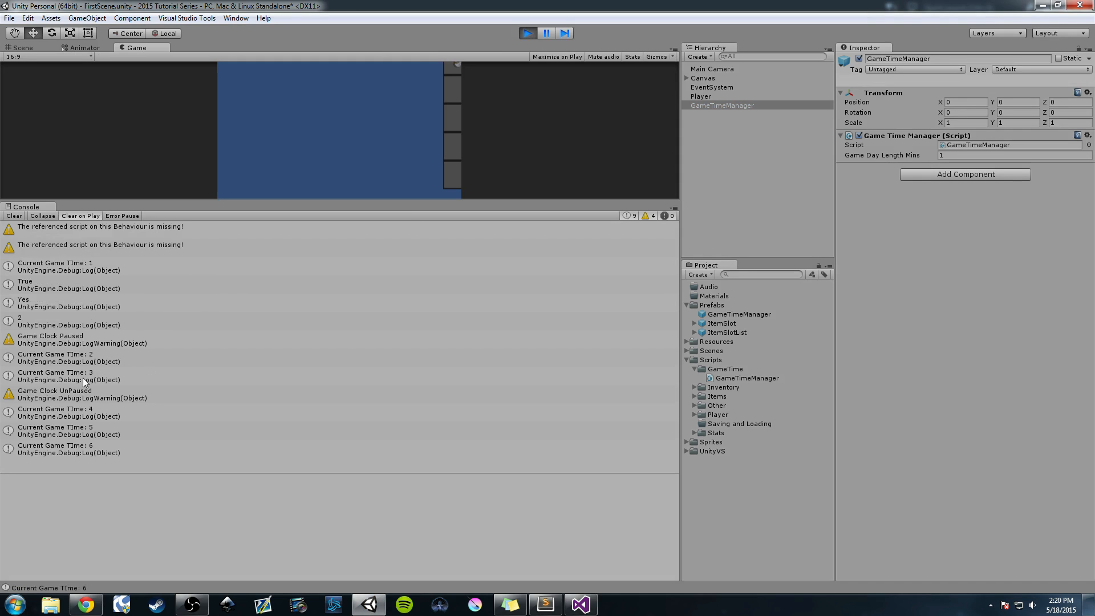
click(23, 48)
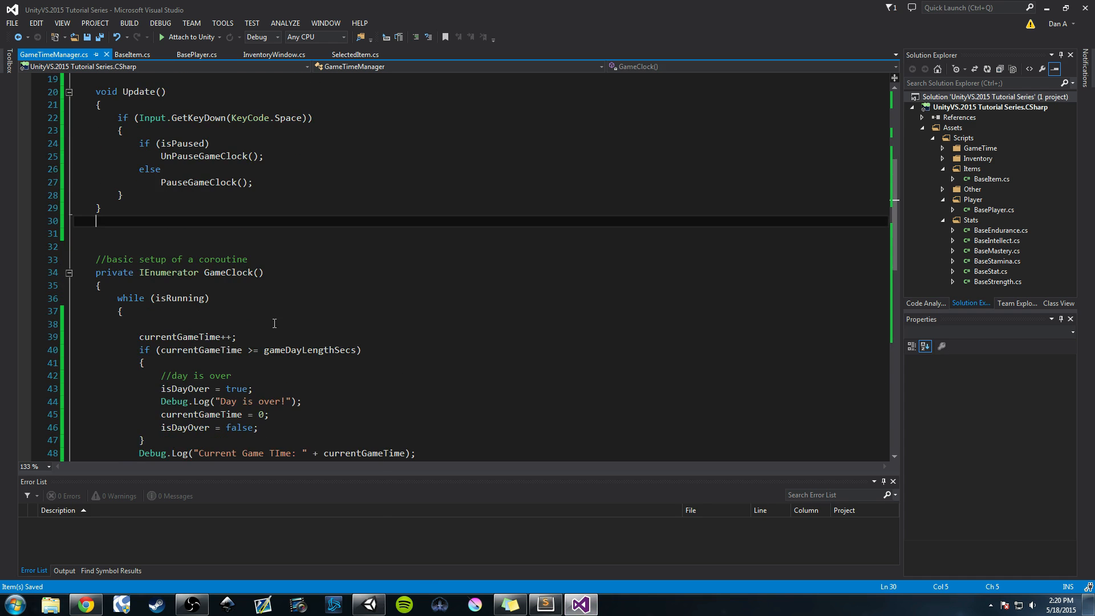
In GameClock's loop, add if (isPaused) yield return null;
scroll(down, 3)
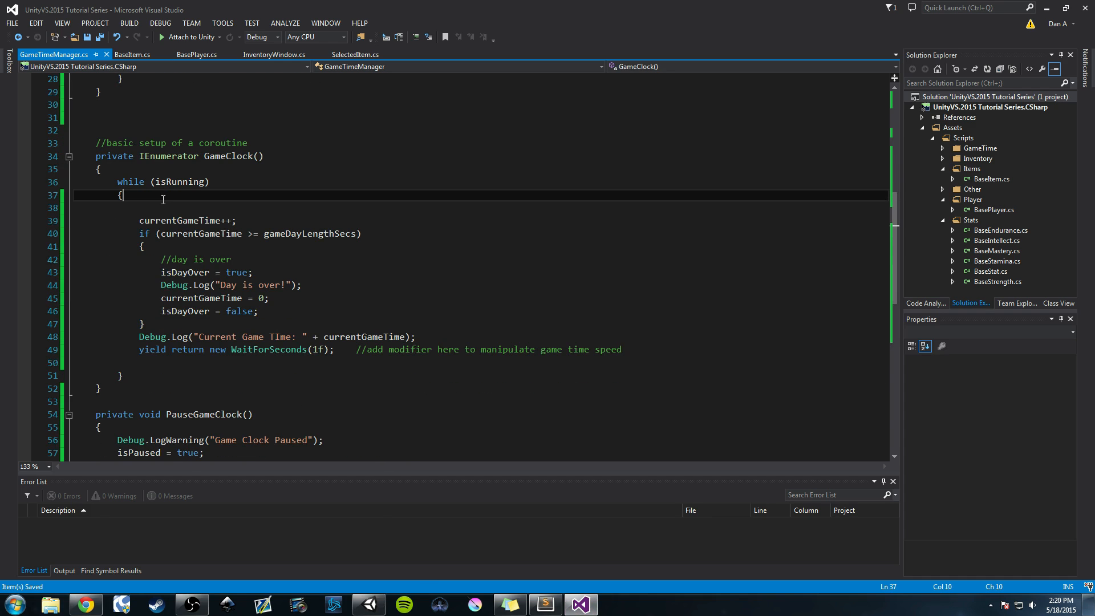
mouse_move(444, 261)
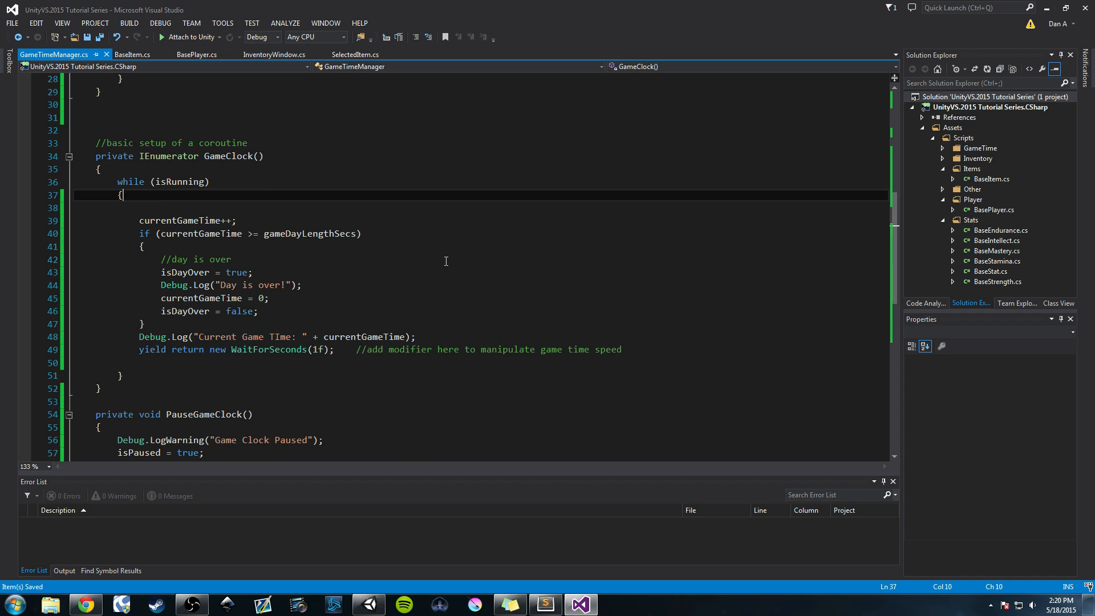
mouse_move(469, 225)
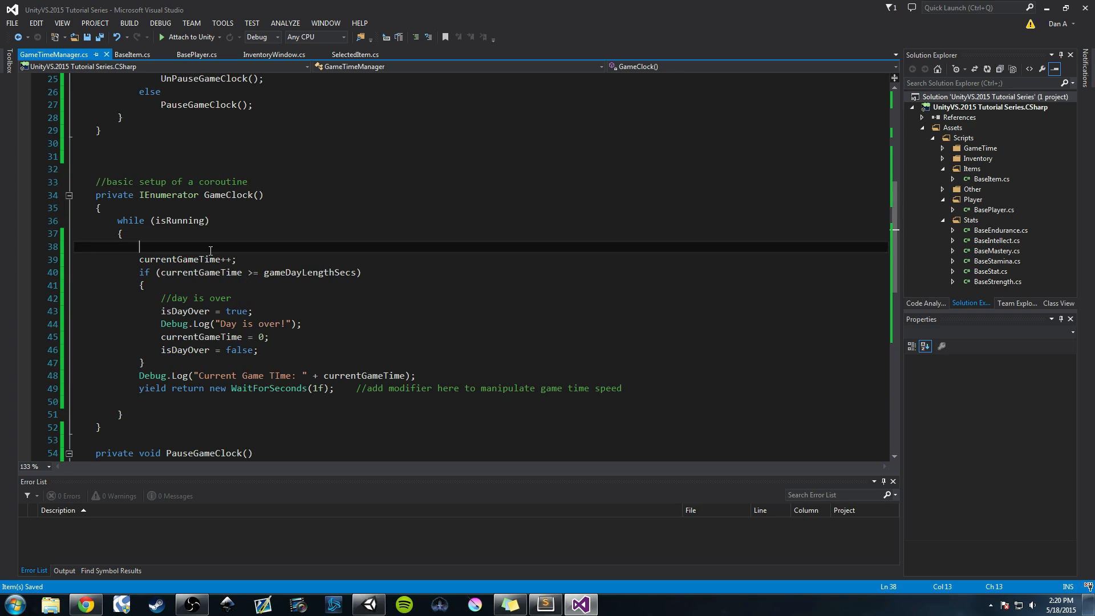
text(if)
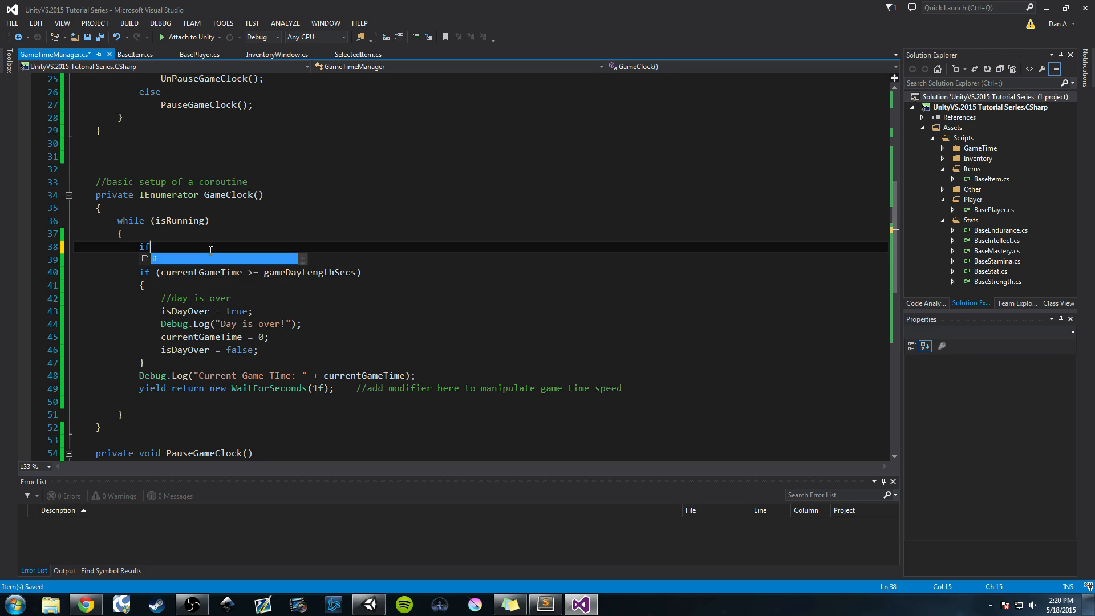
text((is))
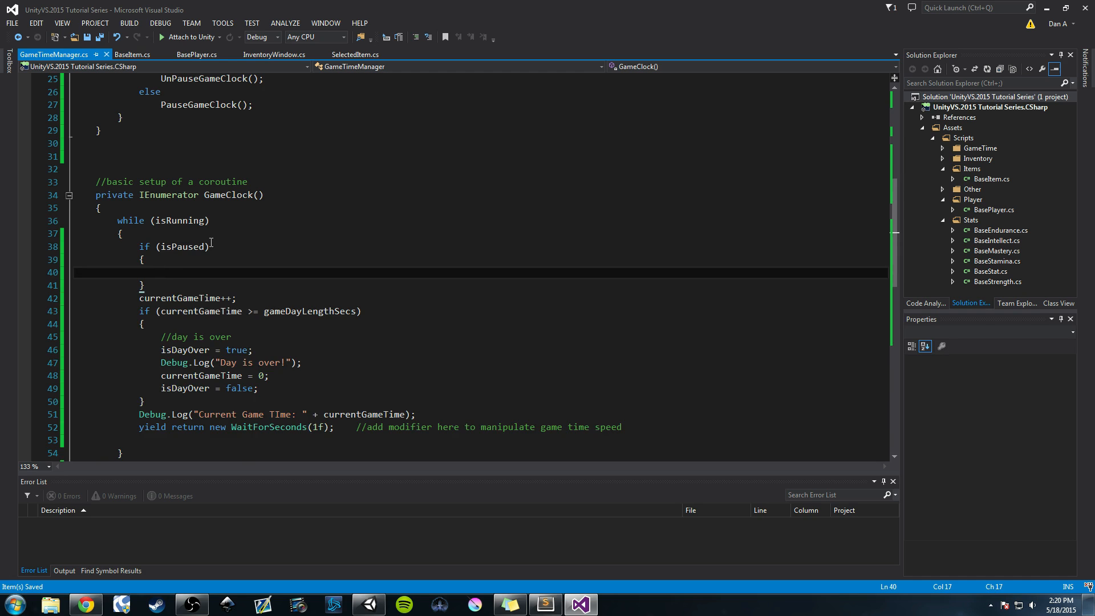
text(yield return null;)
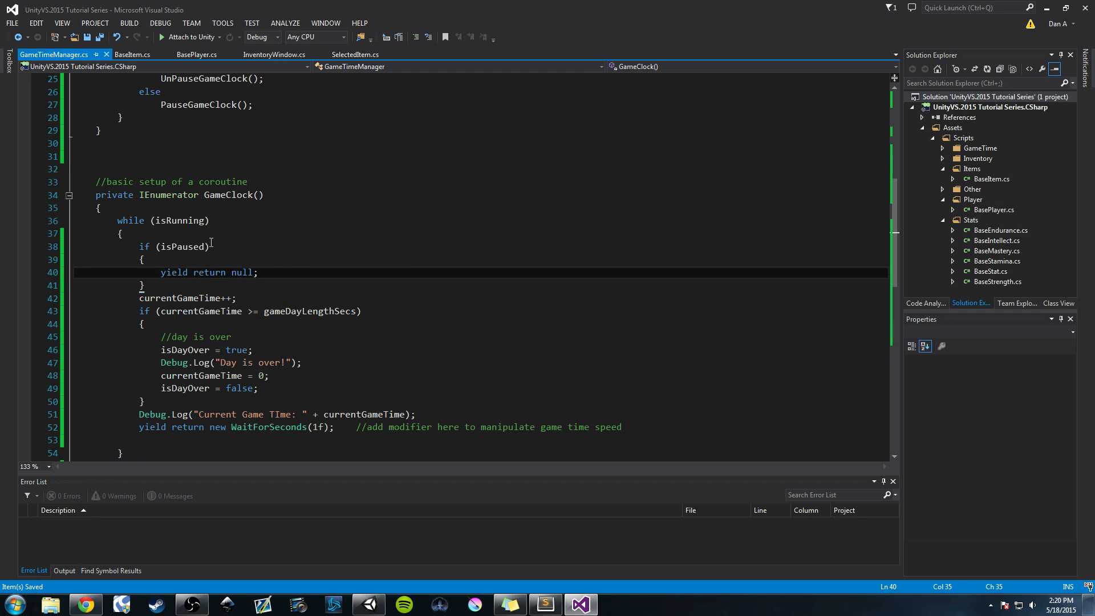
scroll(down, 3)
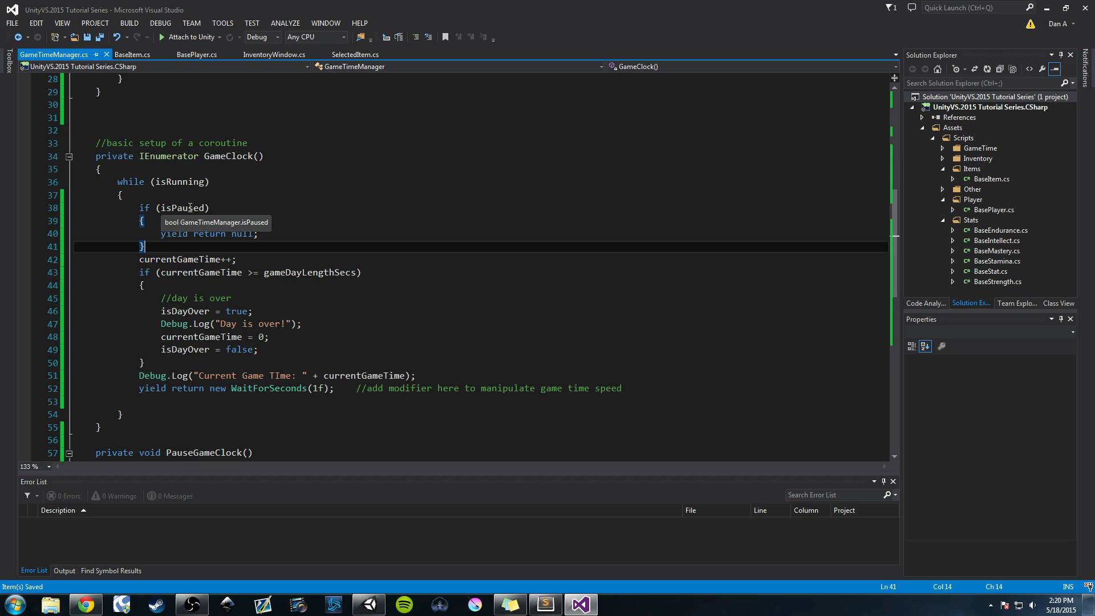
Wrap the time-advancing tick code in an else block
double_click(182, 207)
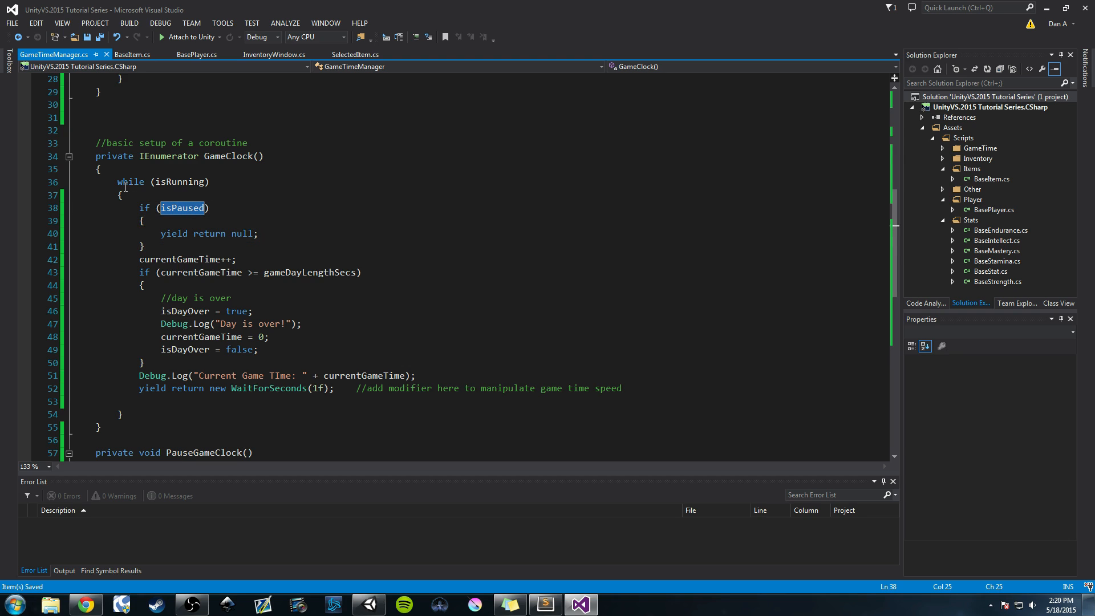
drag(117, 182, 144, 246)
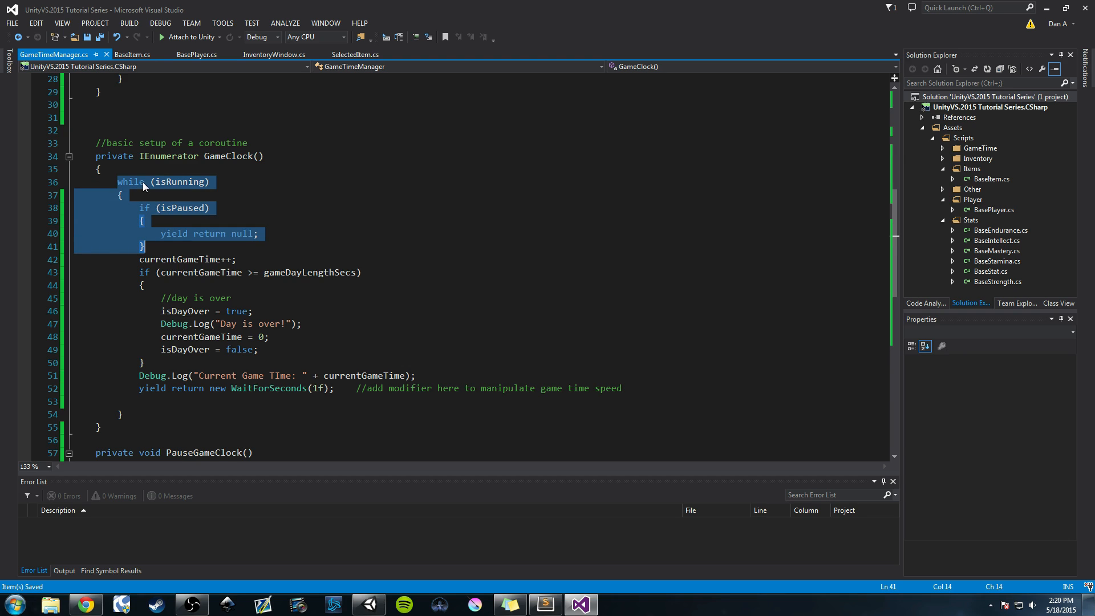
mouse_move(205, 245)
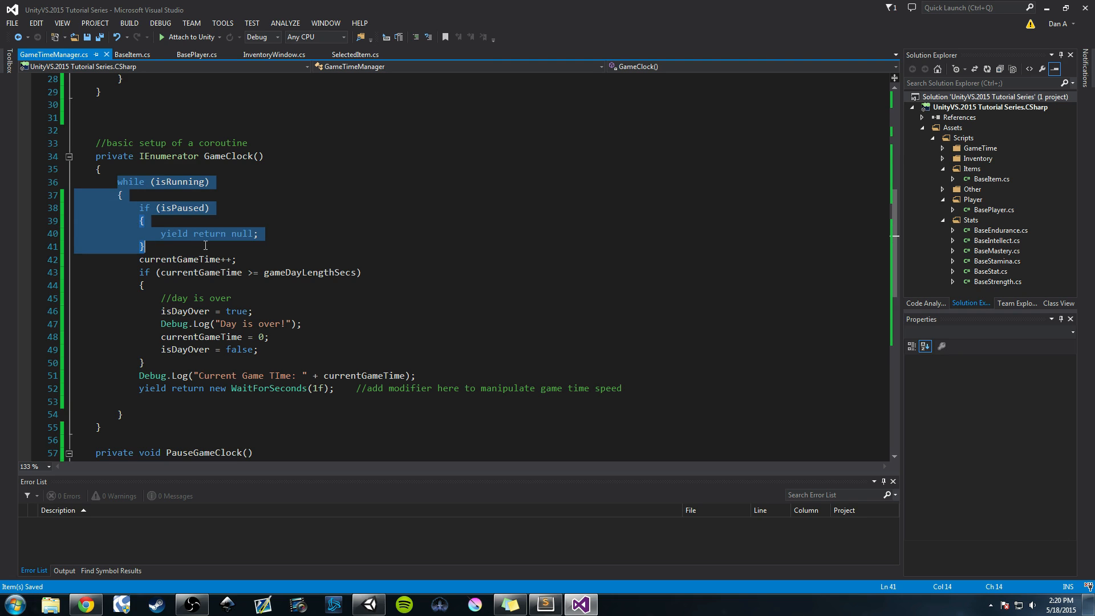
click(153, 233)
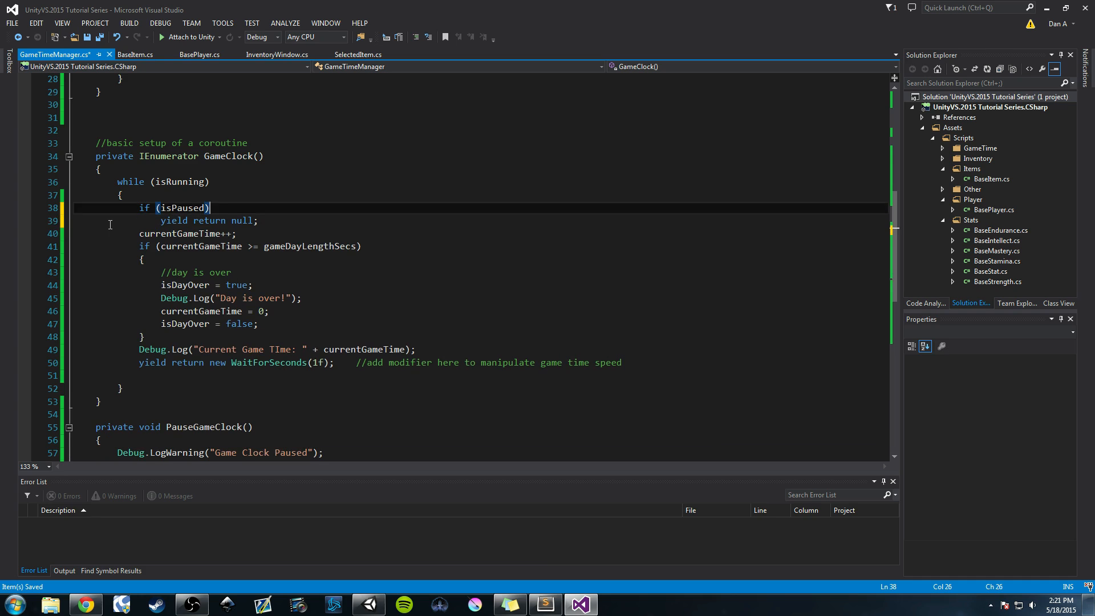
key(enter)
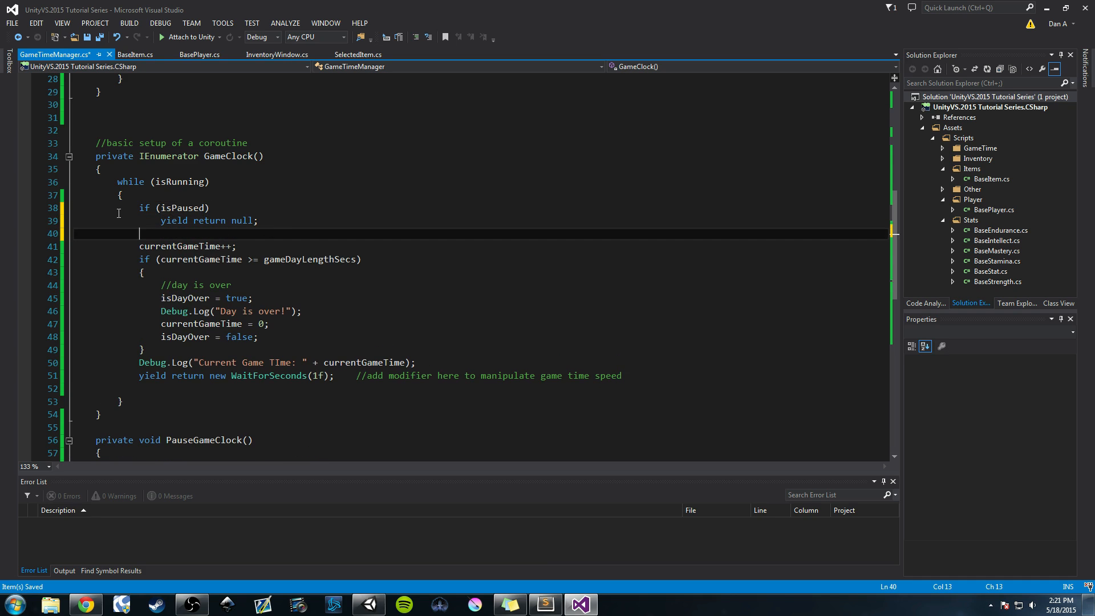
double_click(181, 208)
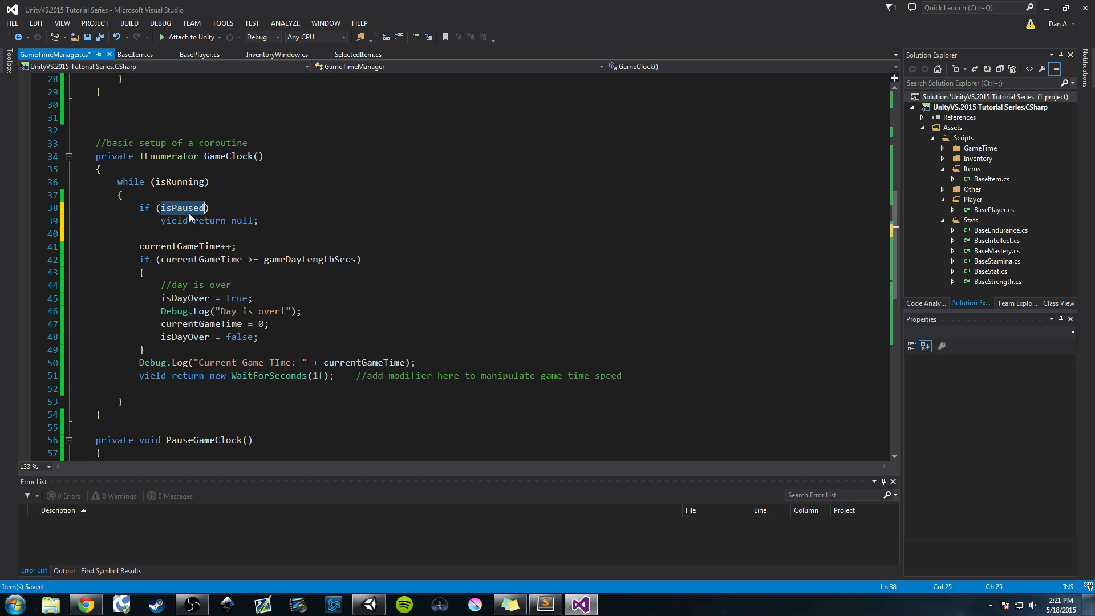
click(177, 232)
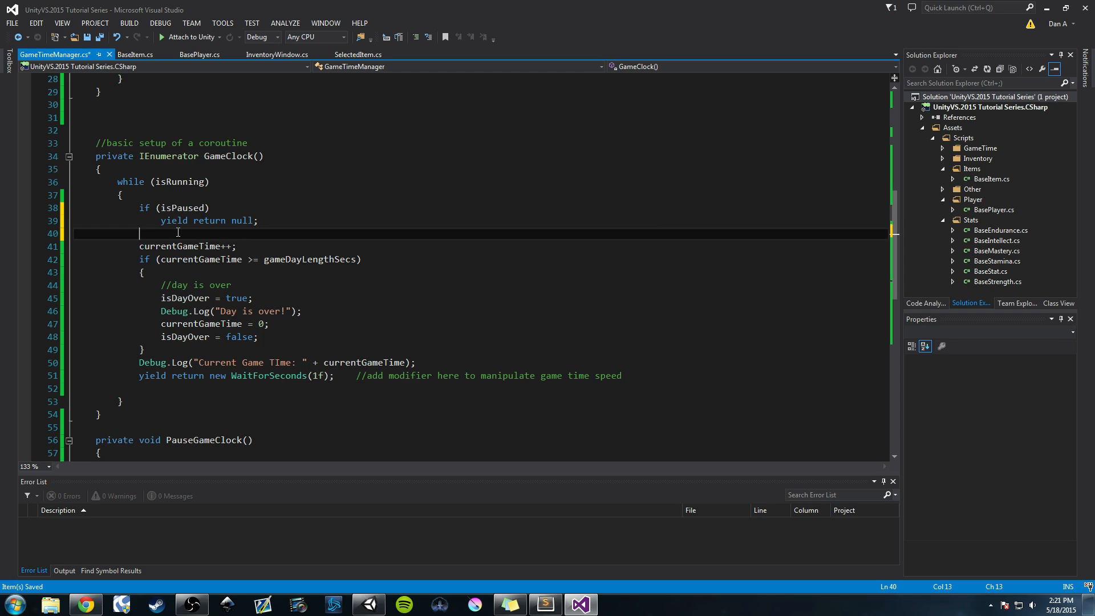
text(else)
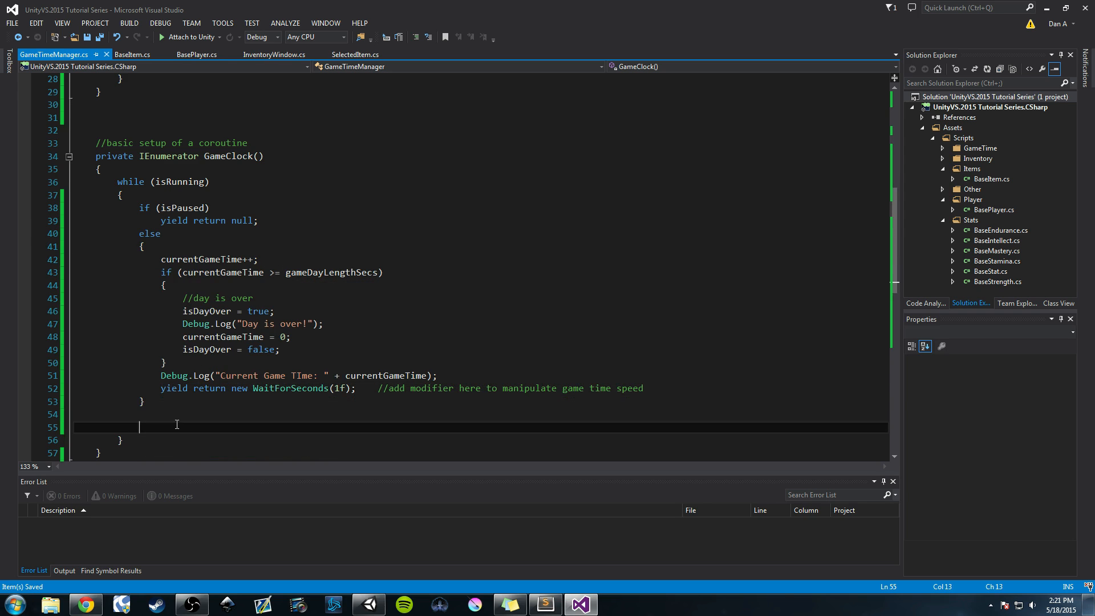
Play-test the revised clock, confirming time stops while paused and resumes, then stop
key(backspace)
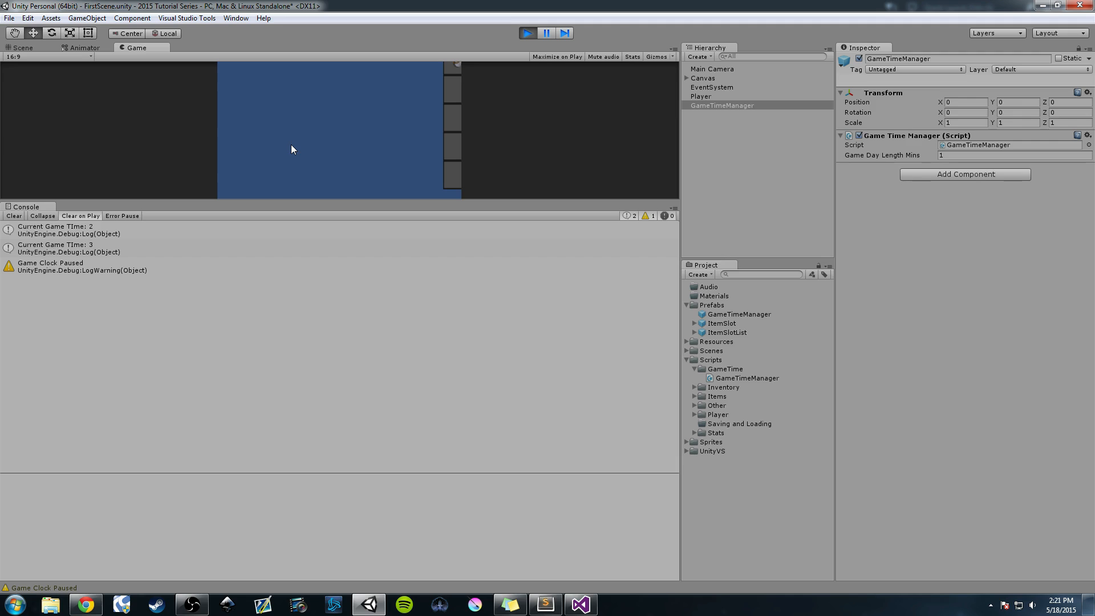
mouse_move(280, 166)
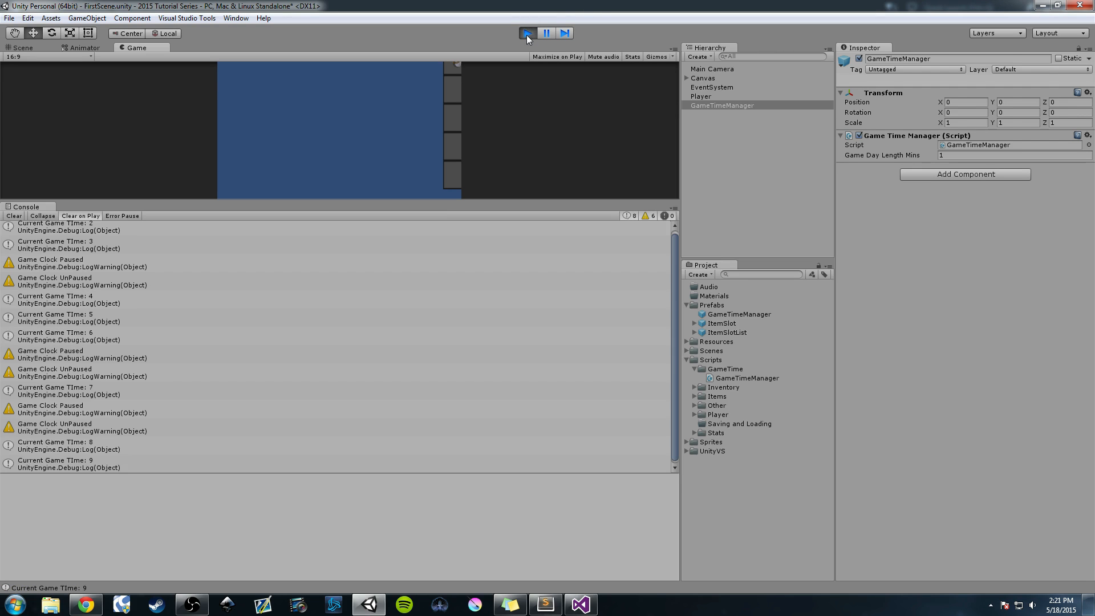
click(579, 604)
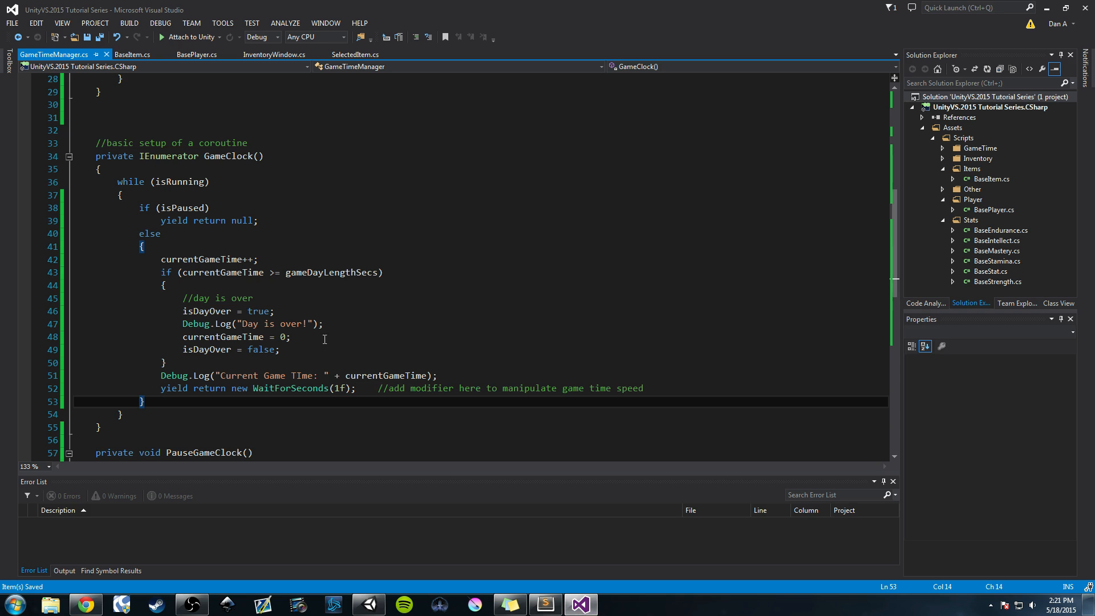
Create a private void ResetGameClock() method holding the day-over log and resets
scroll(down, 3)
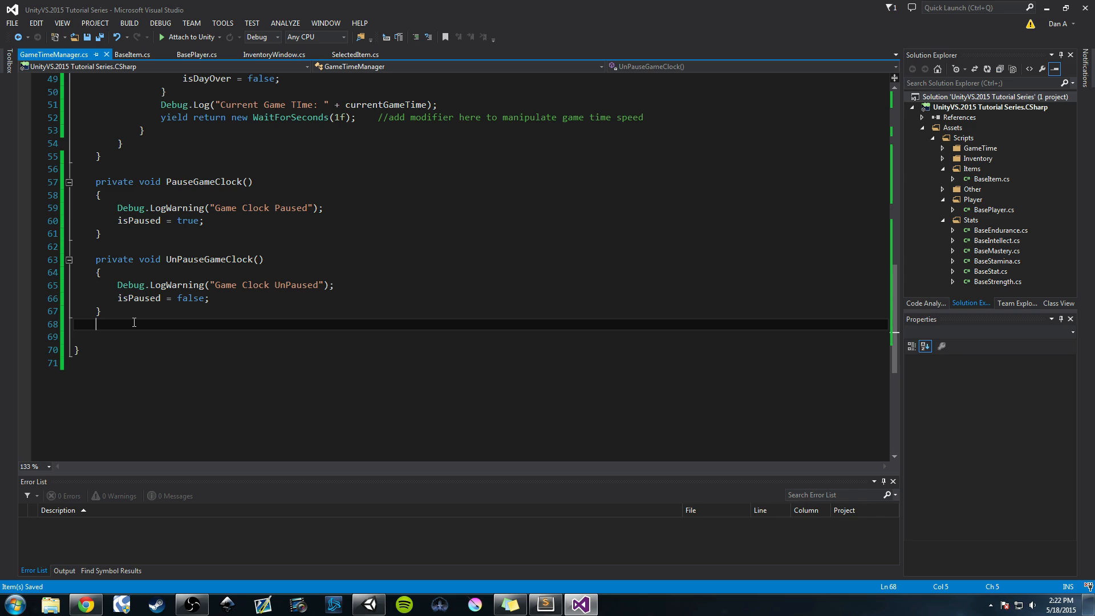
text(private)
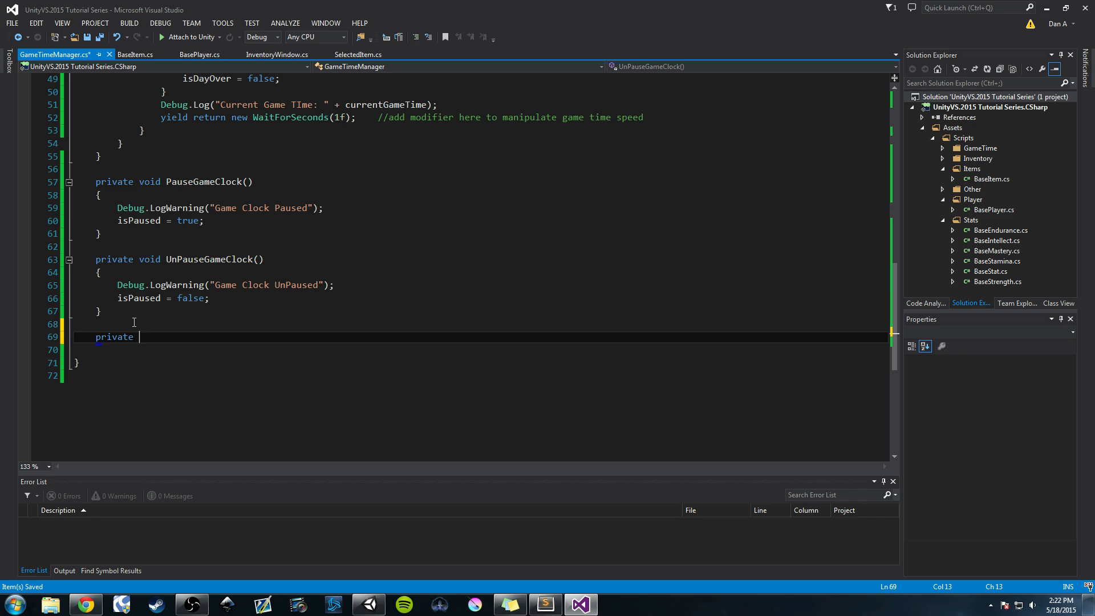
text(void)
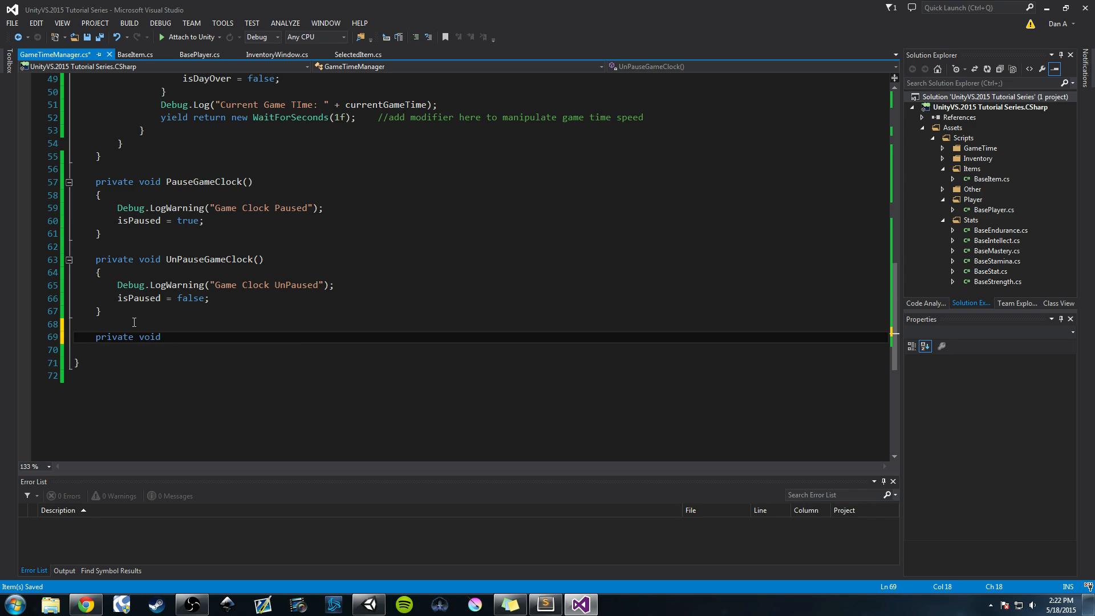
text(Res)
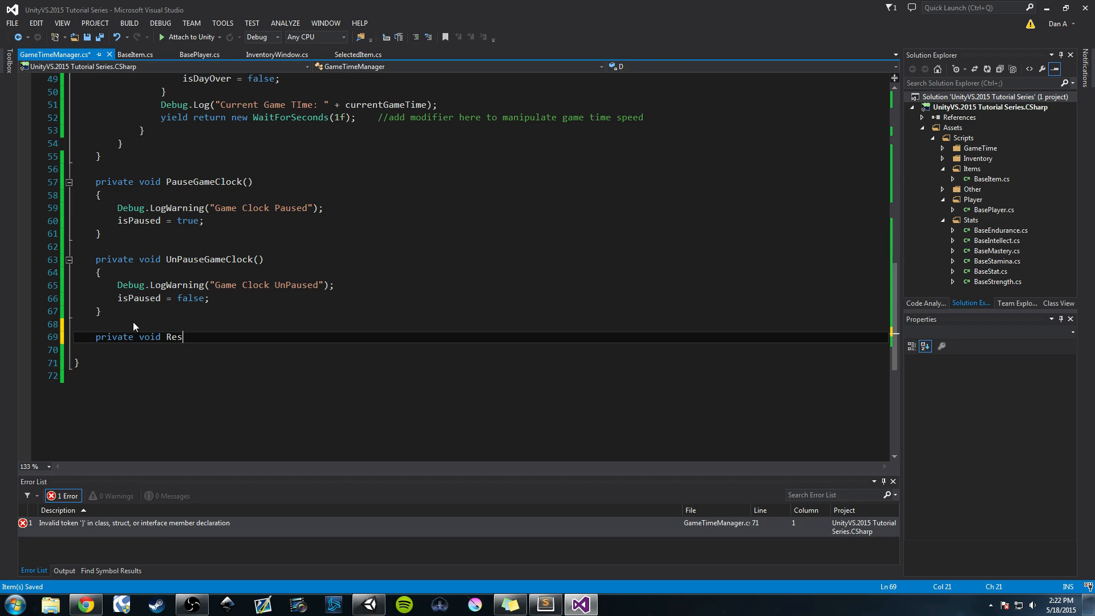
text(etGa)
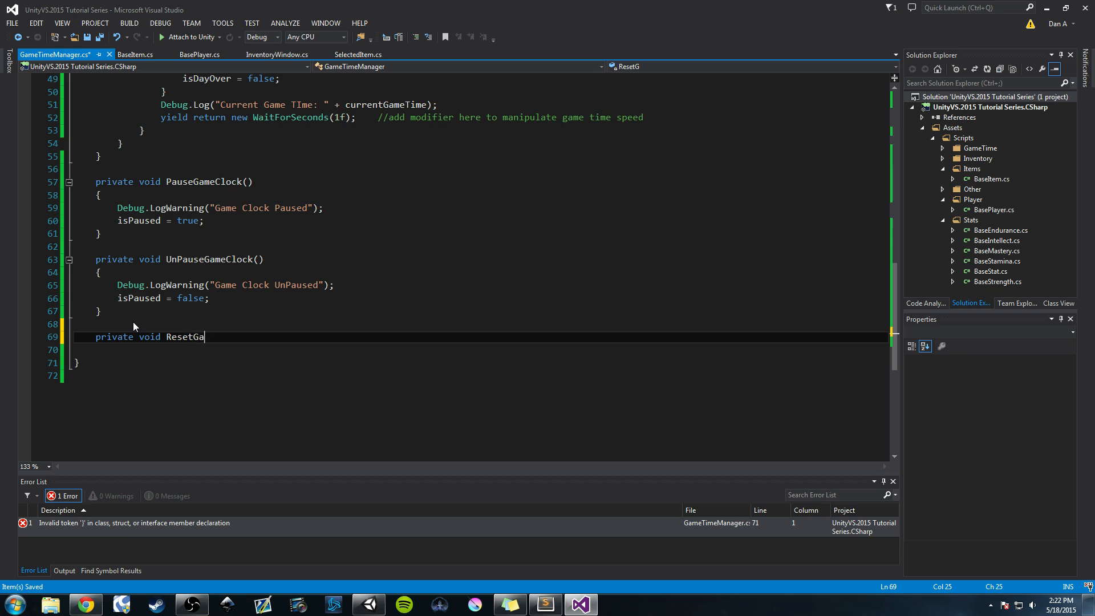
text(ameC)
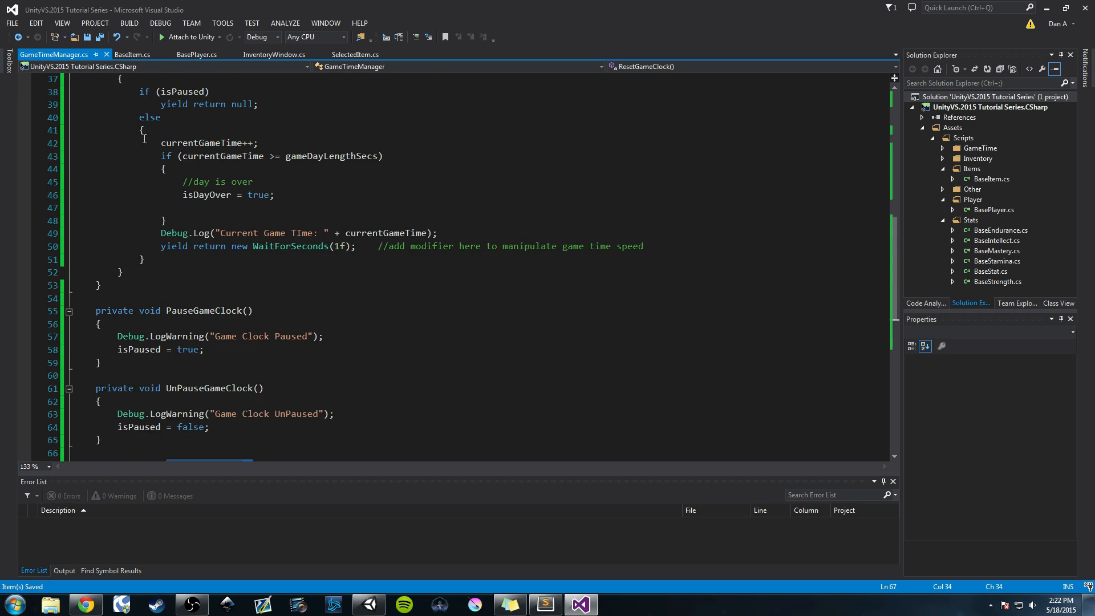
Replace the reset lines in GameClock with a ResetGameClock(); call
text(ResetGameClock();)
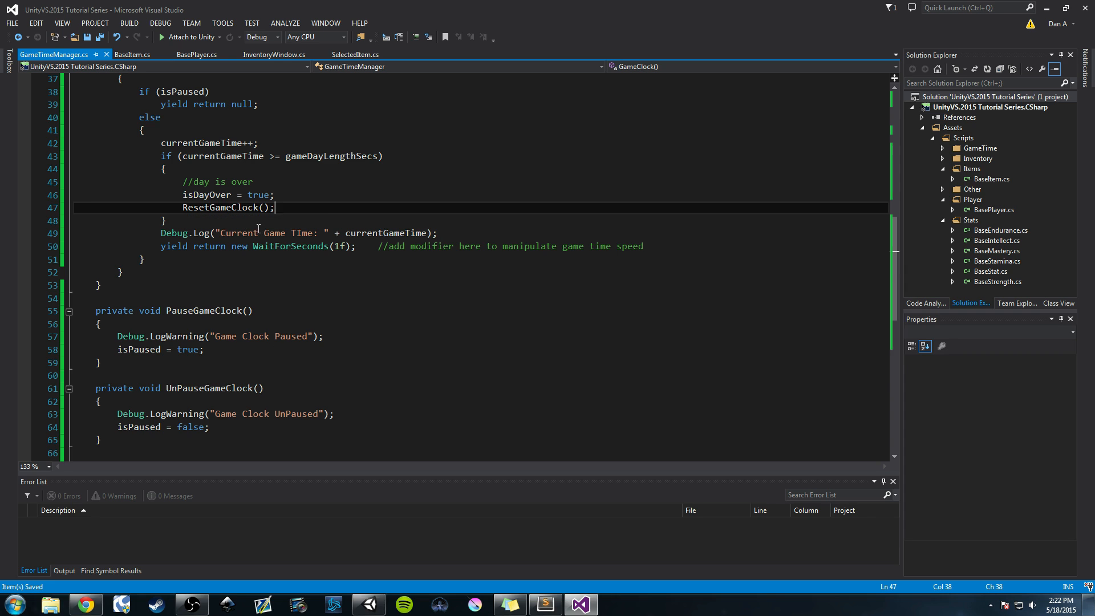
scroll(down, 3)
text(isDayOver = false;)
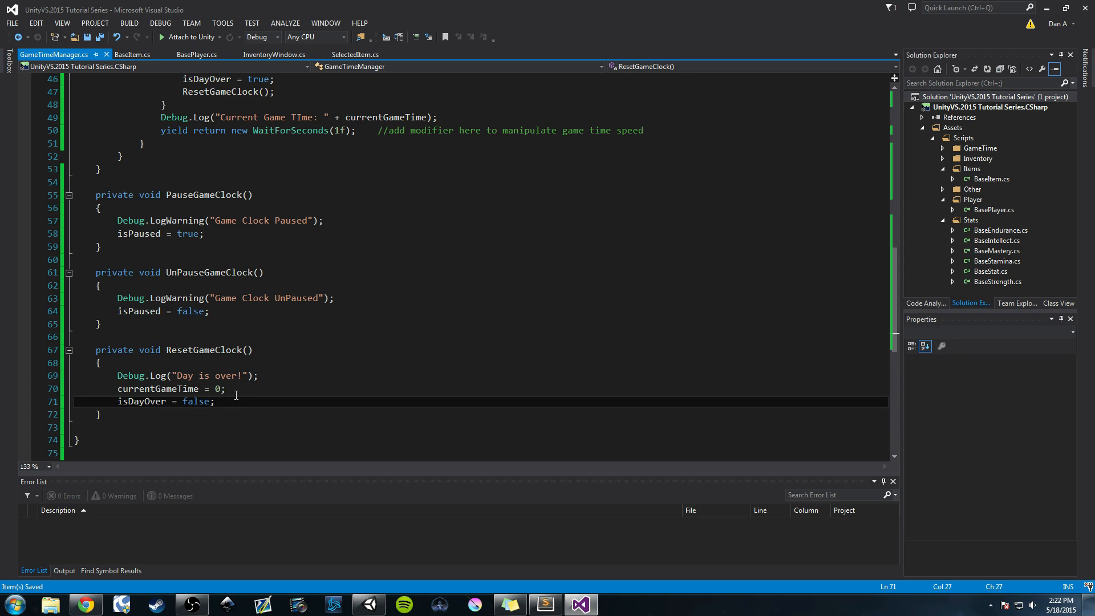
mouse_move(324, 345)
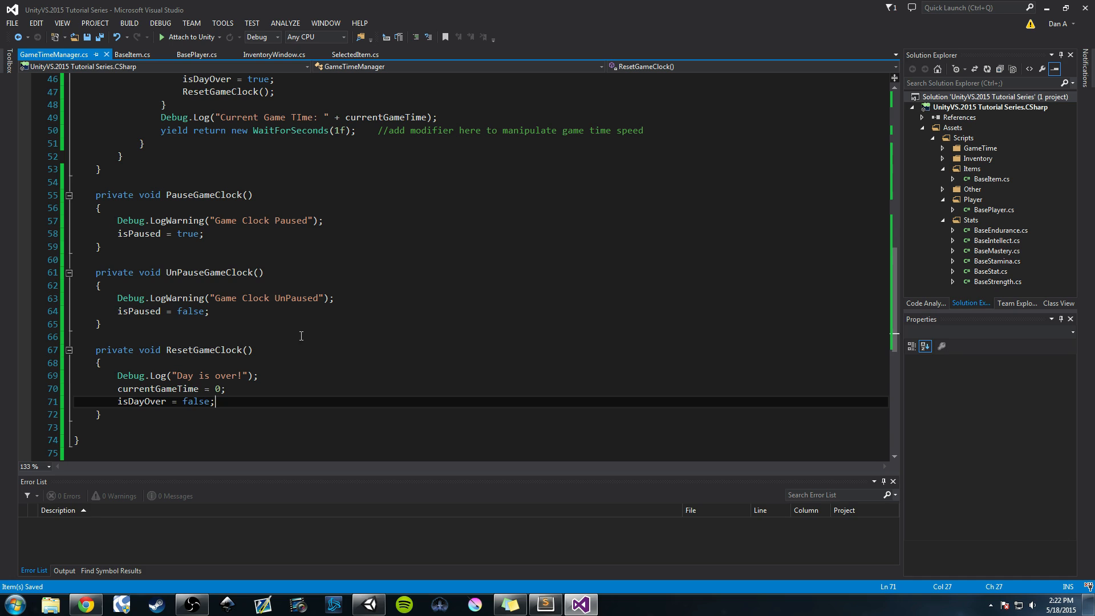
mouse_move(274, 299)
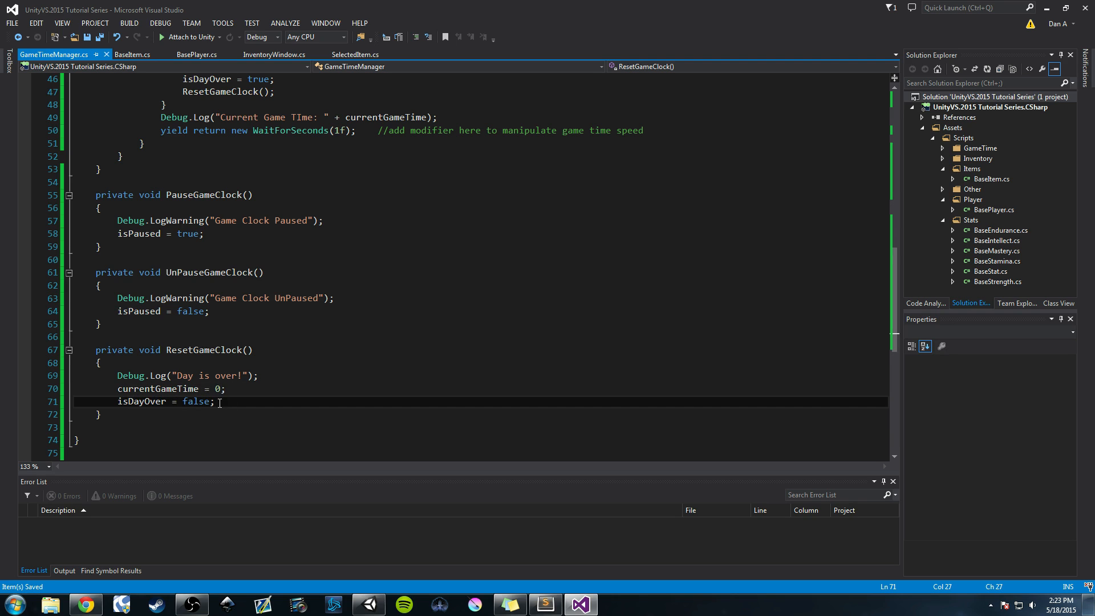
double_click(158, 389)
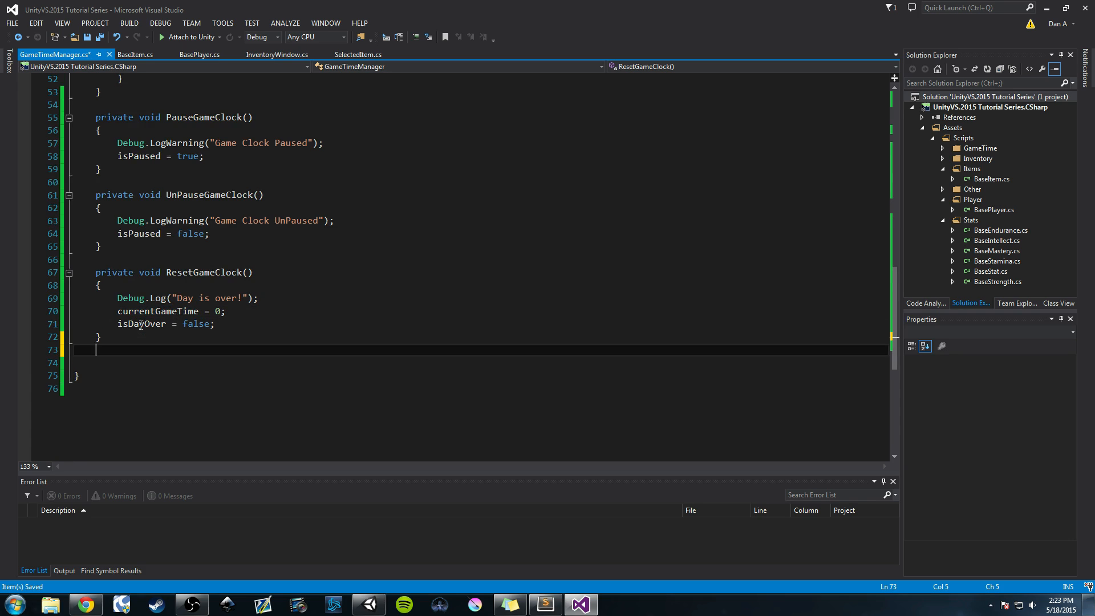
Add blank lines below ResetGameClock after reviewing the GameClock coroutine
key(enter)
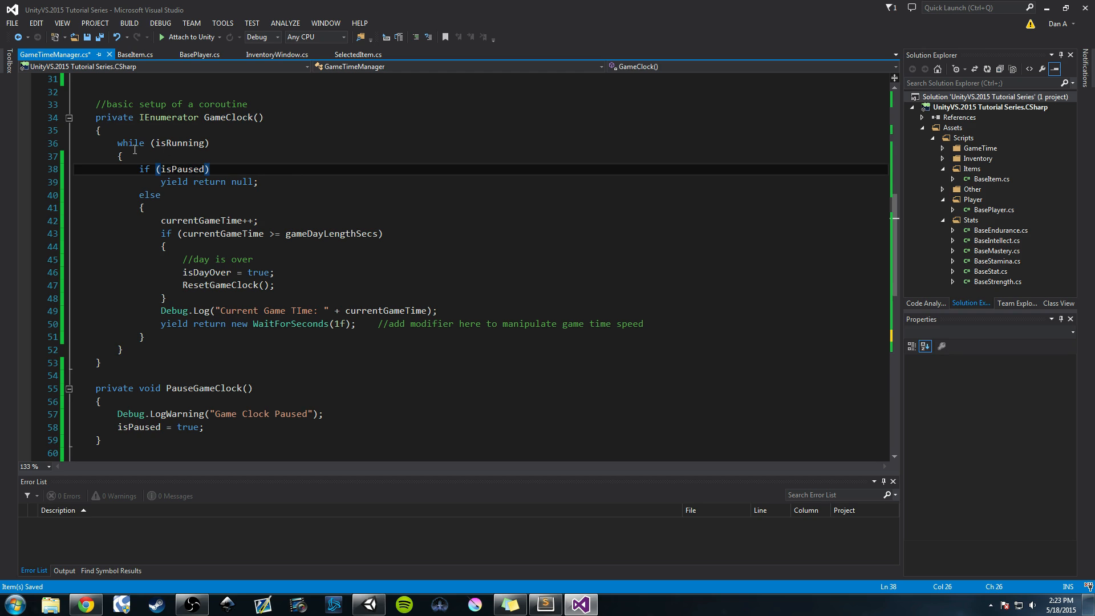
drag(118, 143, 120, 350)
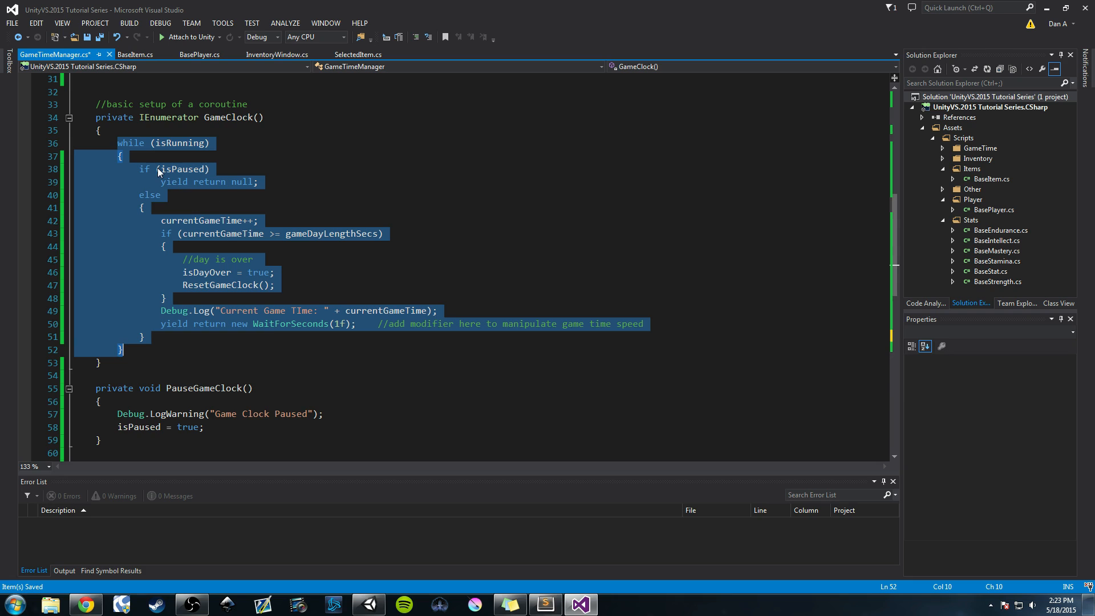
mouse_move(268, 255)
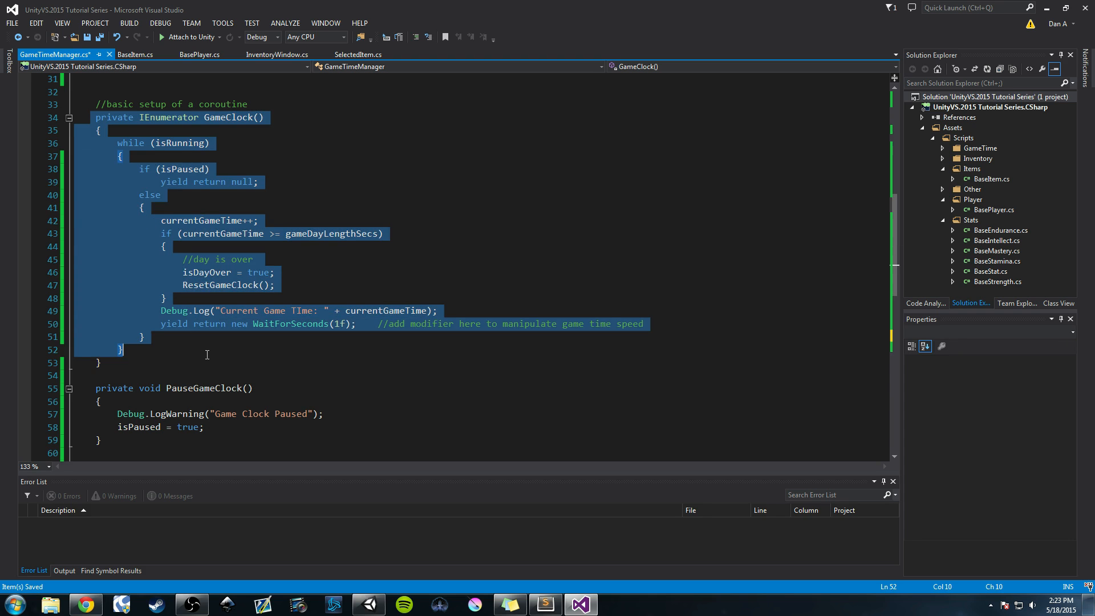
scroll(down, 3)
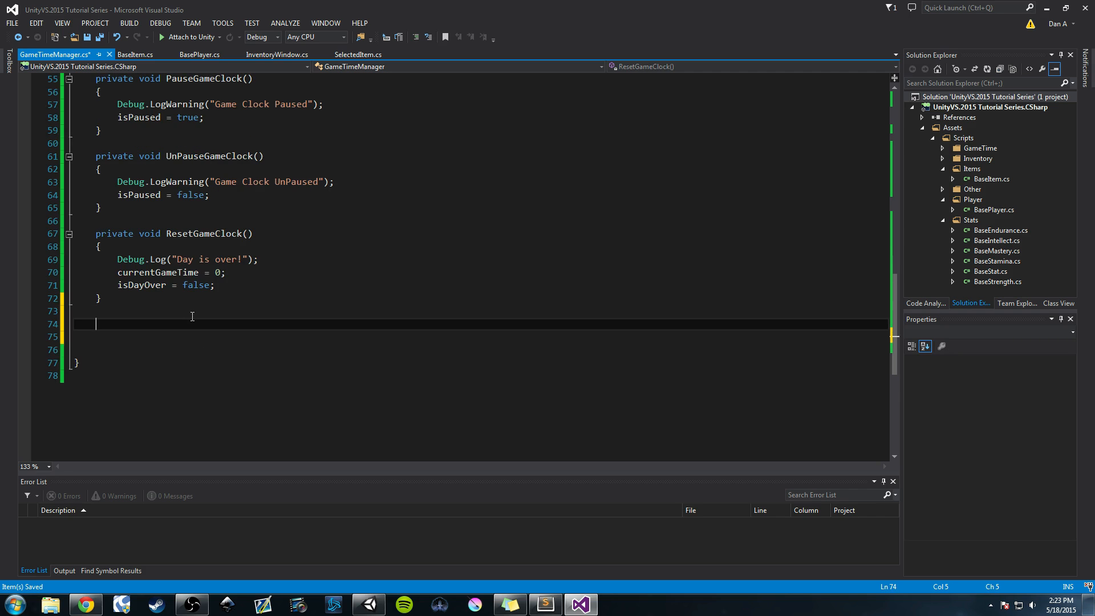
Declare private void KillGameClock() that logs a 'Killed Game Clock' warning
text(private void)
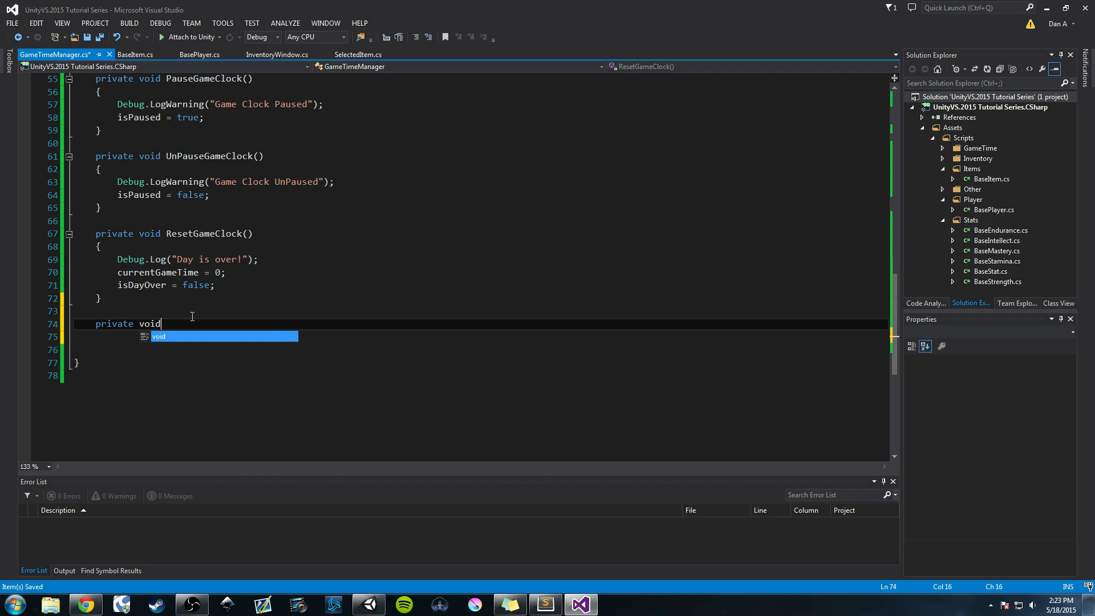
text(Ki)
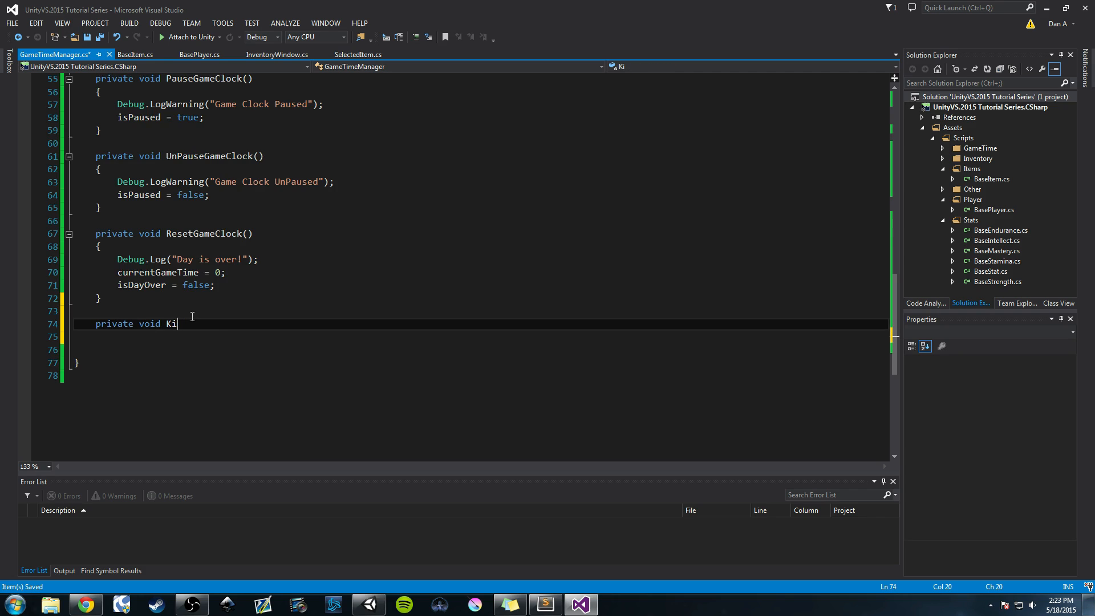
text(llGameCl)
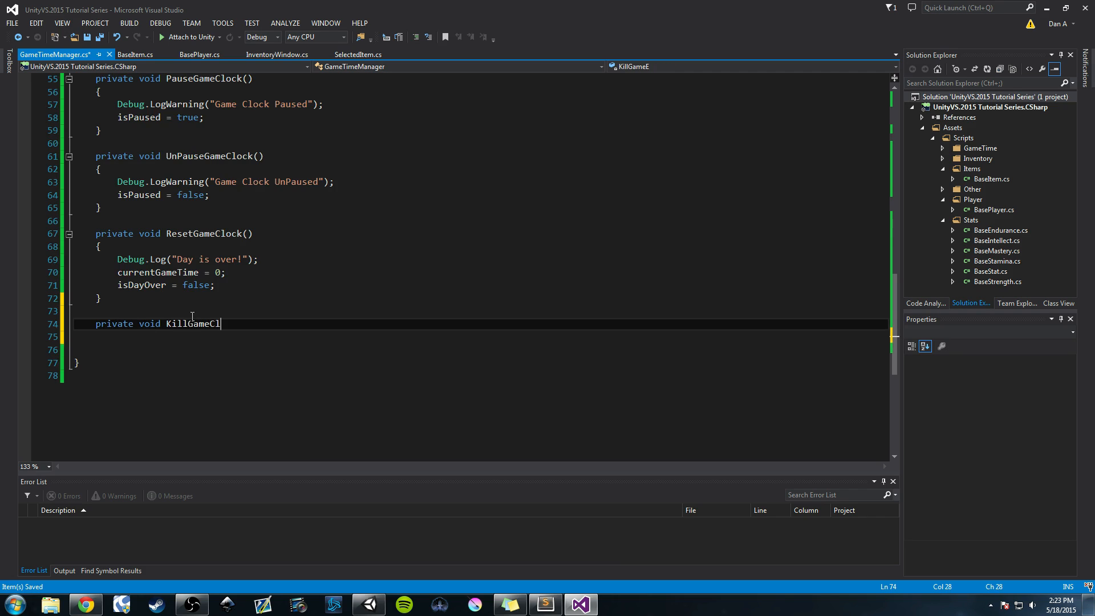
text(ock)
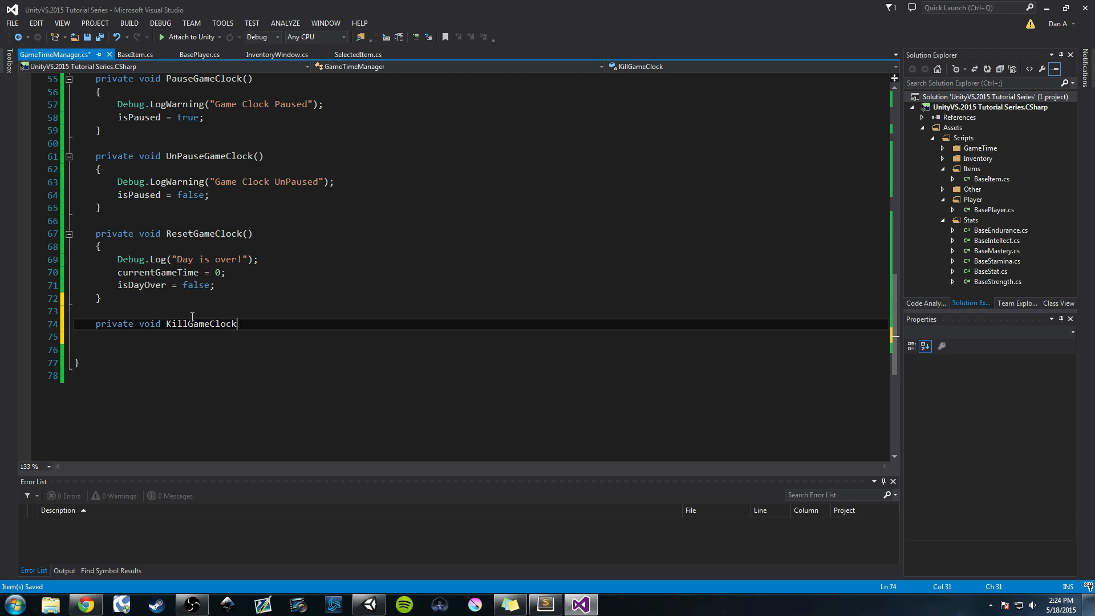
text(())
click(477, 336)
text({)
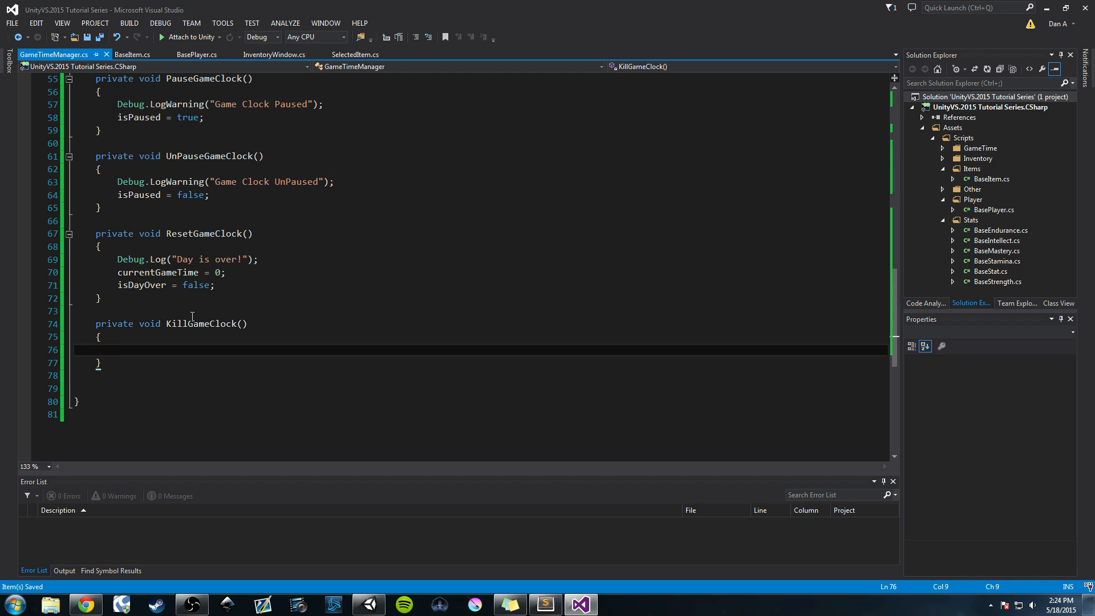
text(Debug.LogWarning()
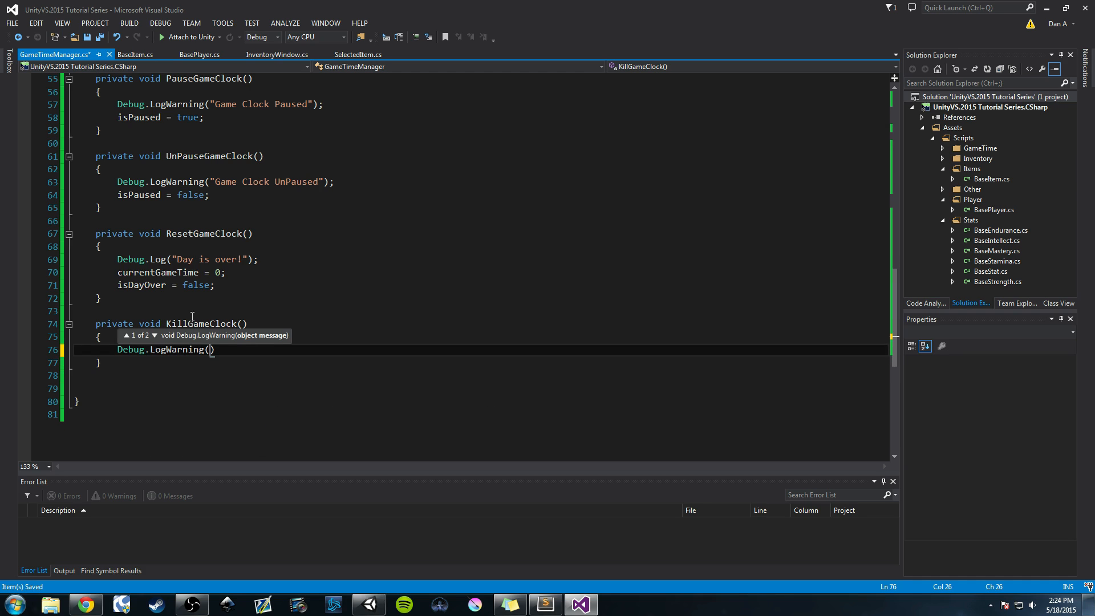
text("Killed Game Clock)
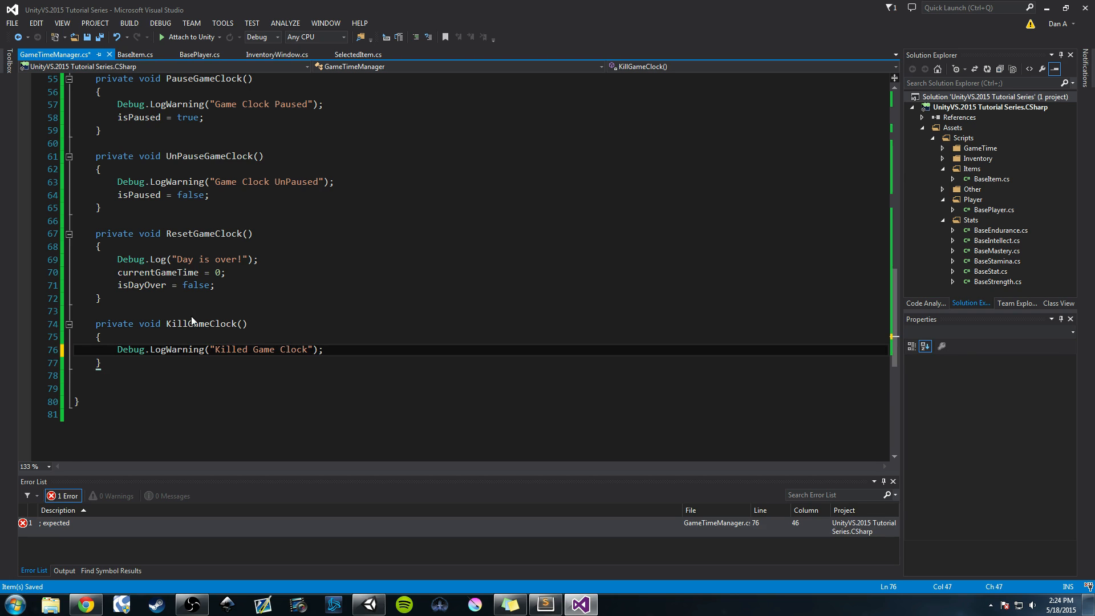
key(enter)
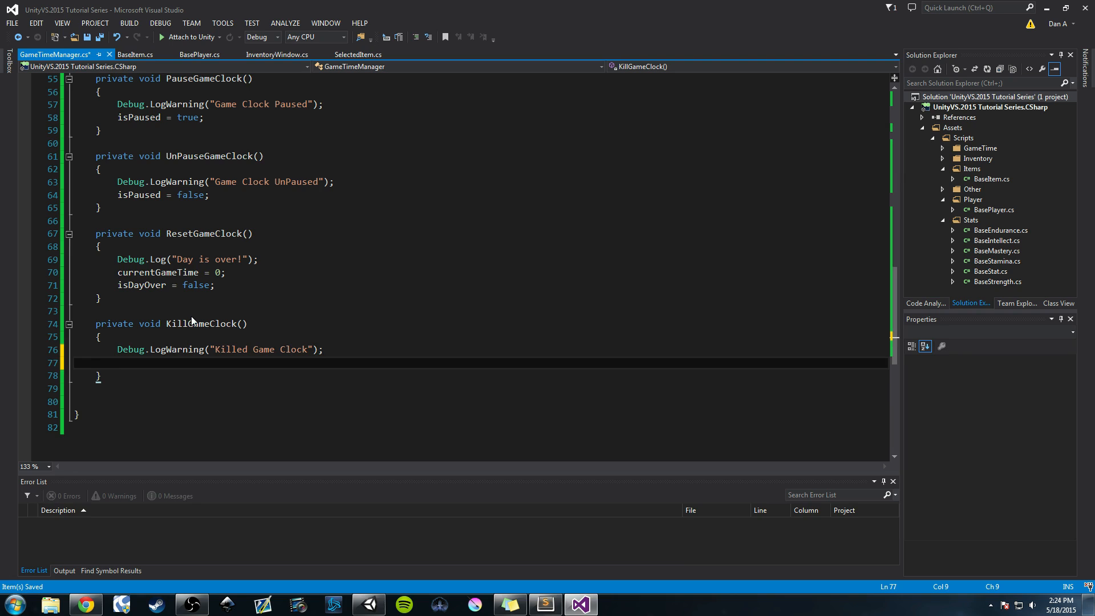
Set isRunning = false and isPaused = false inside KillGameClock
text(u)
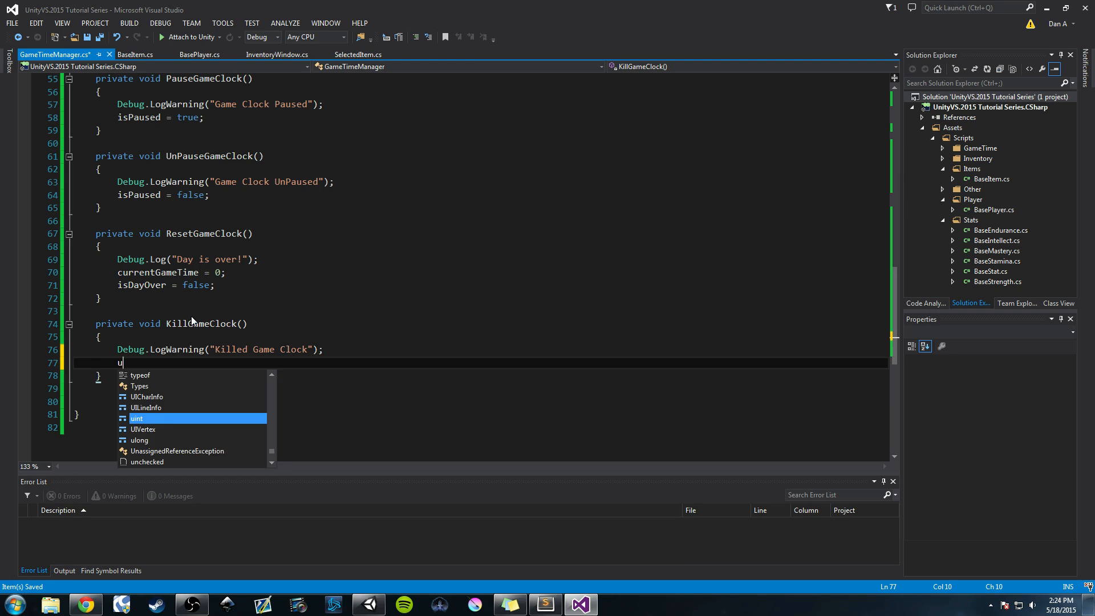
text(srun)
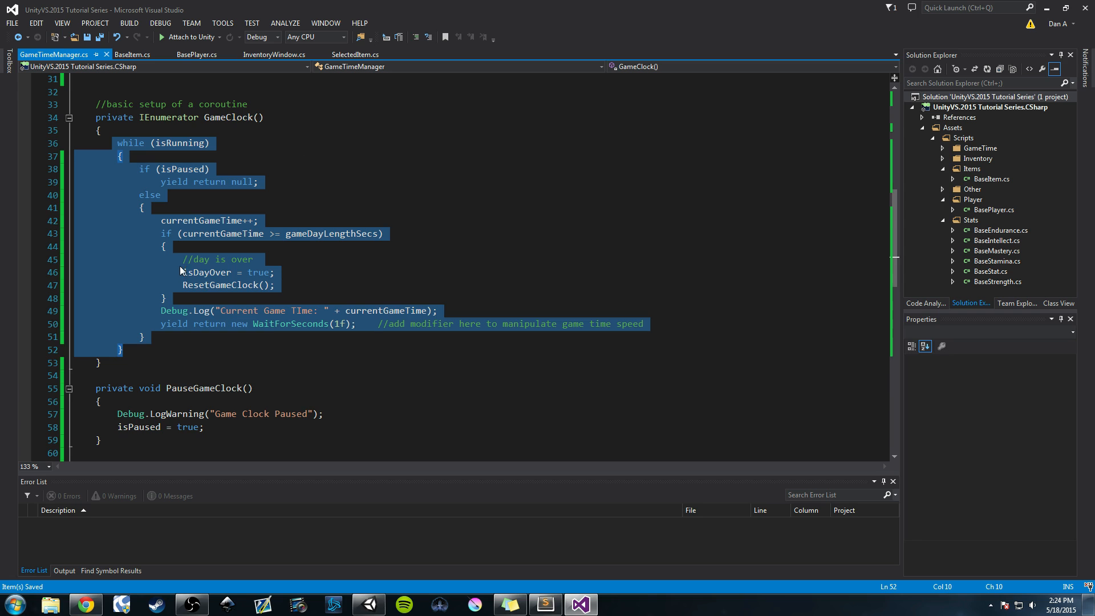
scroll(down, 3)
text(isRunning = false;)
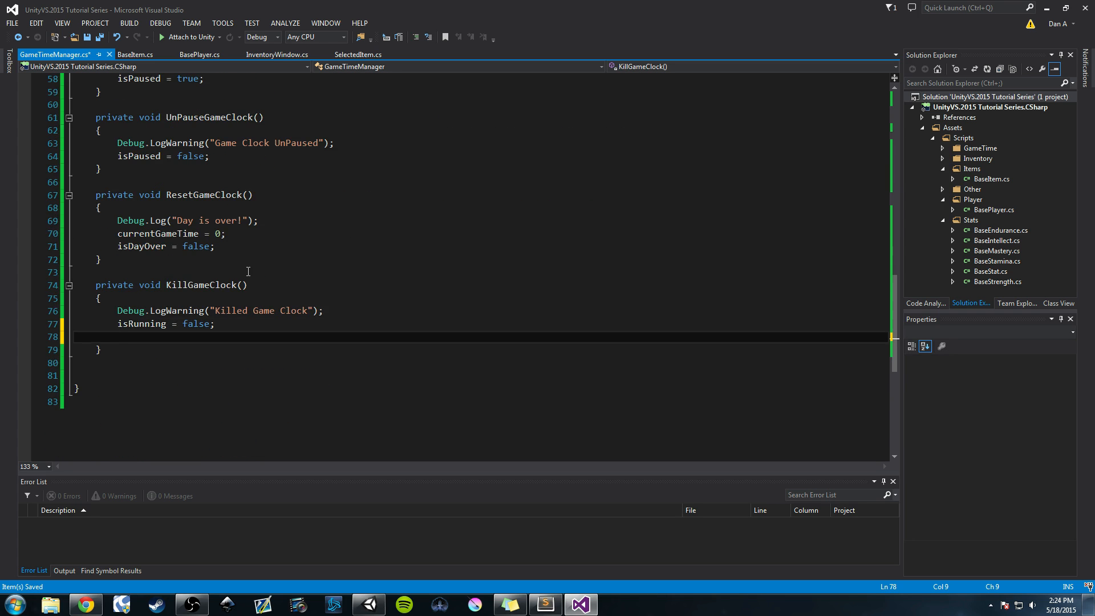
text(us)
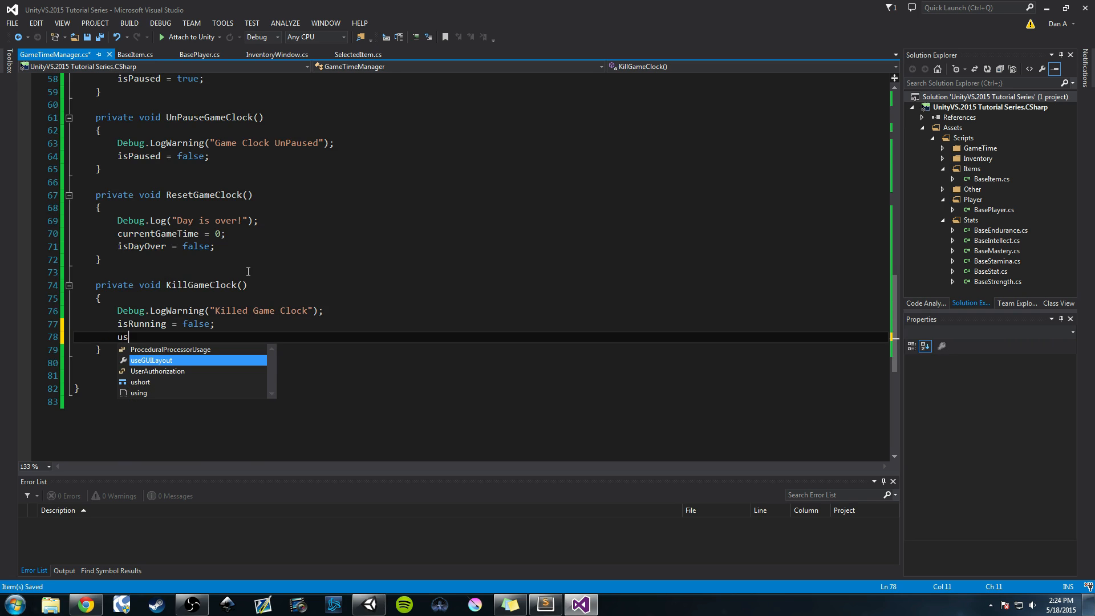
text(ispa)
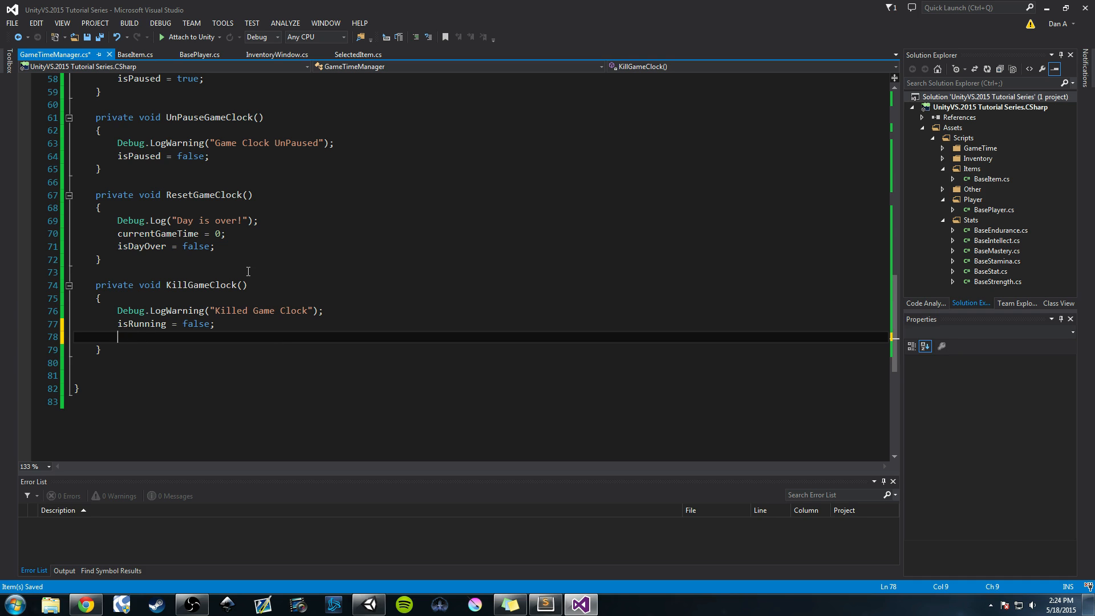
text(isPaused =)
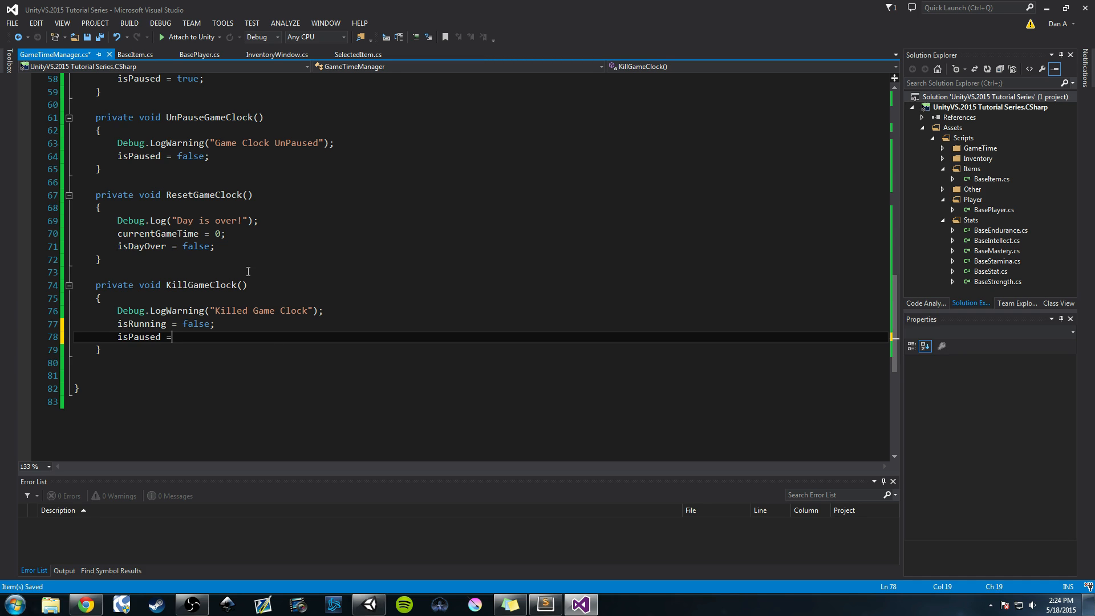
text(false;)
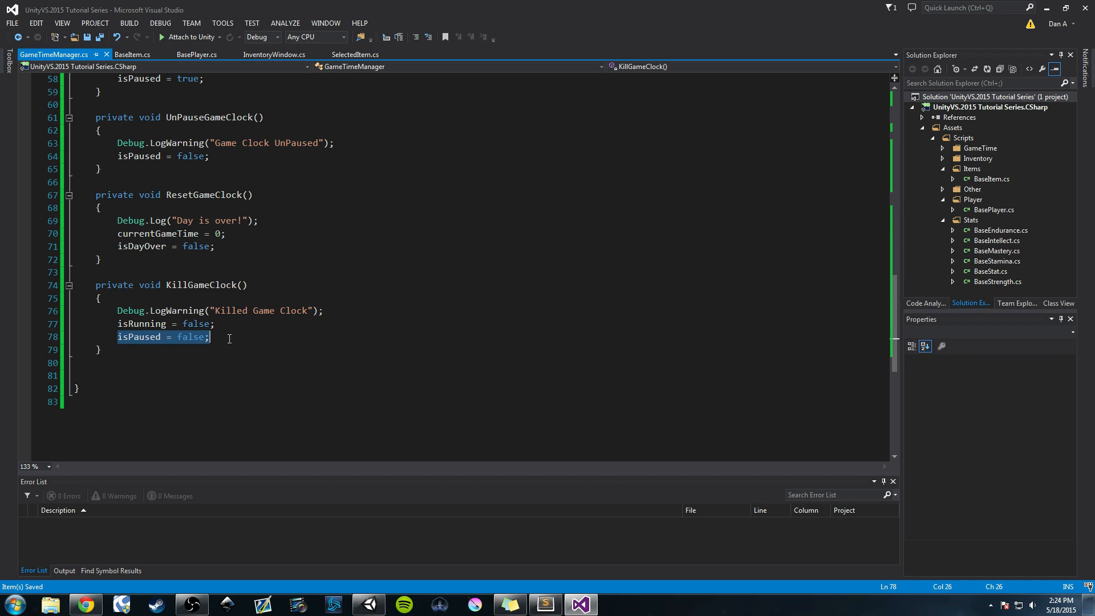
click(180, 336)
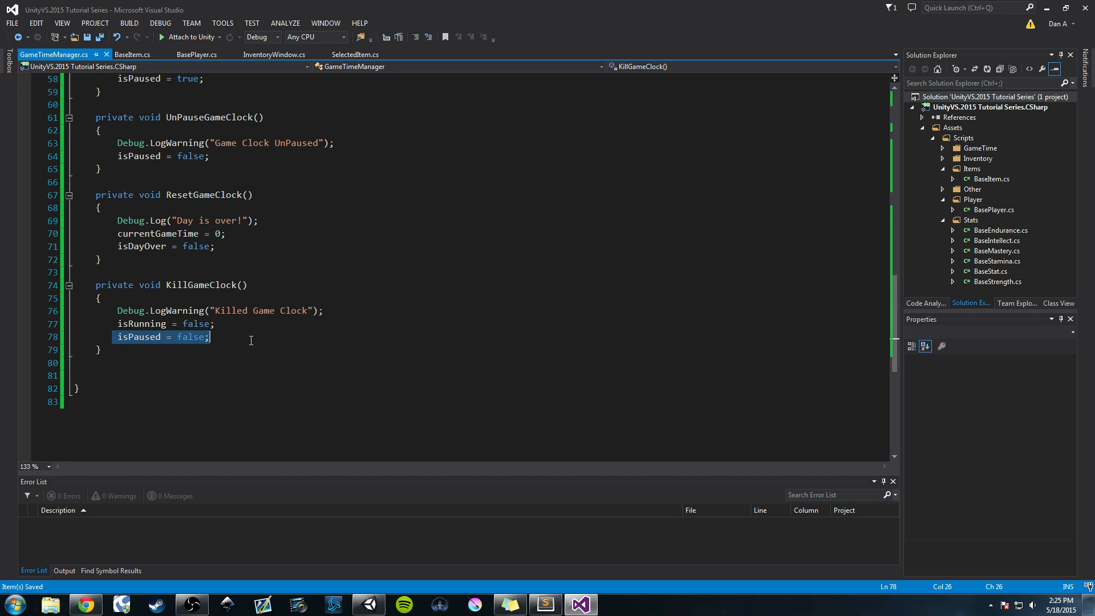
mouse_move(219, 360)
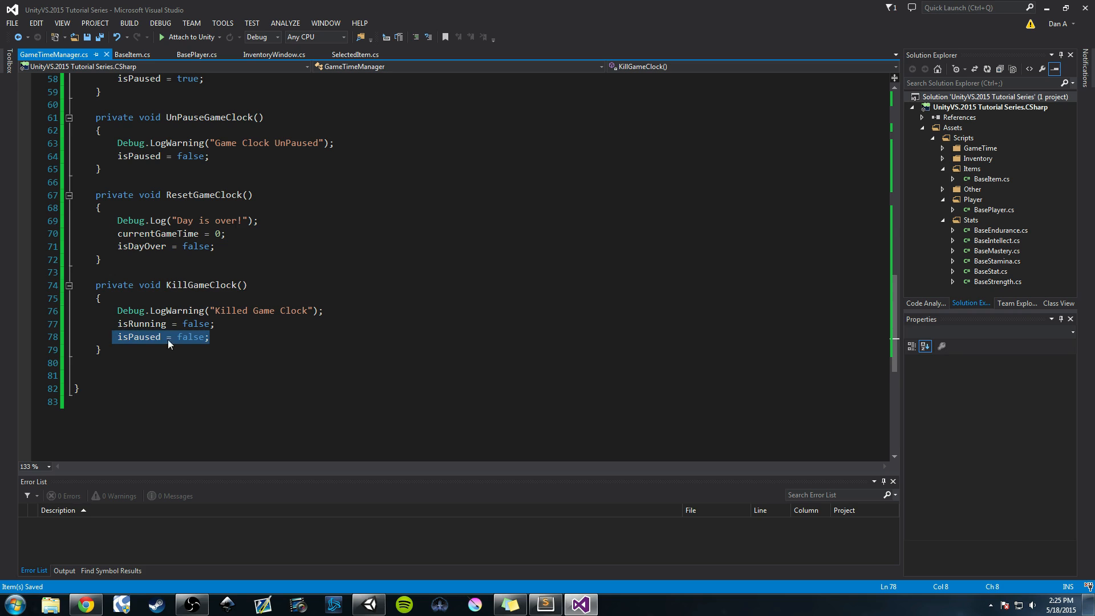
mouse_move(242, 355)
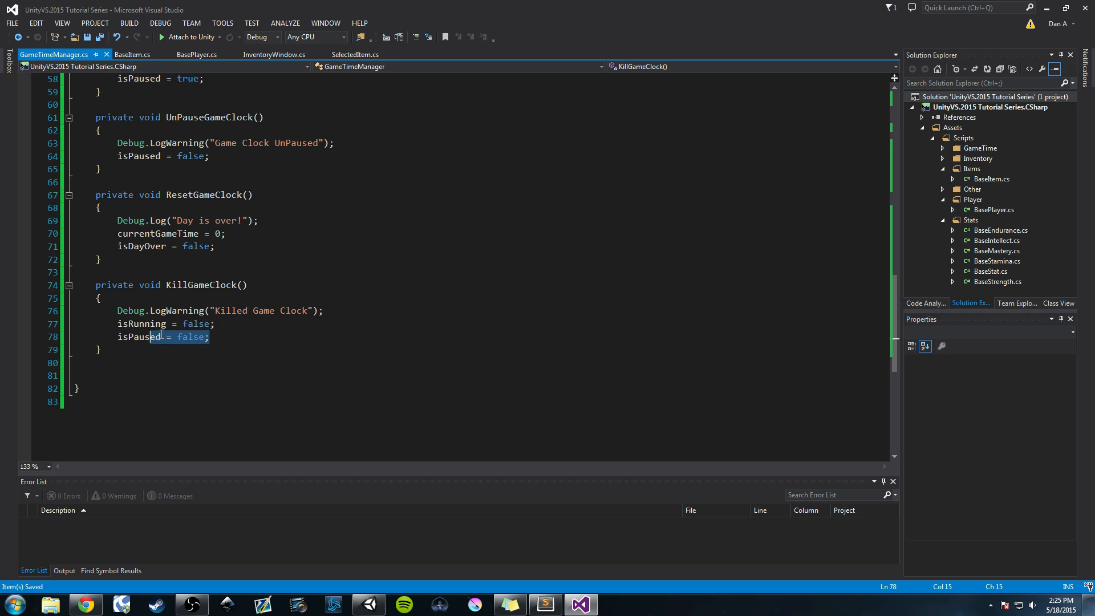
double_click(138, 336)
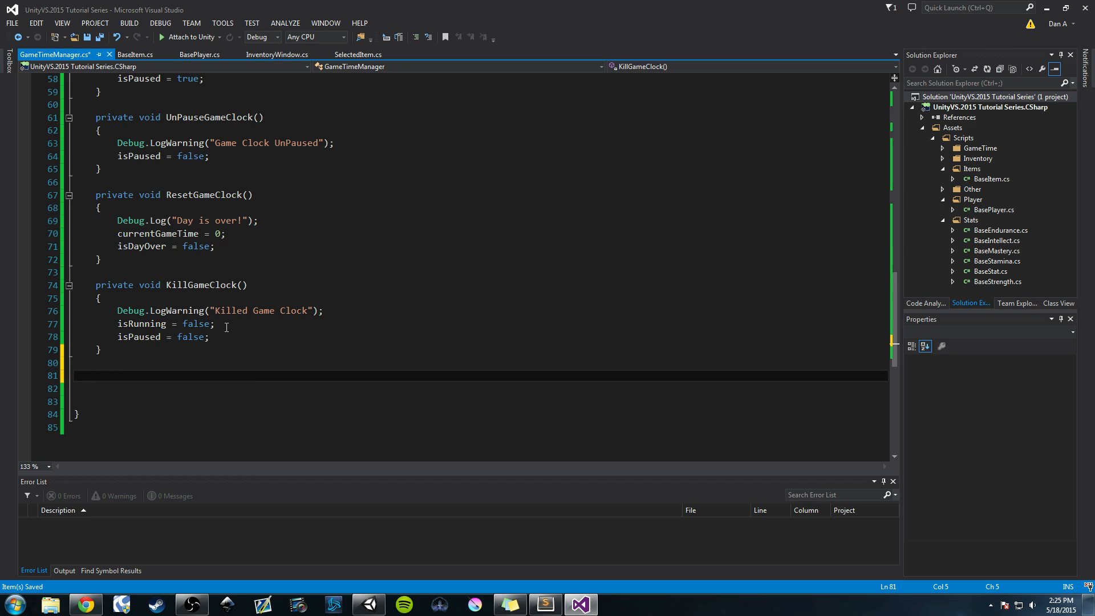
Add a private void EnableGameClock() method that calls StartCoroutine(GameClock())
text(private void)
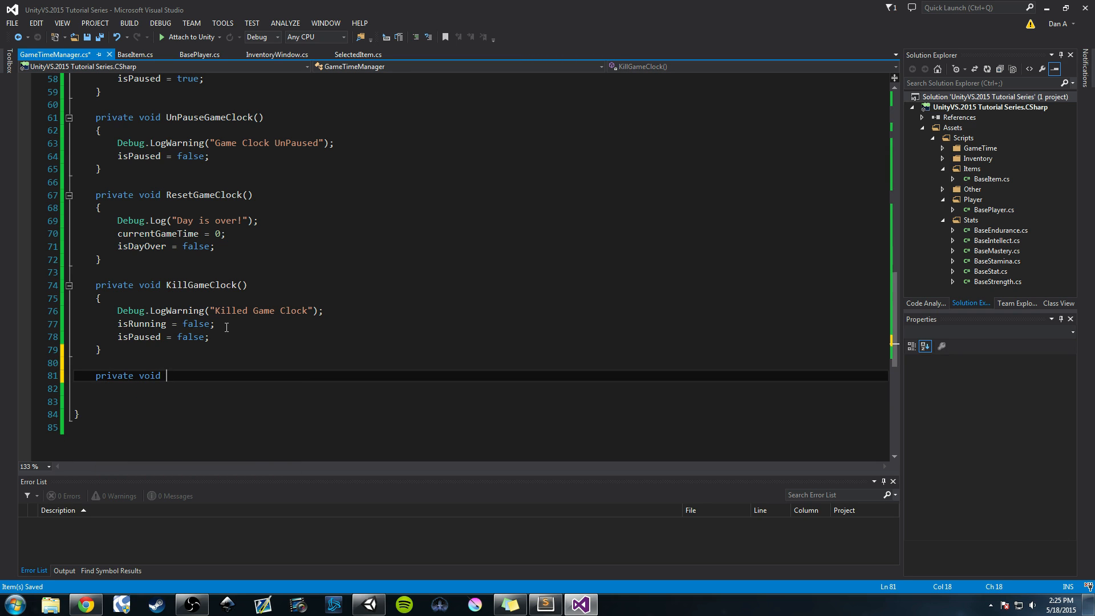
text(Enable)
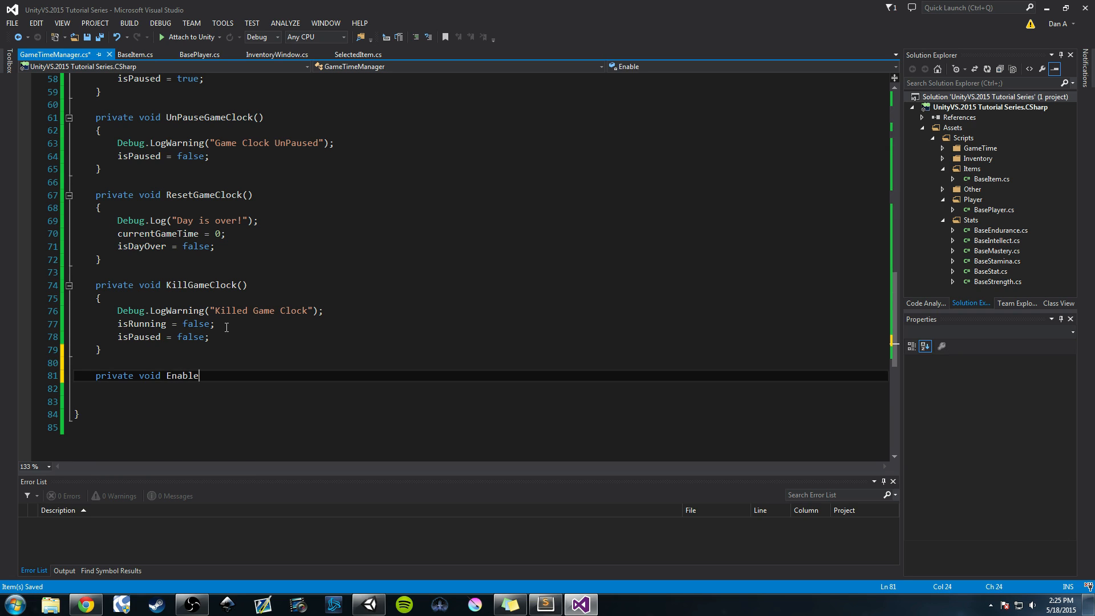
text(GameClock()
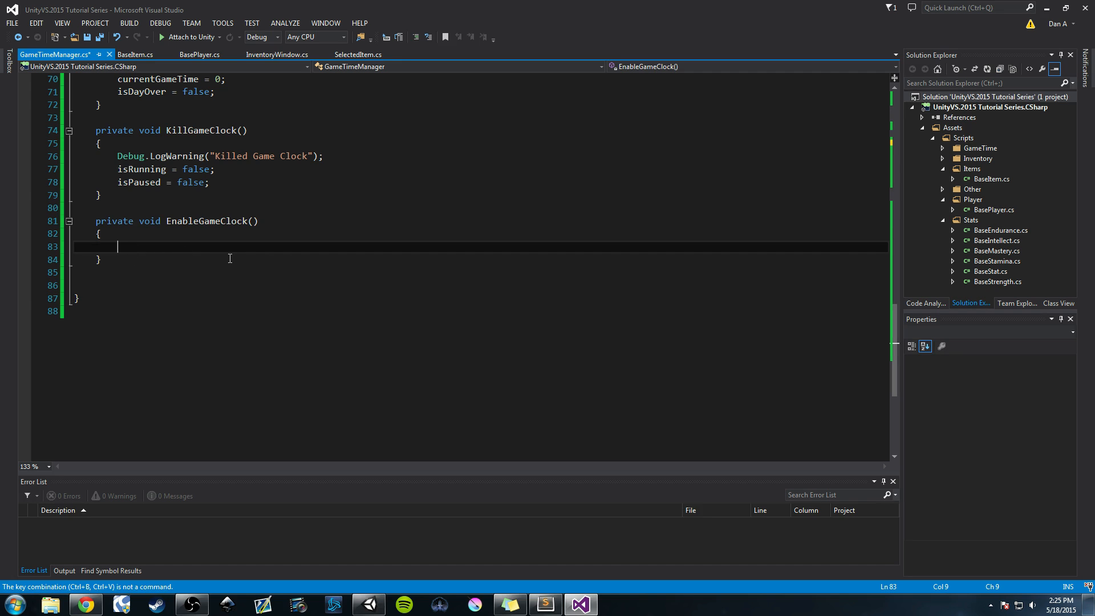
text(startCoroutine(GameClock()
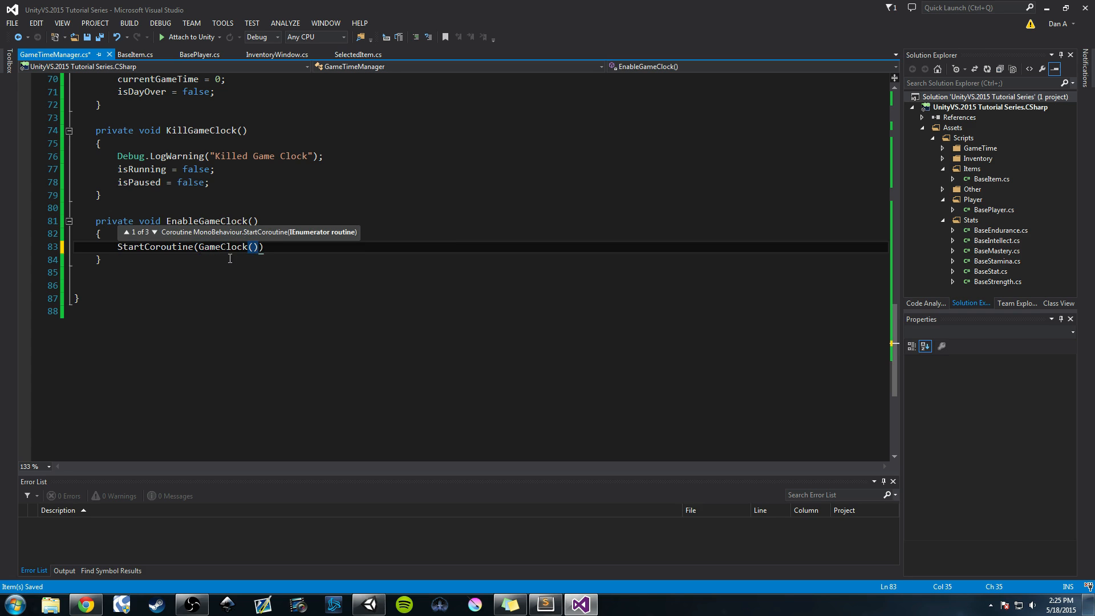
text(;)
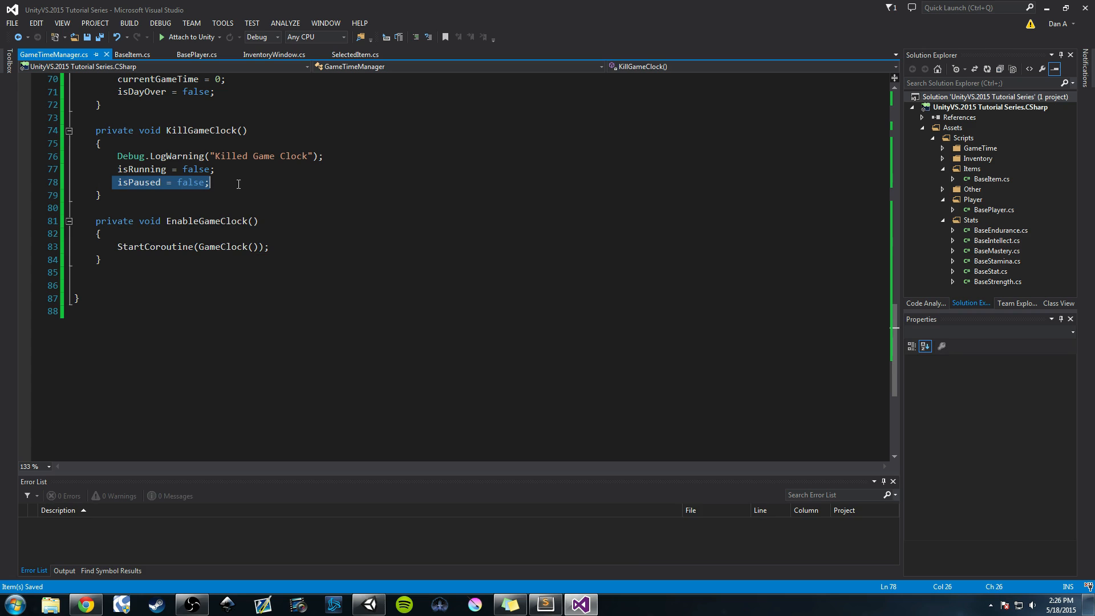
mouse_move(203, 192)
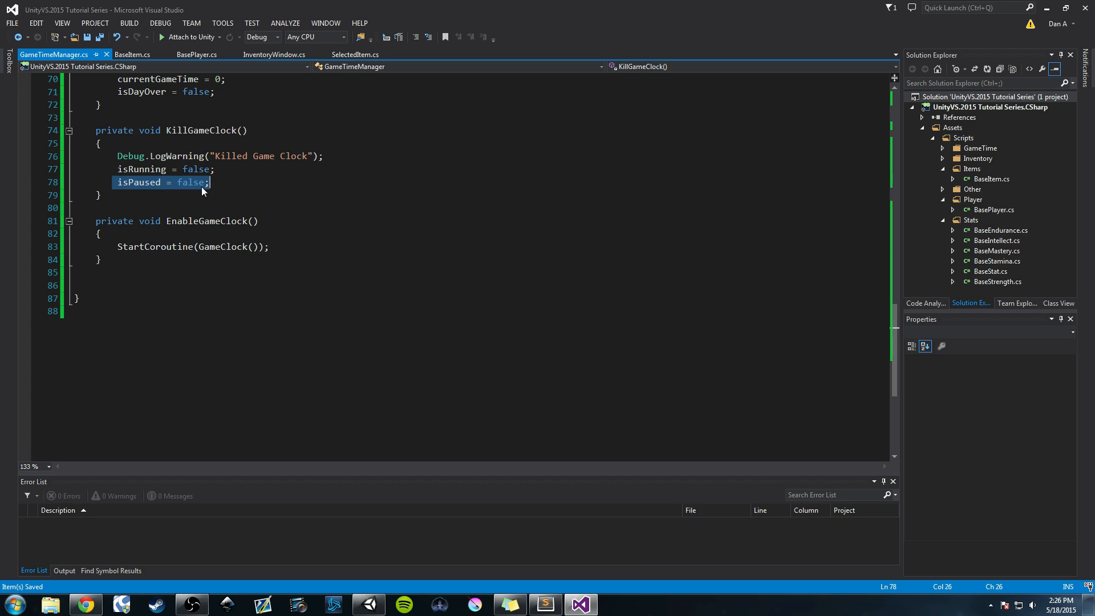
Move isPaused = false out of KillGameClock and set isRunning = true in EnableGameClock
key(Delete)
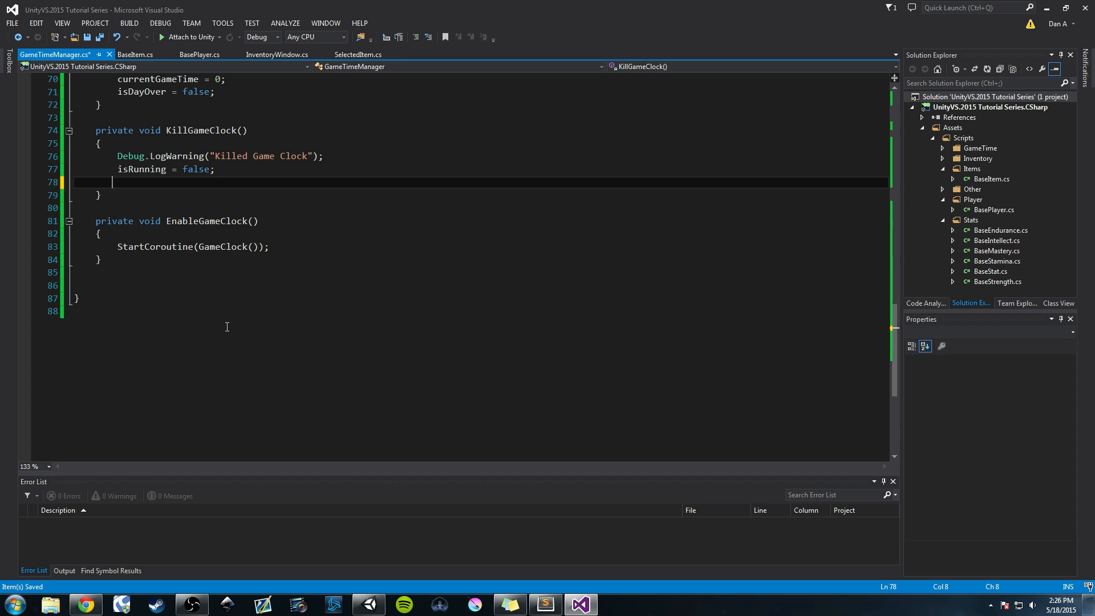
text(isPaused = false;)
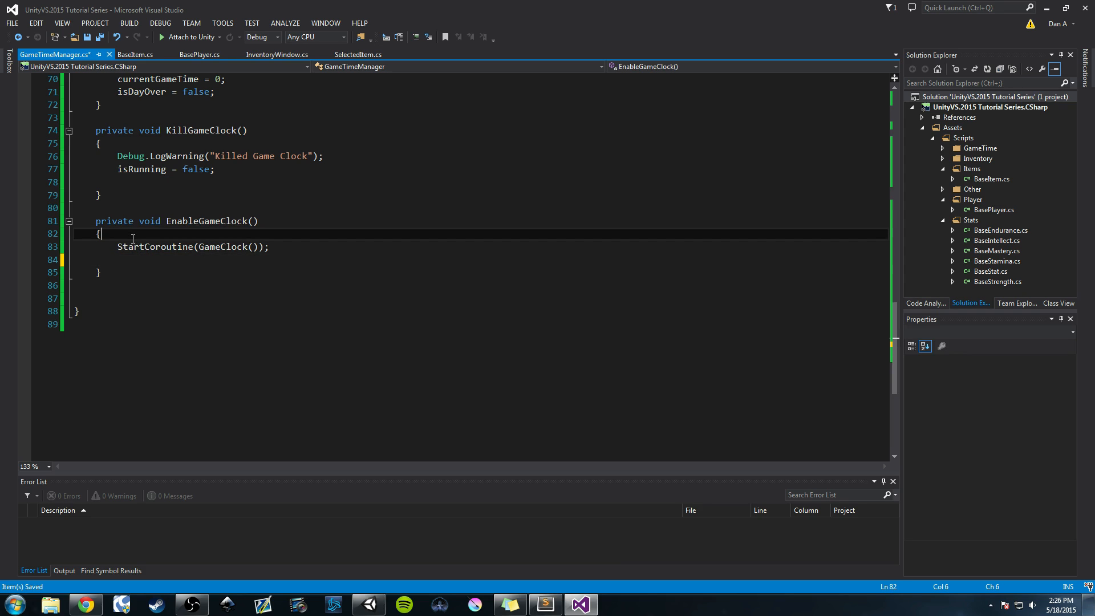
text(isPaused = false;)
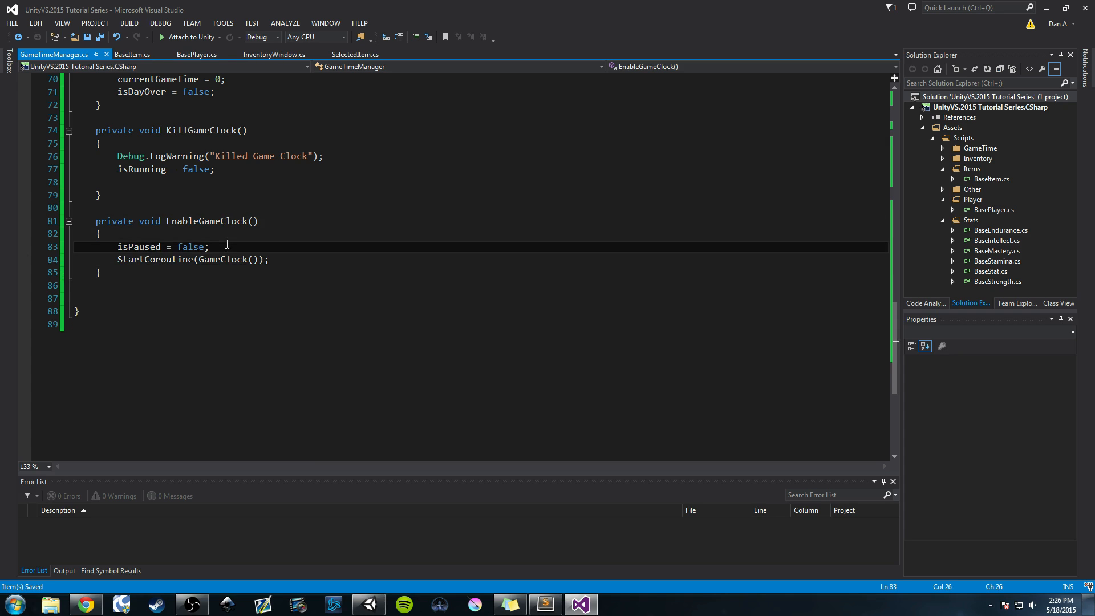
text(i)
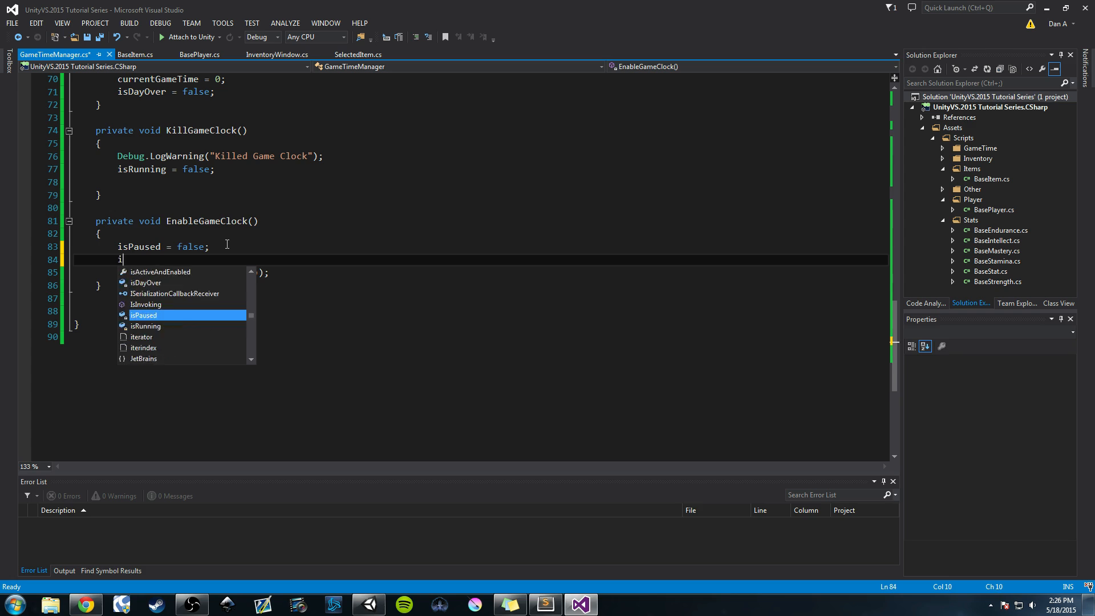
text(sRunning = tr)
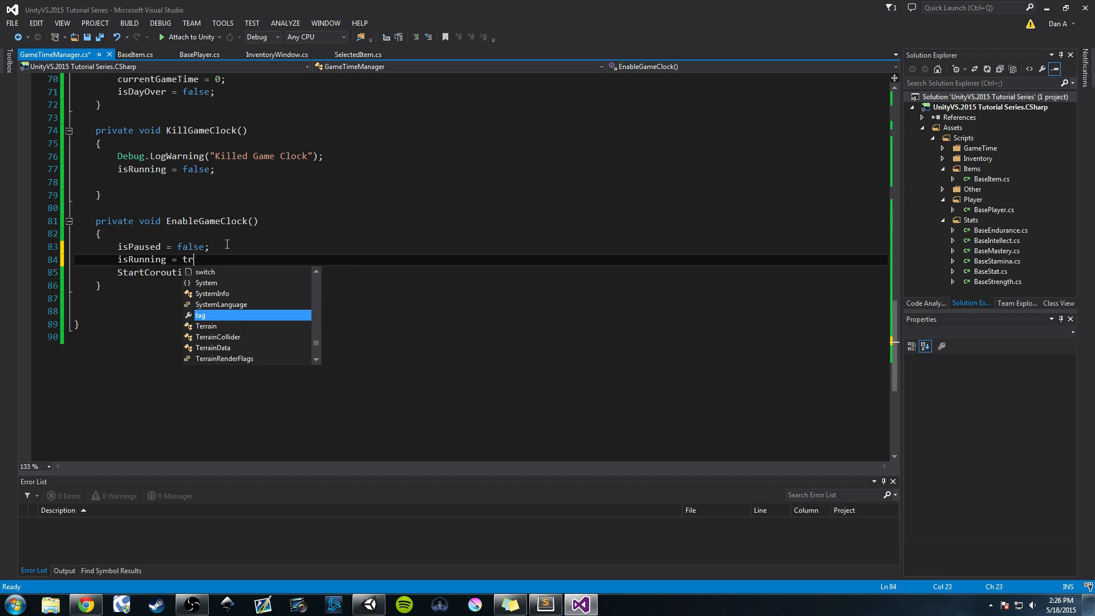
text(ue;)
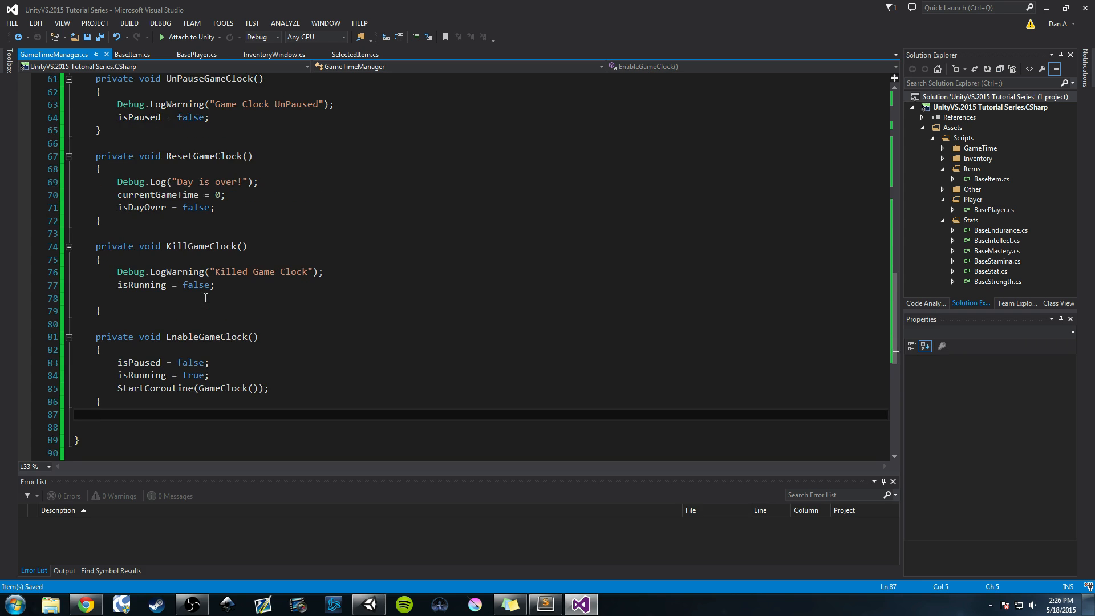
Insert EnableGameClock(); in OnEnable after the day-length calculation, checking KillGameClock below
double_click(209, 337)
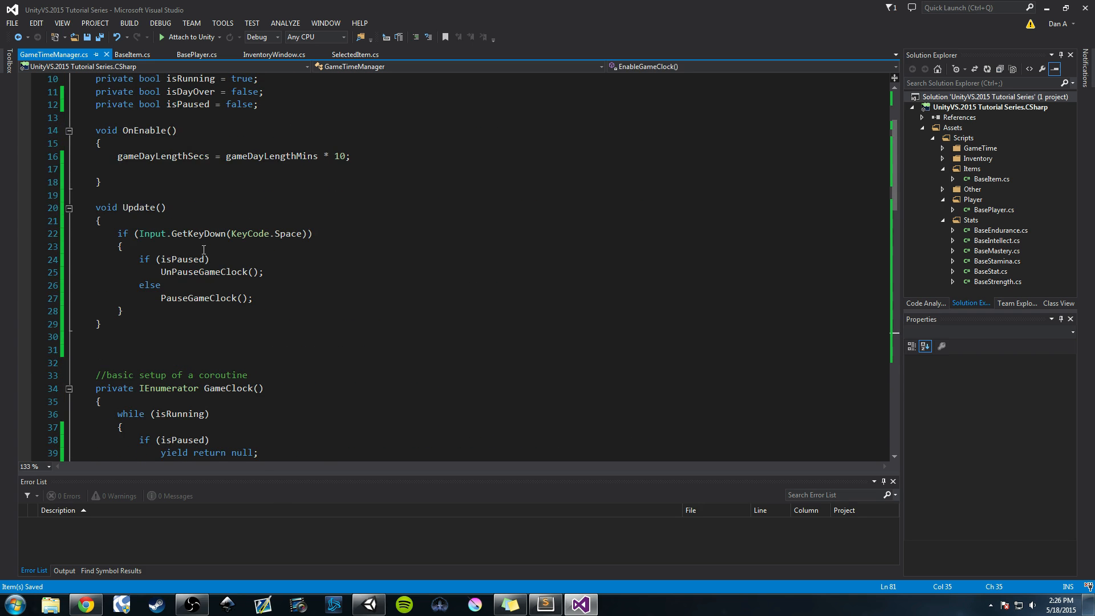
text(EnableGameClock();)
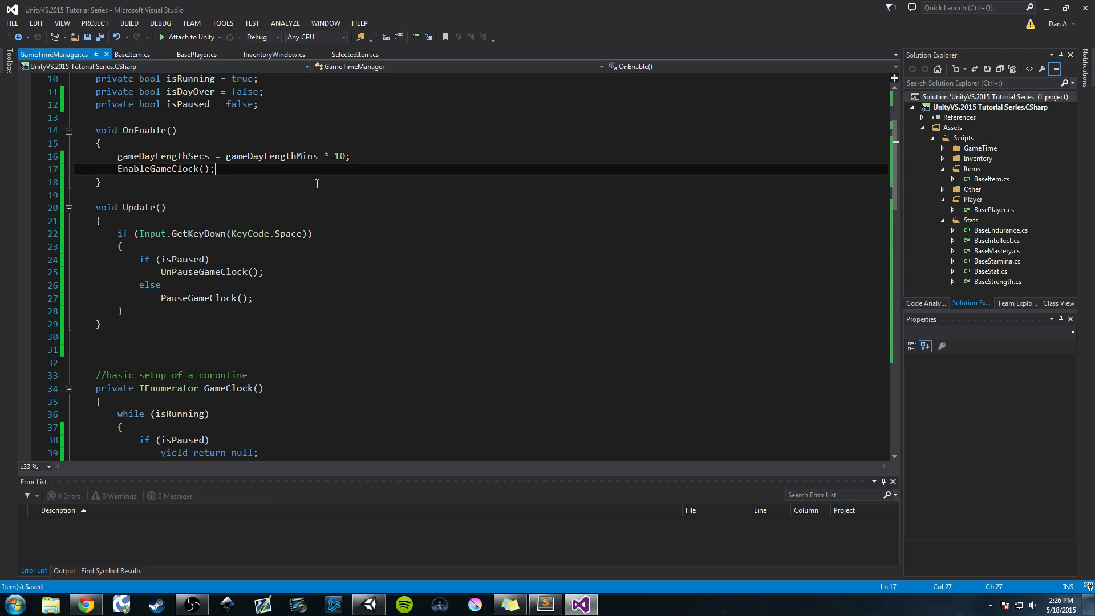
scroll(down, 3)
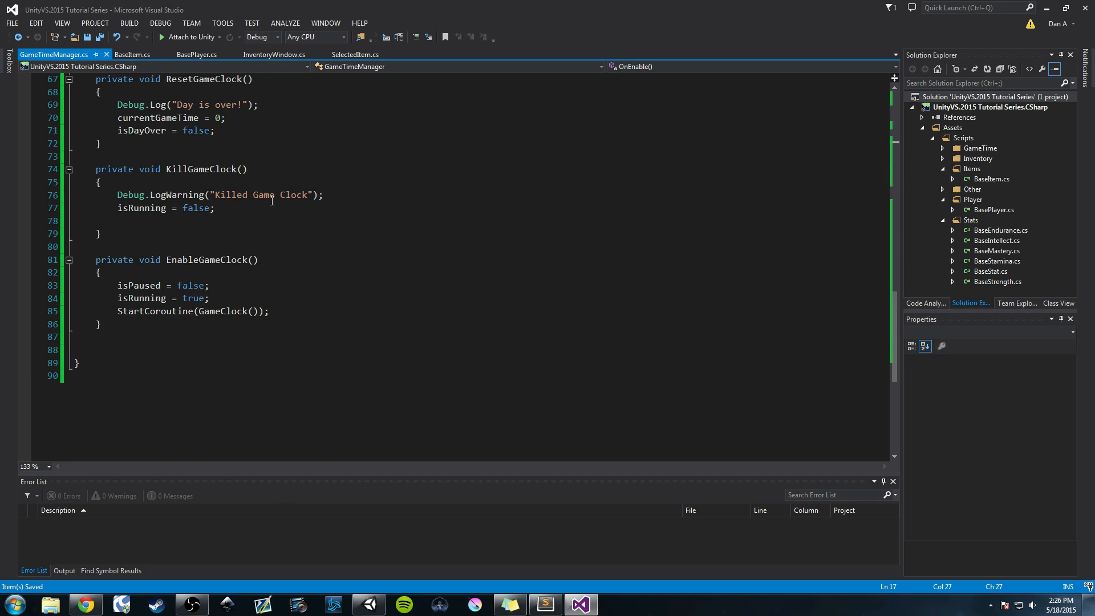
drag(118, 285, 209, 298)
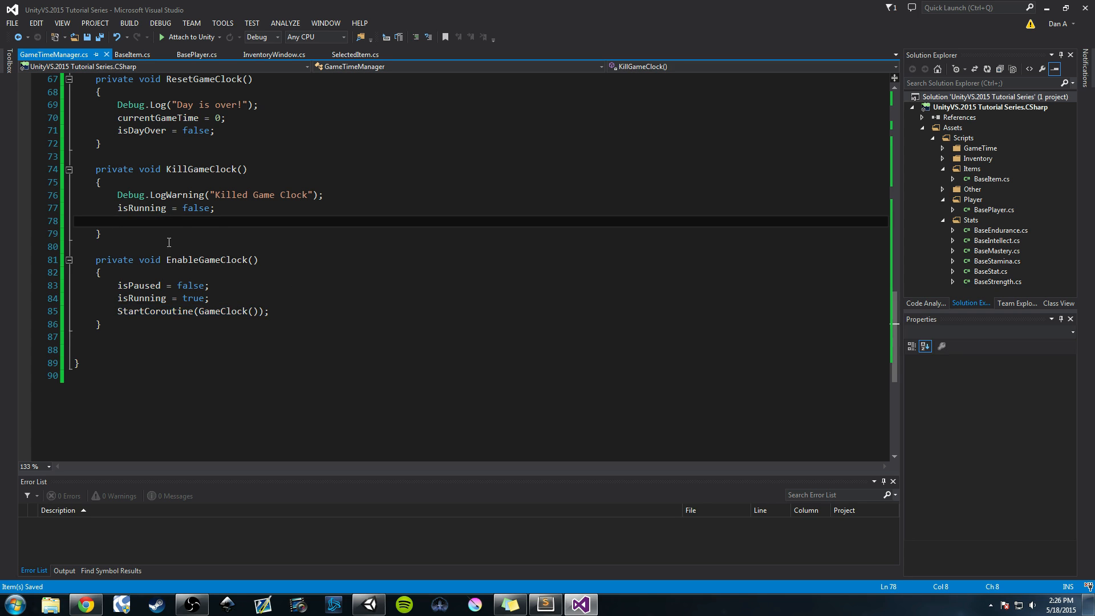
key(Backspace)
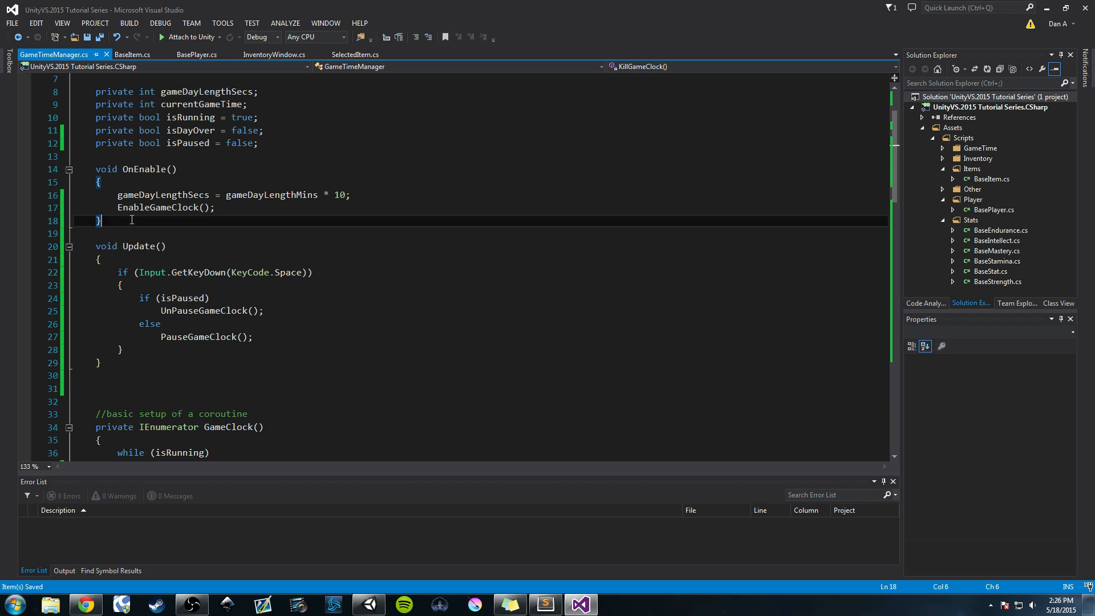
Write void OnDisable() below OnEnable with KillGameClock(); in its body
text(void)
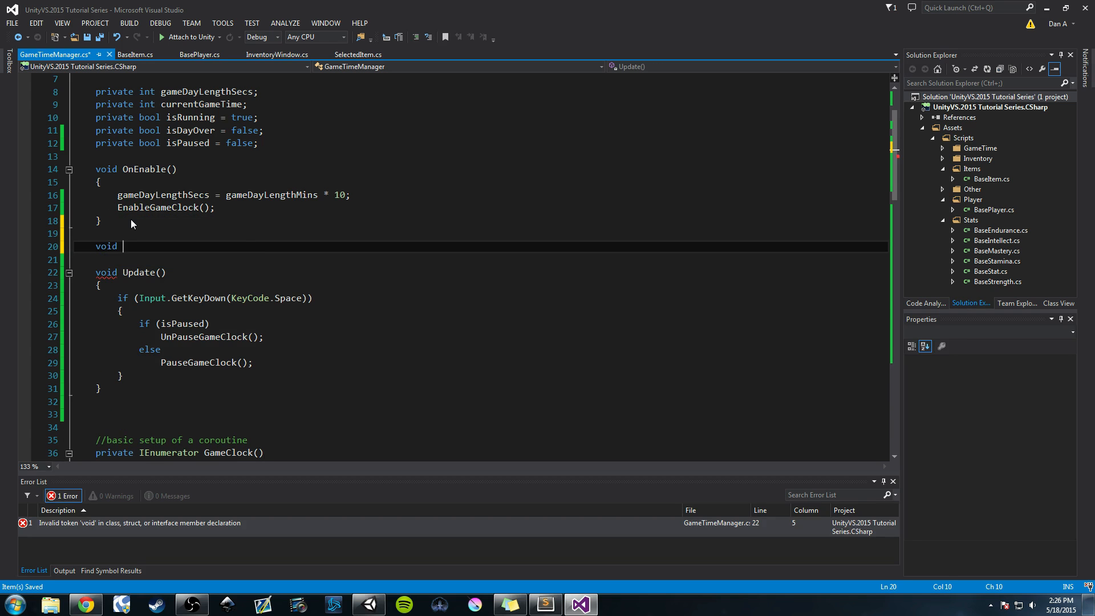
text(Disable)
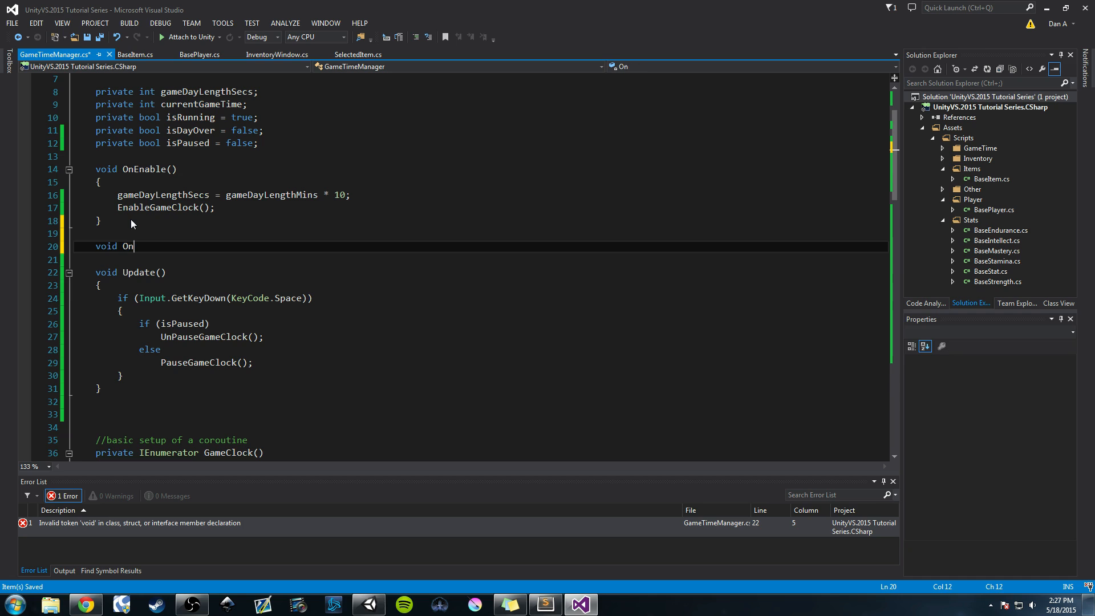
text(Disable9)
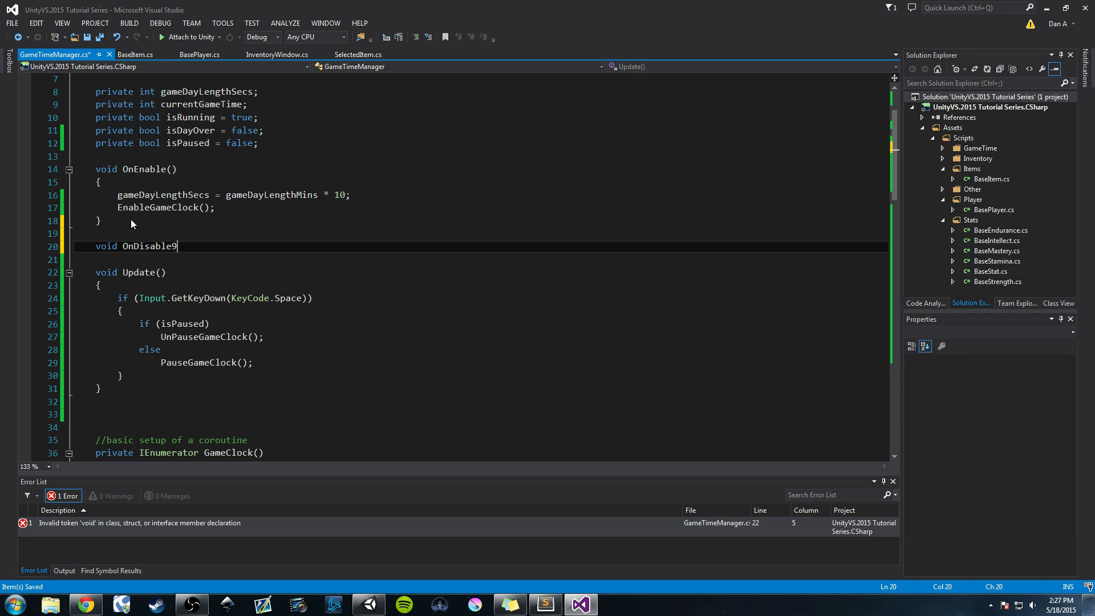
text(())
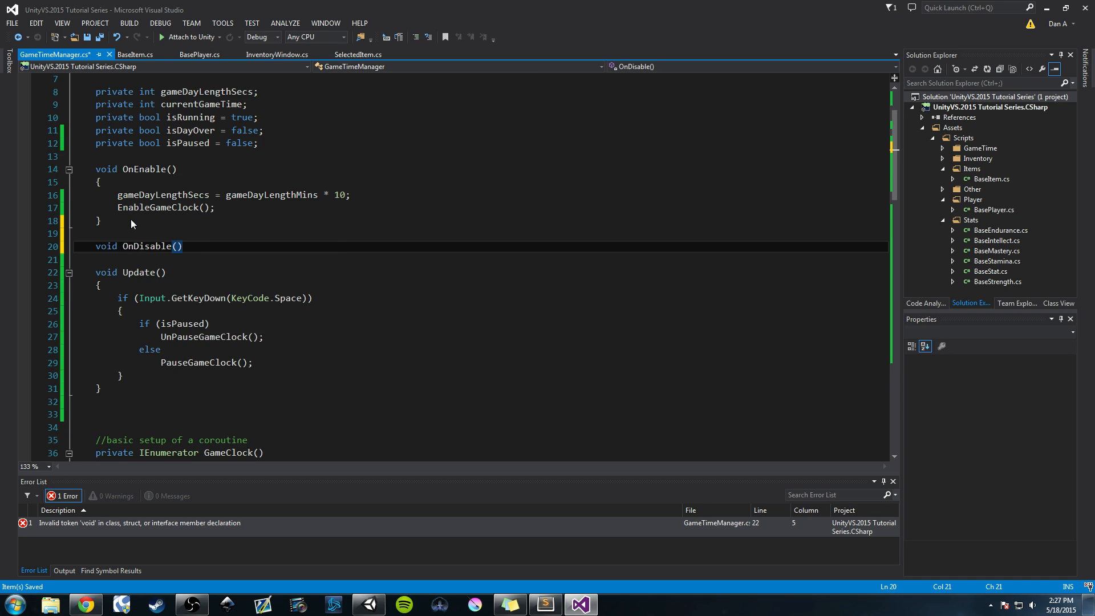
key(enter)
text({)
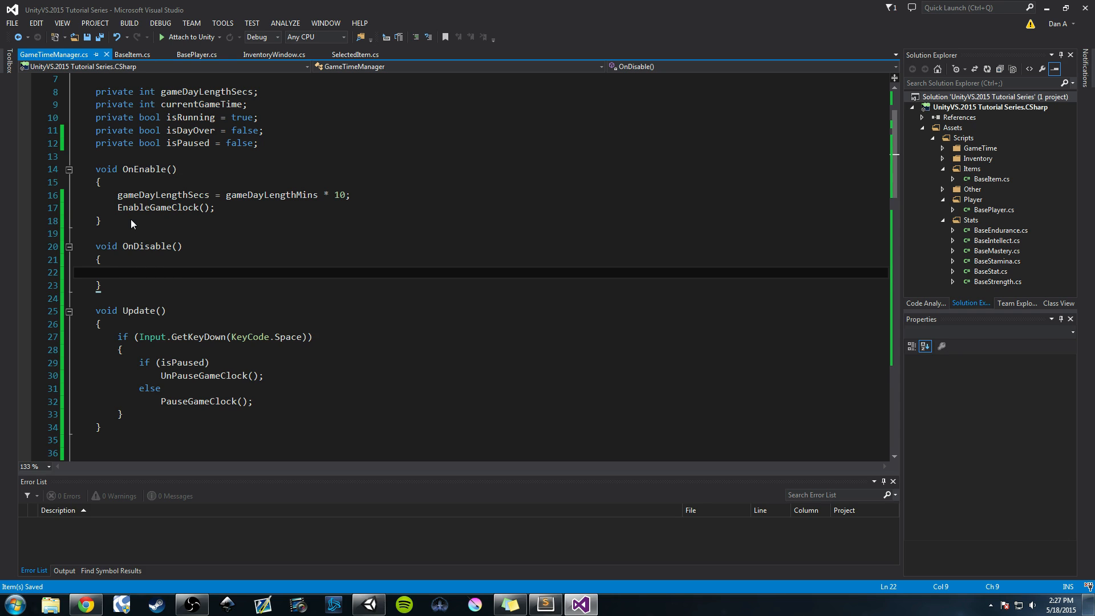
text(kill)
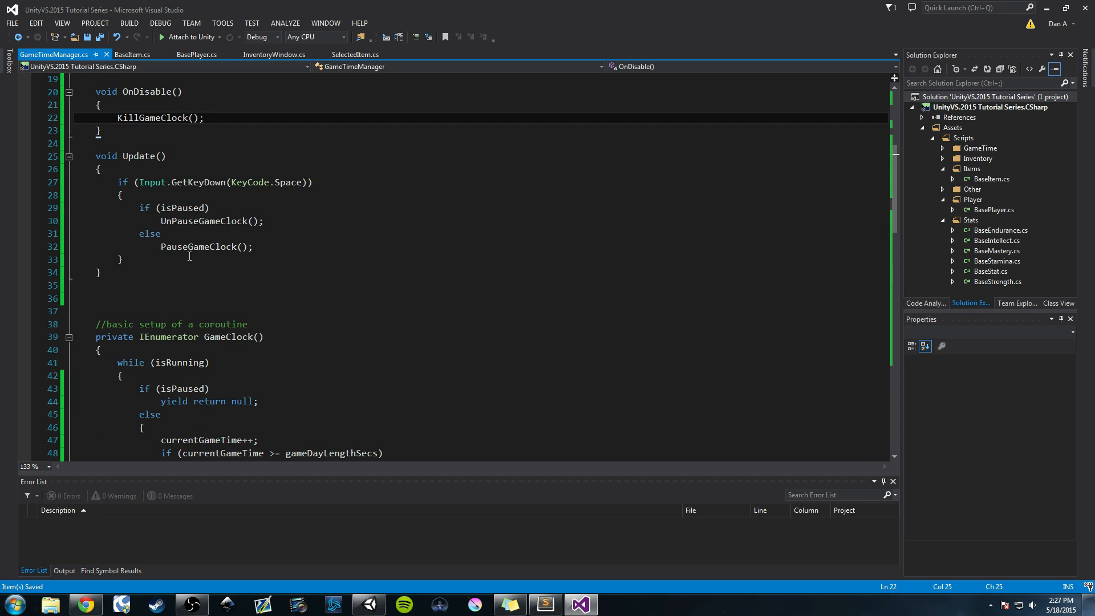
scroll(up, 3)
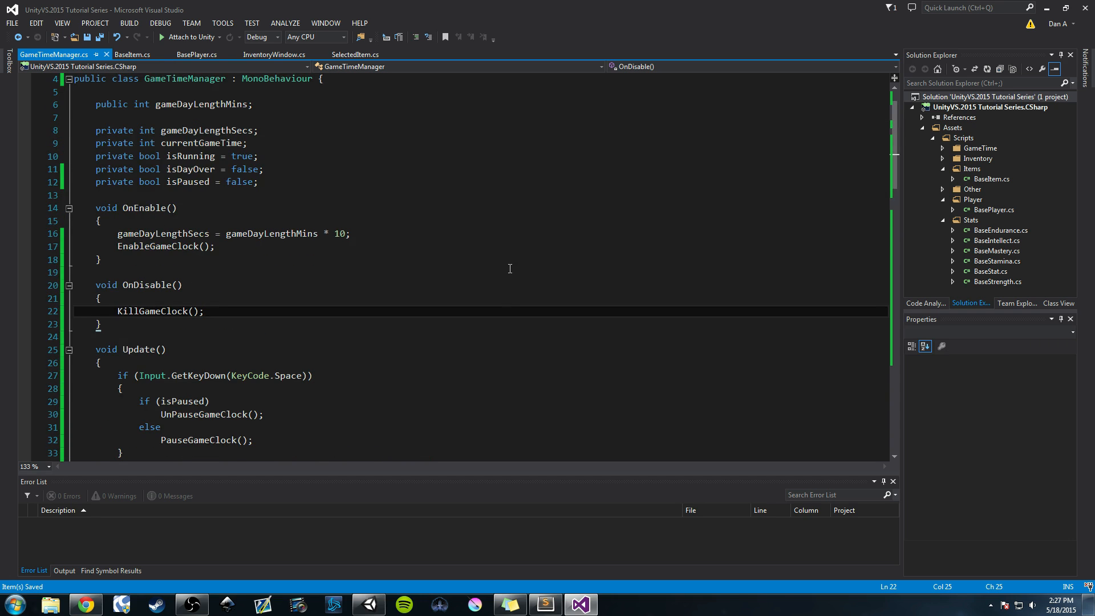
mouse_move(460, 283)
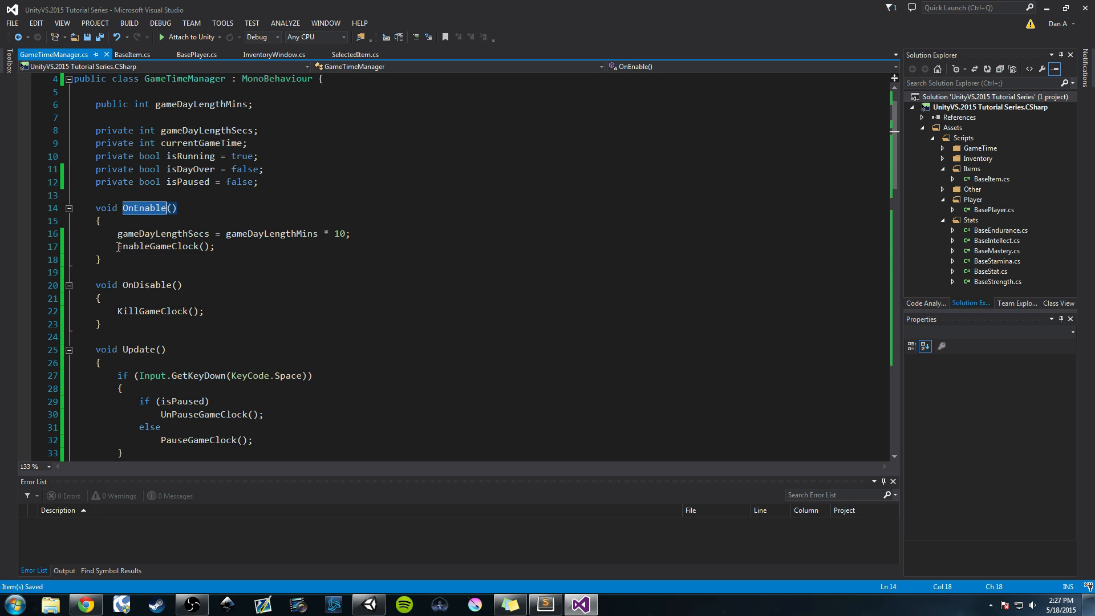
scroll(down, 3)
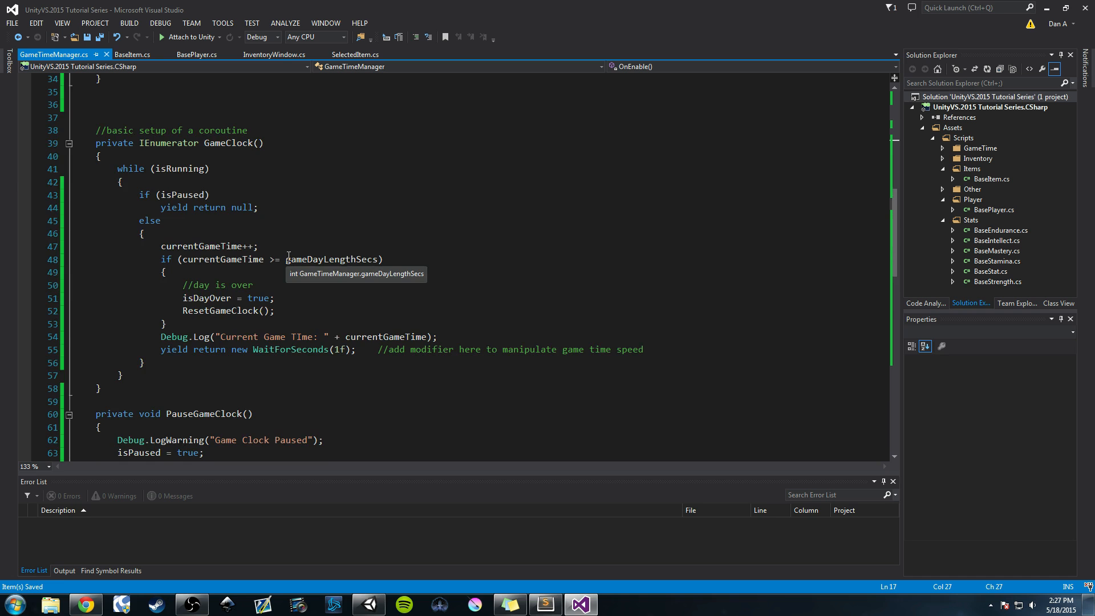
scroll(down, 3)
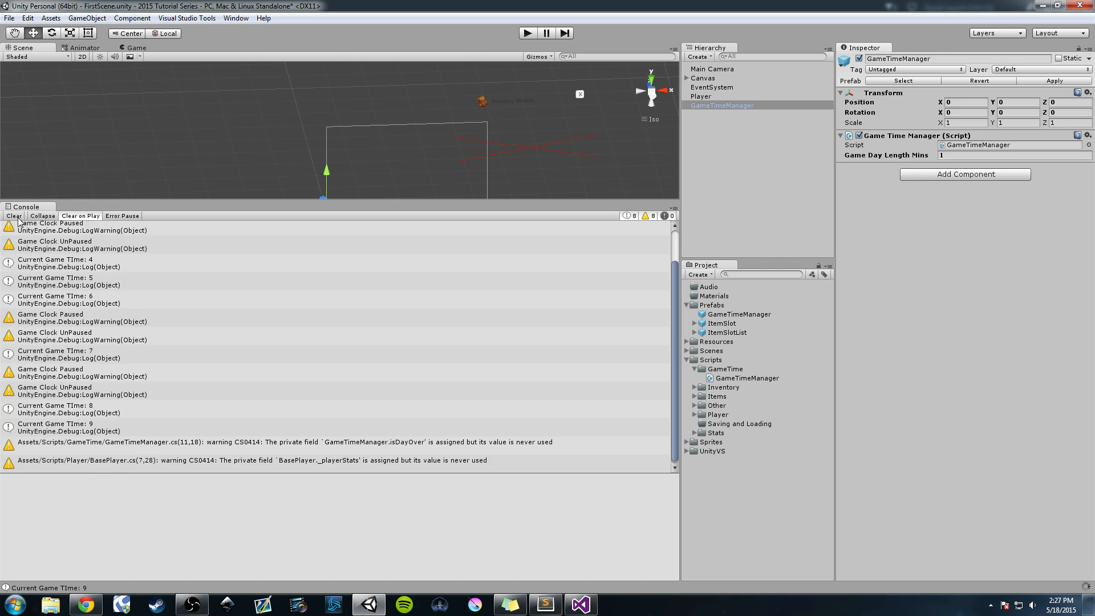
Clear the Unity Console and select GameTimeManager in the Hierarchy
click(14, 214)
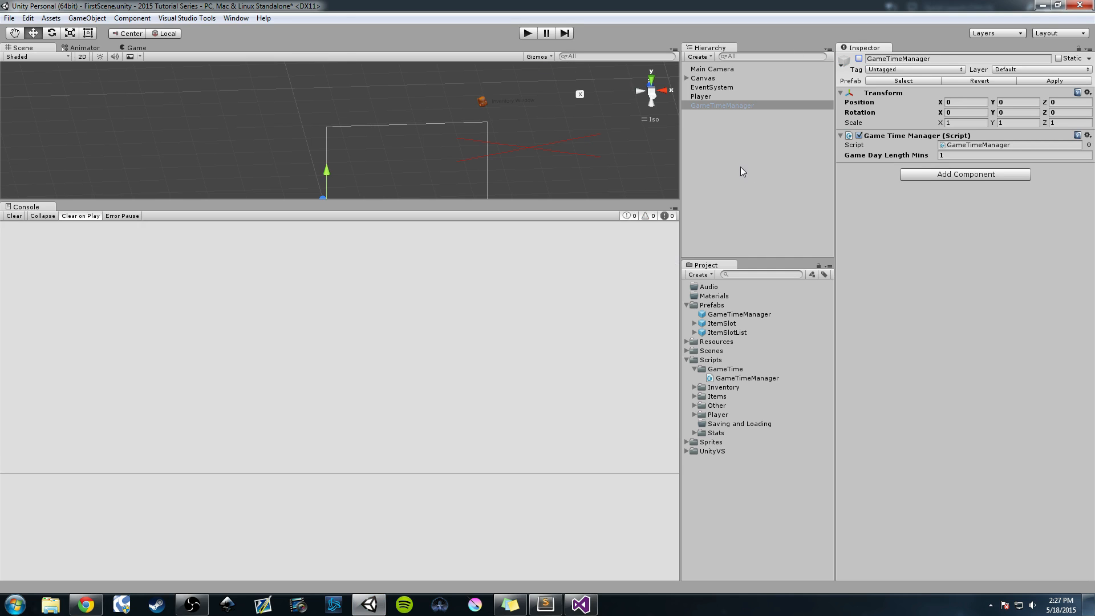
click(721, 105)
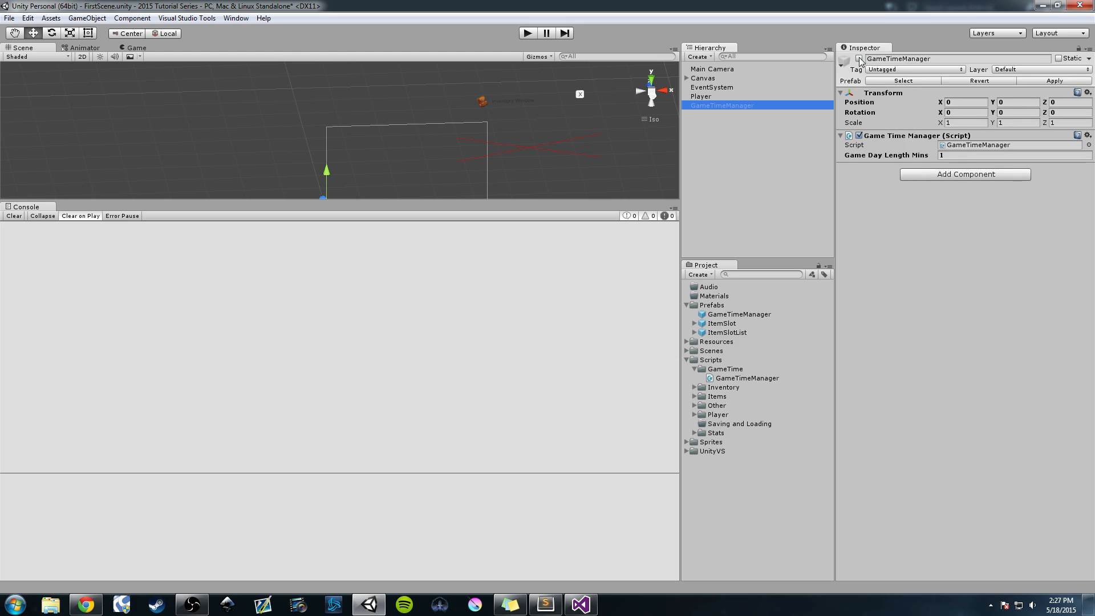
Play the scene, toggle GameTimeManager off and on, and inspect Killed Game Clock log traces
click(527, 33)
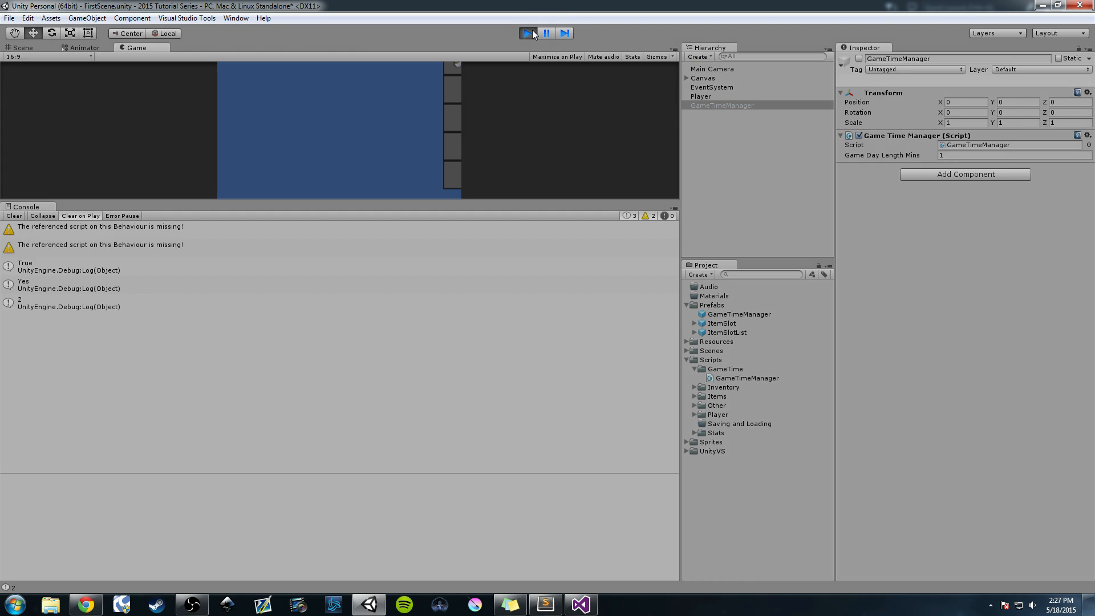
click(13, 215)
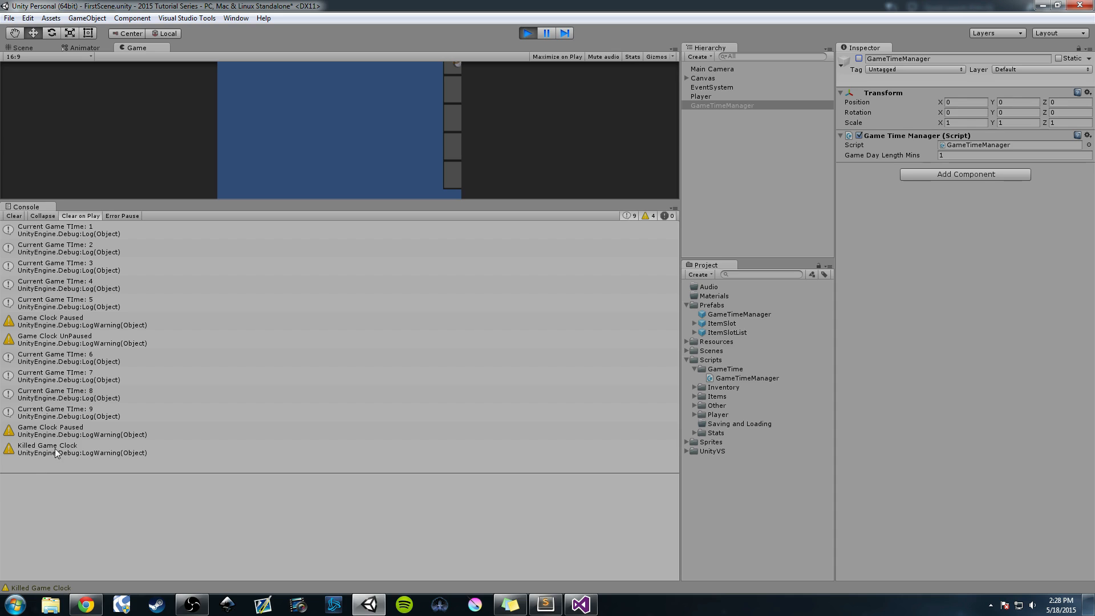
click(77, 427)
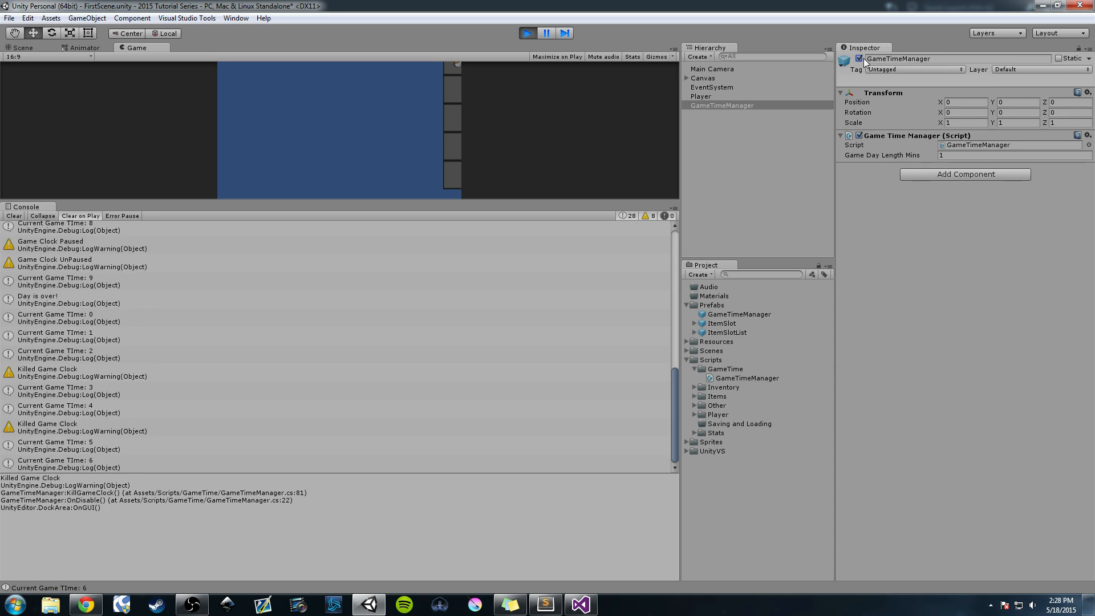
click(526, 33)
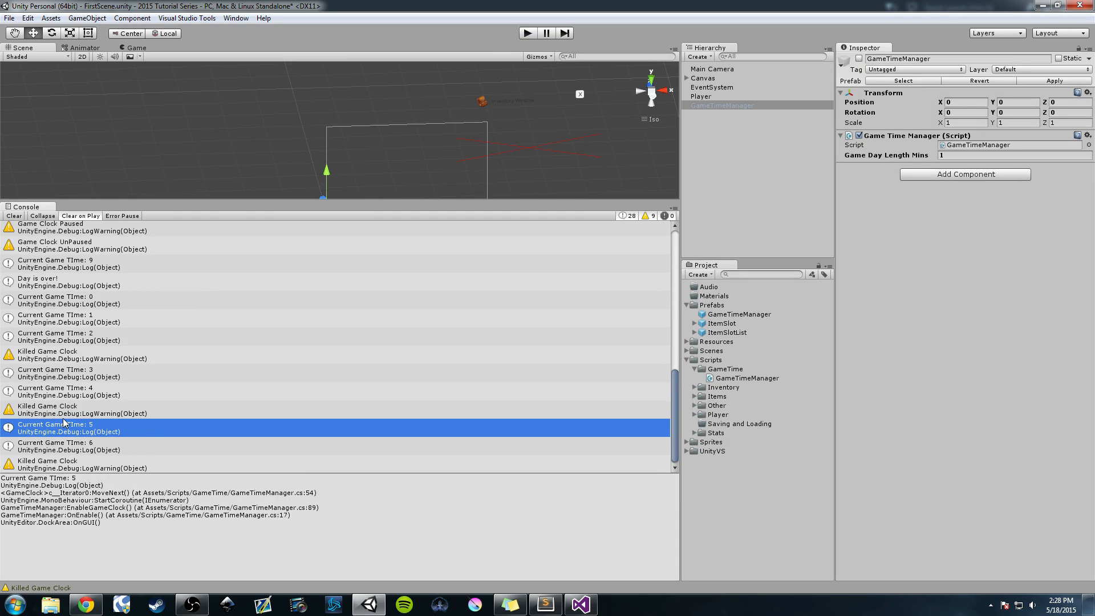
click(69, 410)
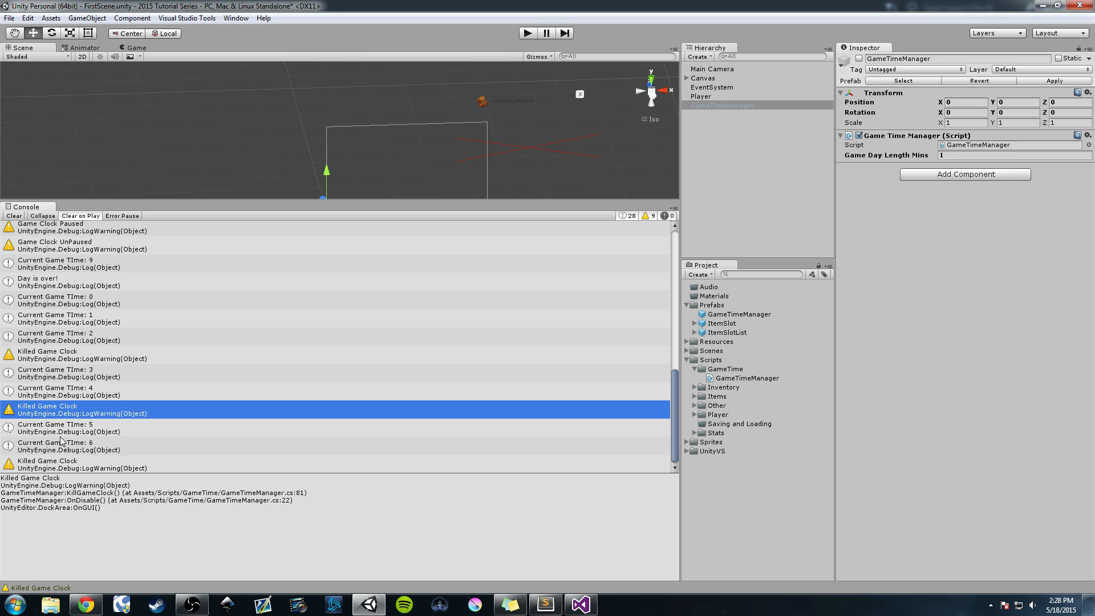
mouse_move(83, 437)
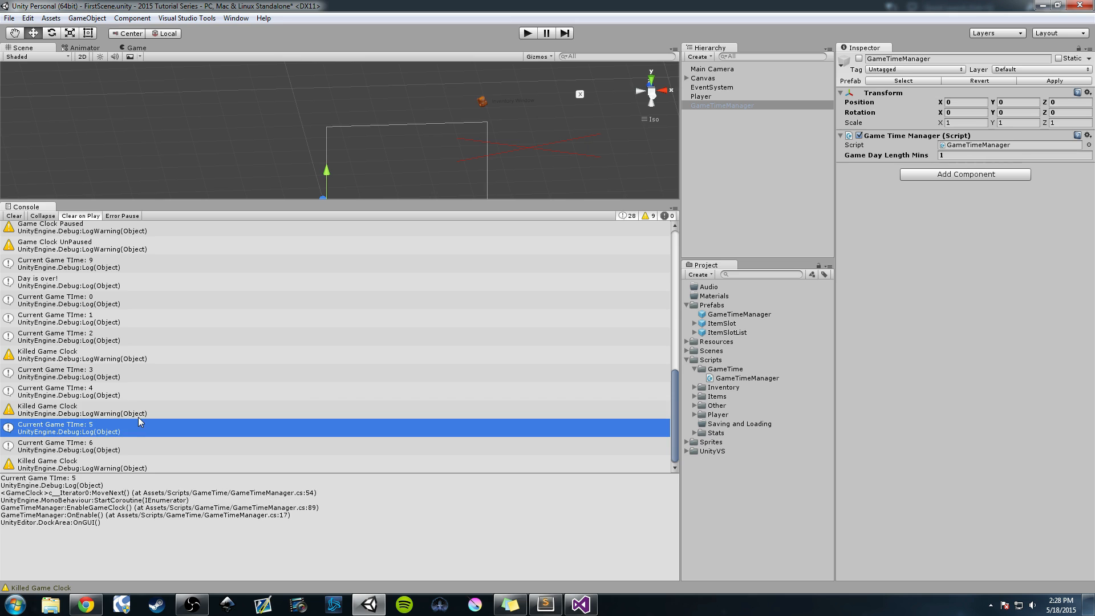
mouse_move(416, 523)
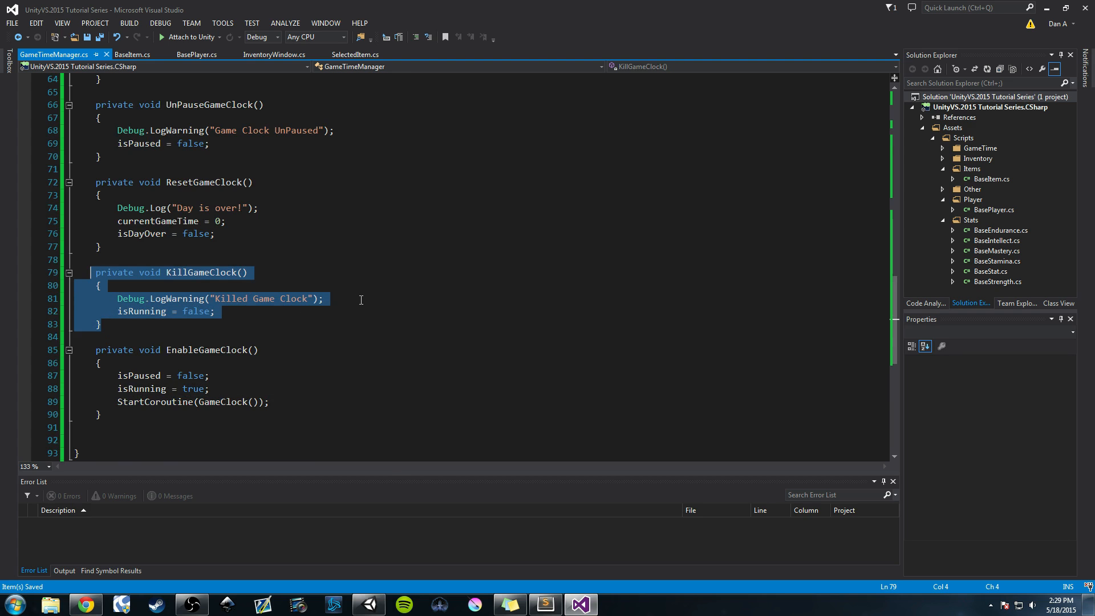
mouse_move(208, 136)
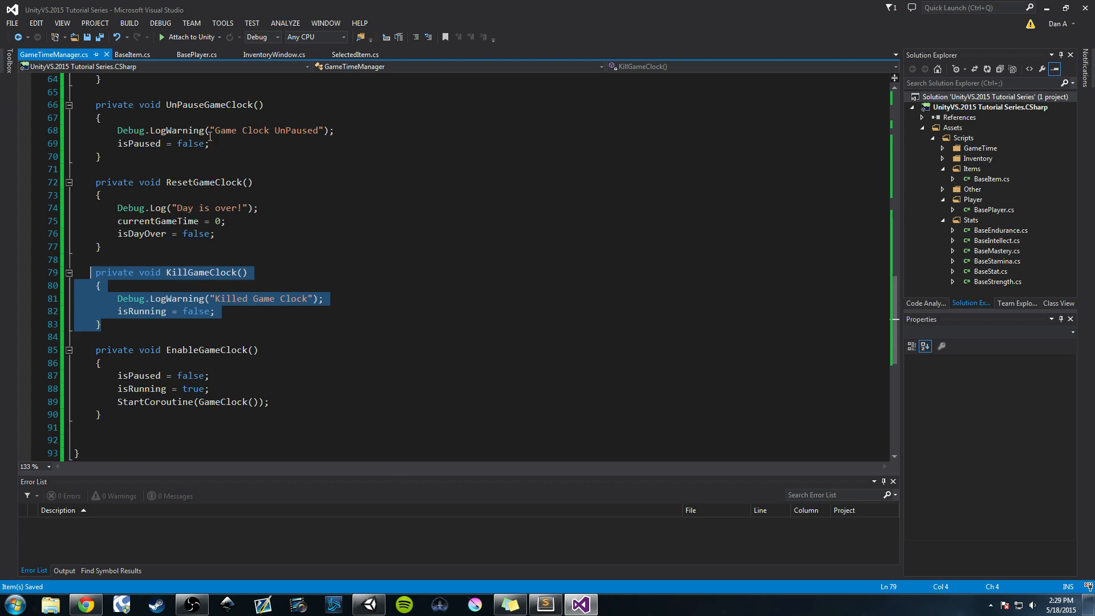
Review the KillGameClock and OnEnable code, then clear Unity's Console
click(253, 246)
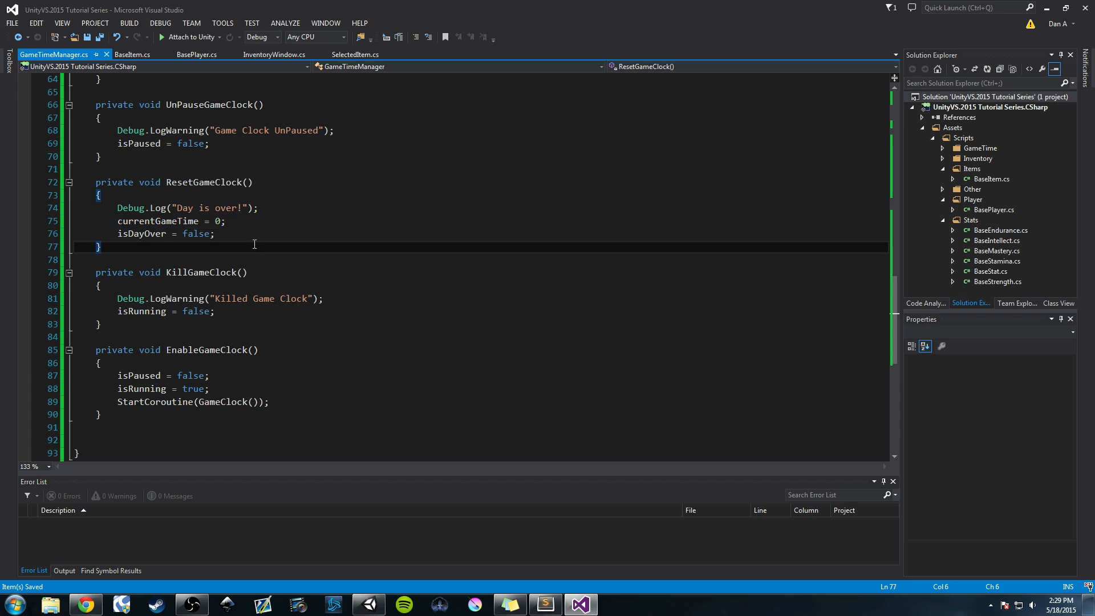
scroll(up, 3)
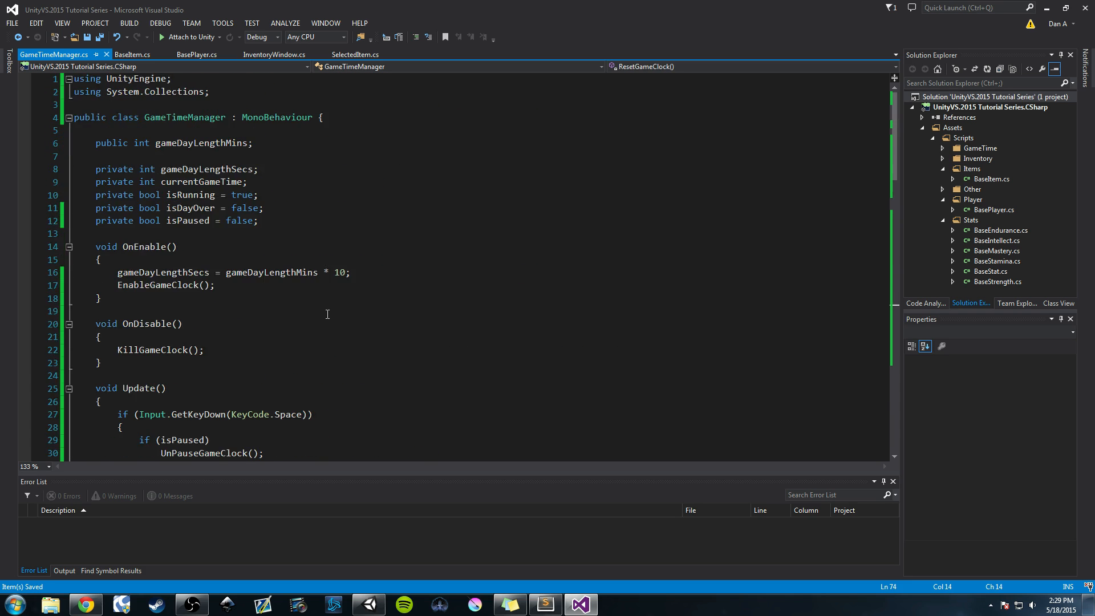
mouse_move(327, 309)
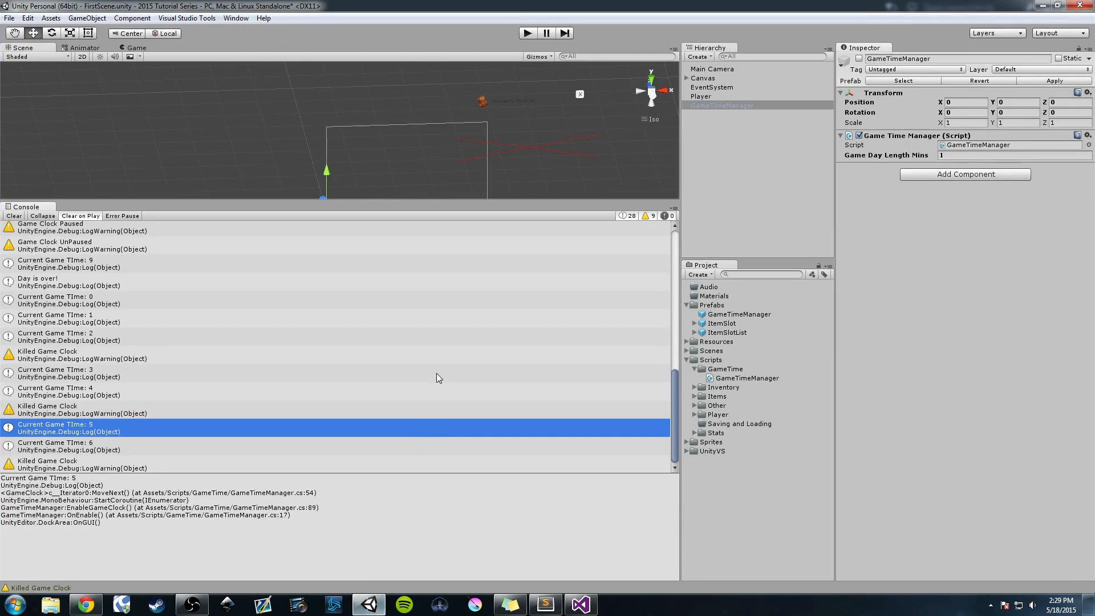
click(14, 216)
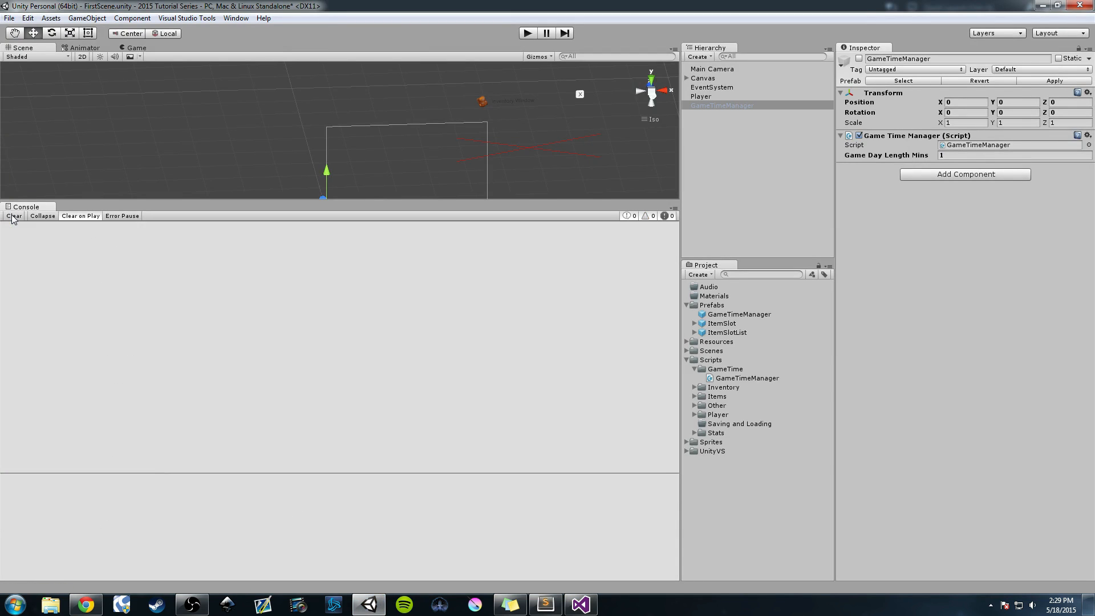